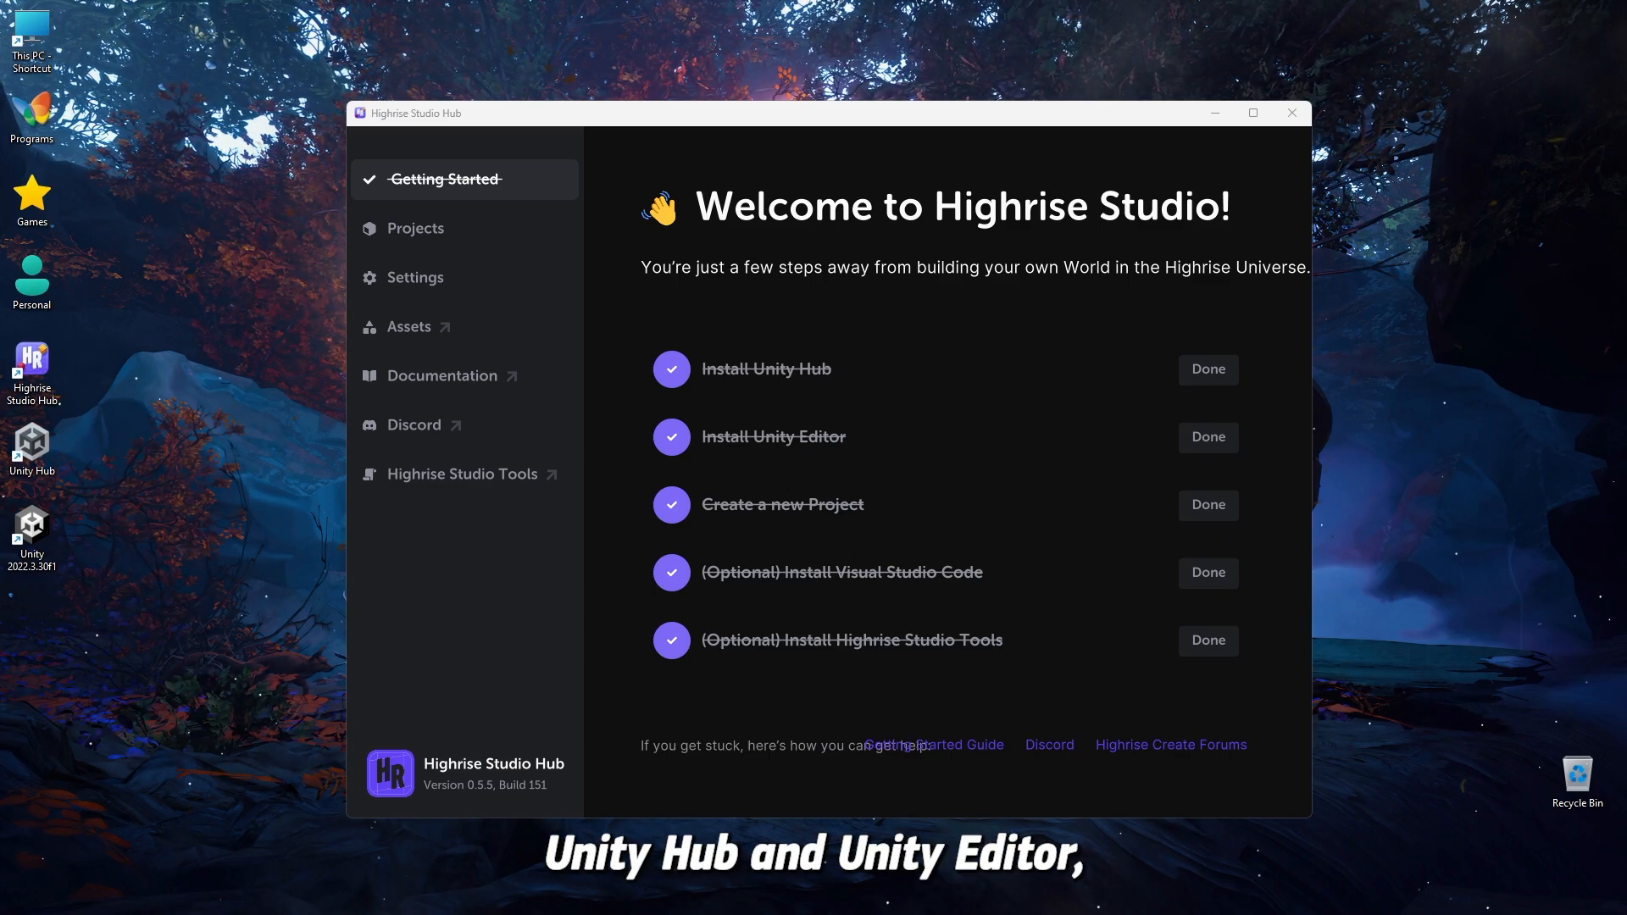
# - Show the list of existing projects in Highrise Studio Hub
pyautogui.click(415, 228)
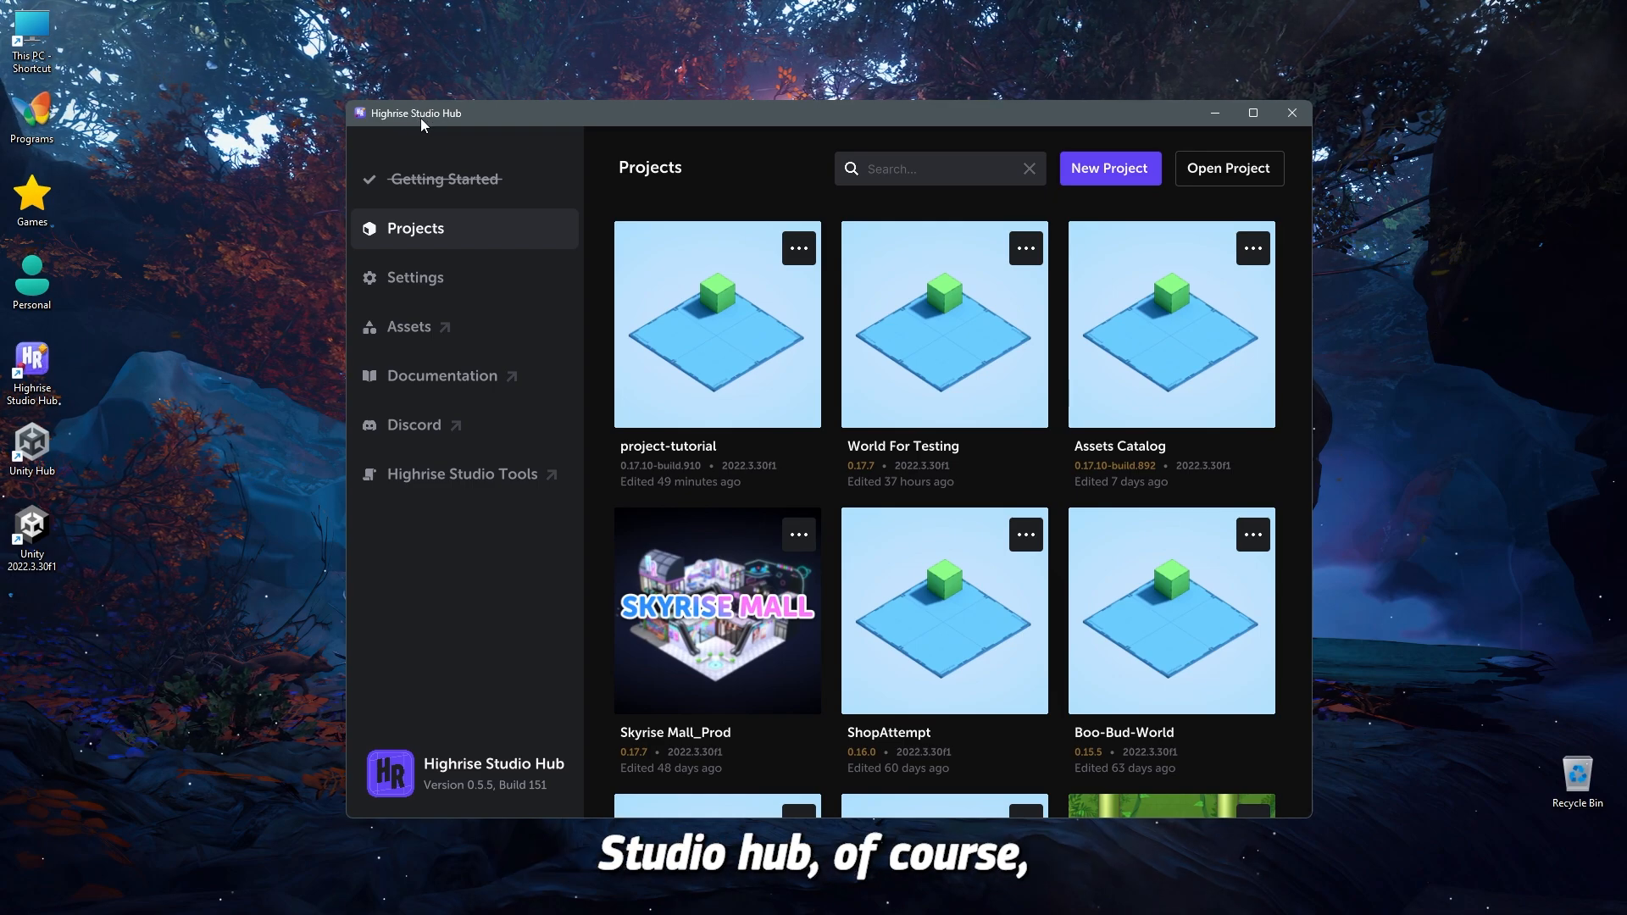
pyautogui.moveTo(1110, 168)
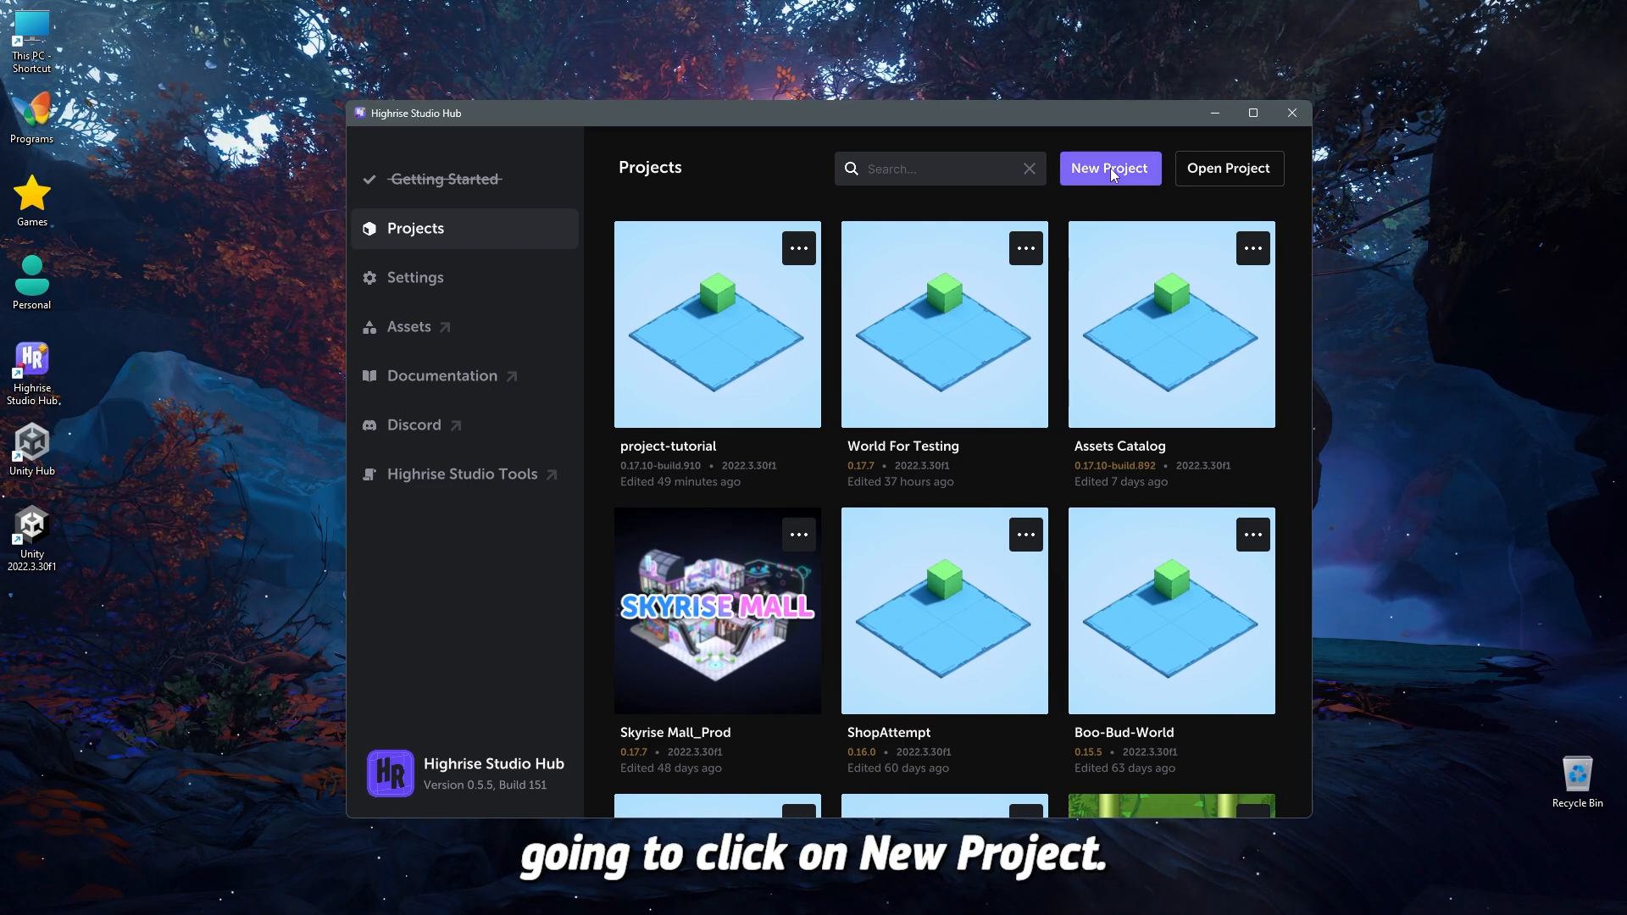
# - Begin a new project and name it 'lecture-video'
pyautogui.click(1109, 167)
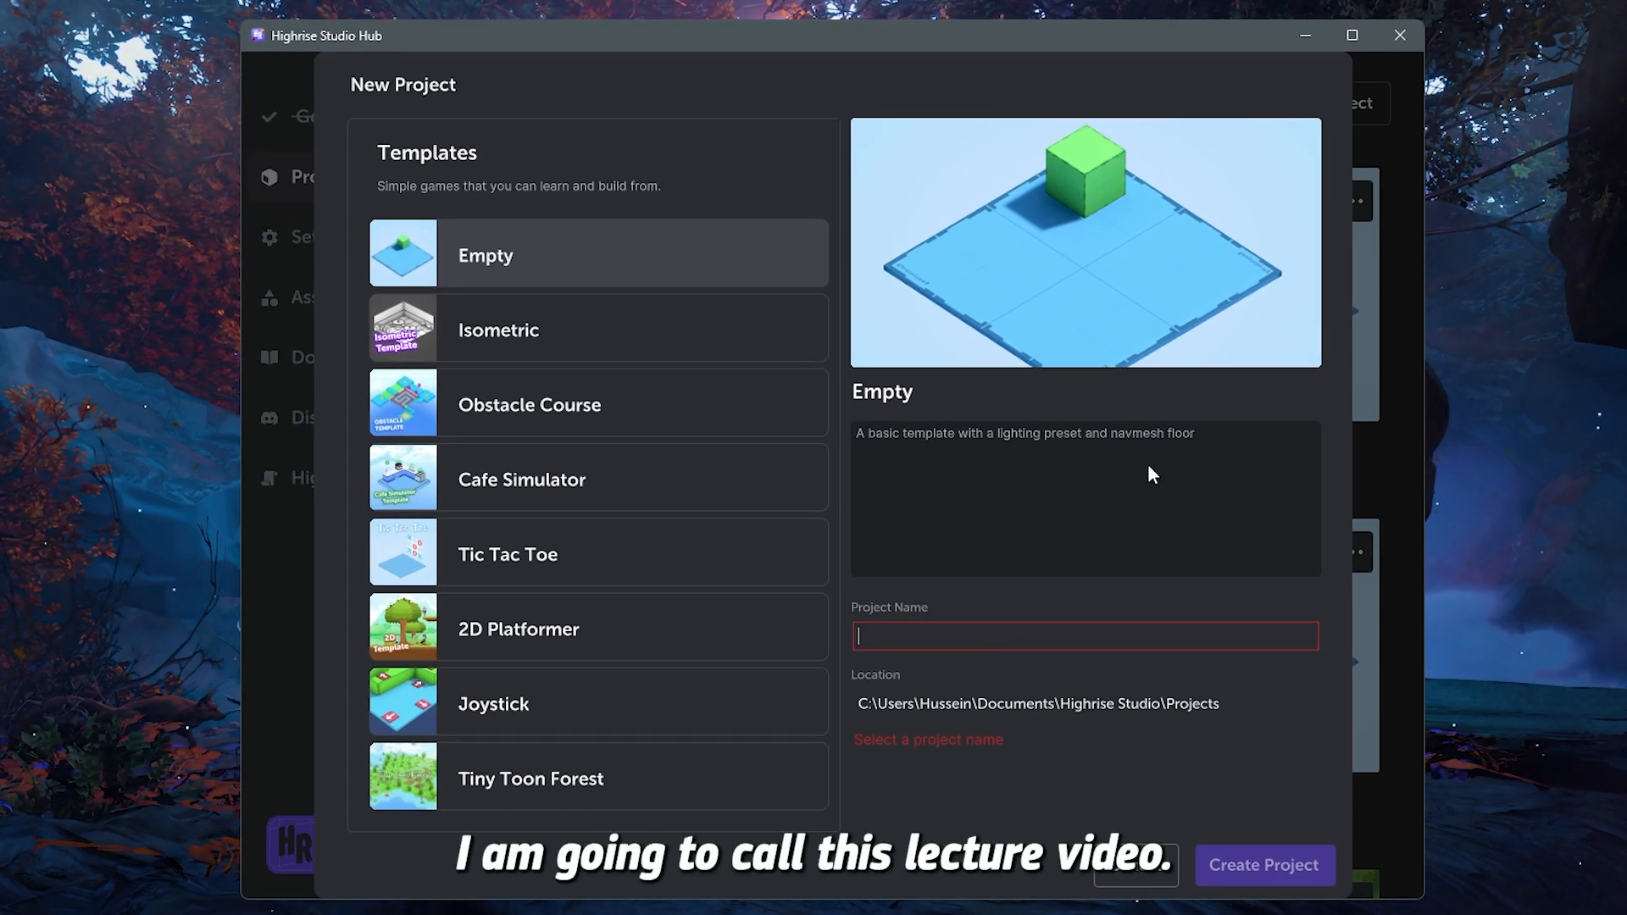
pyautogui.write('lecture-v')
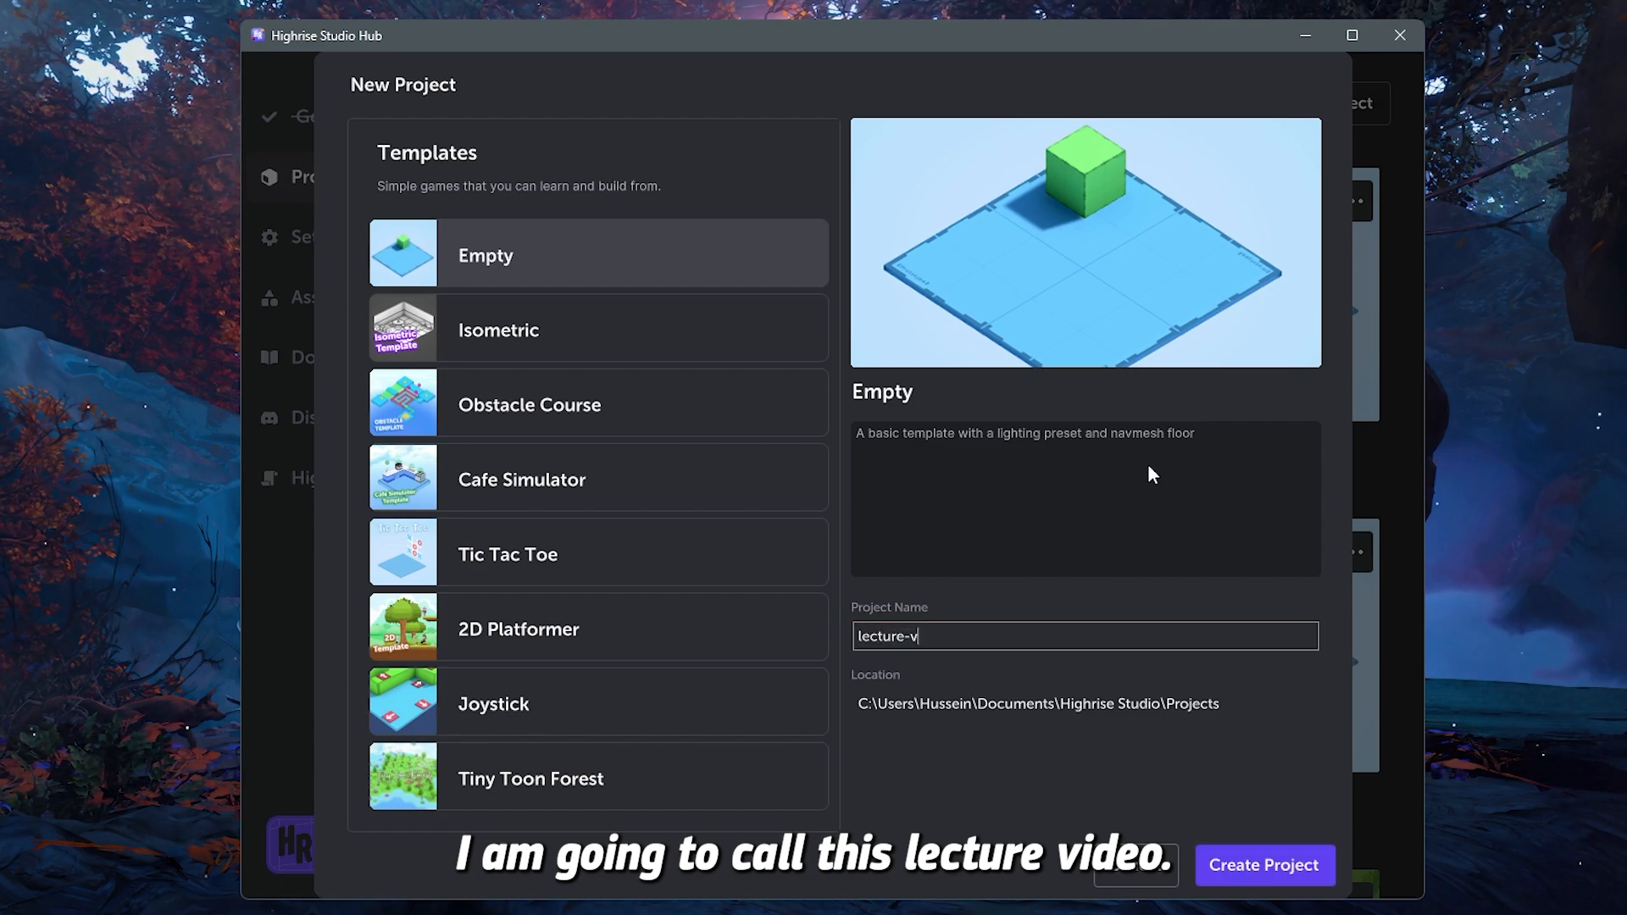
pyautogui.write('ideo')
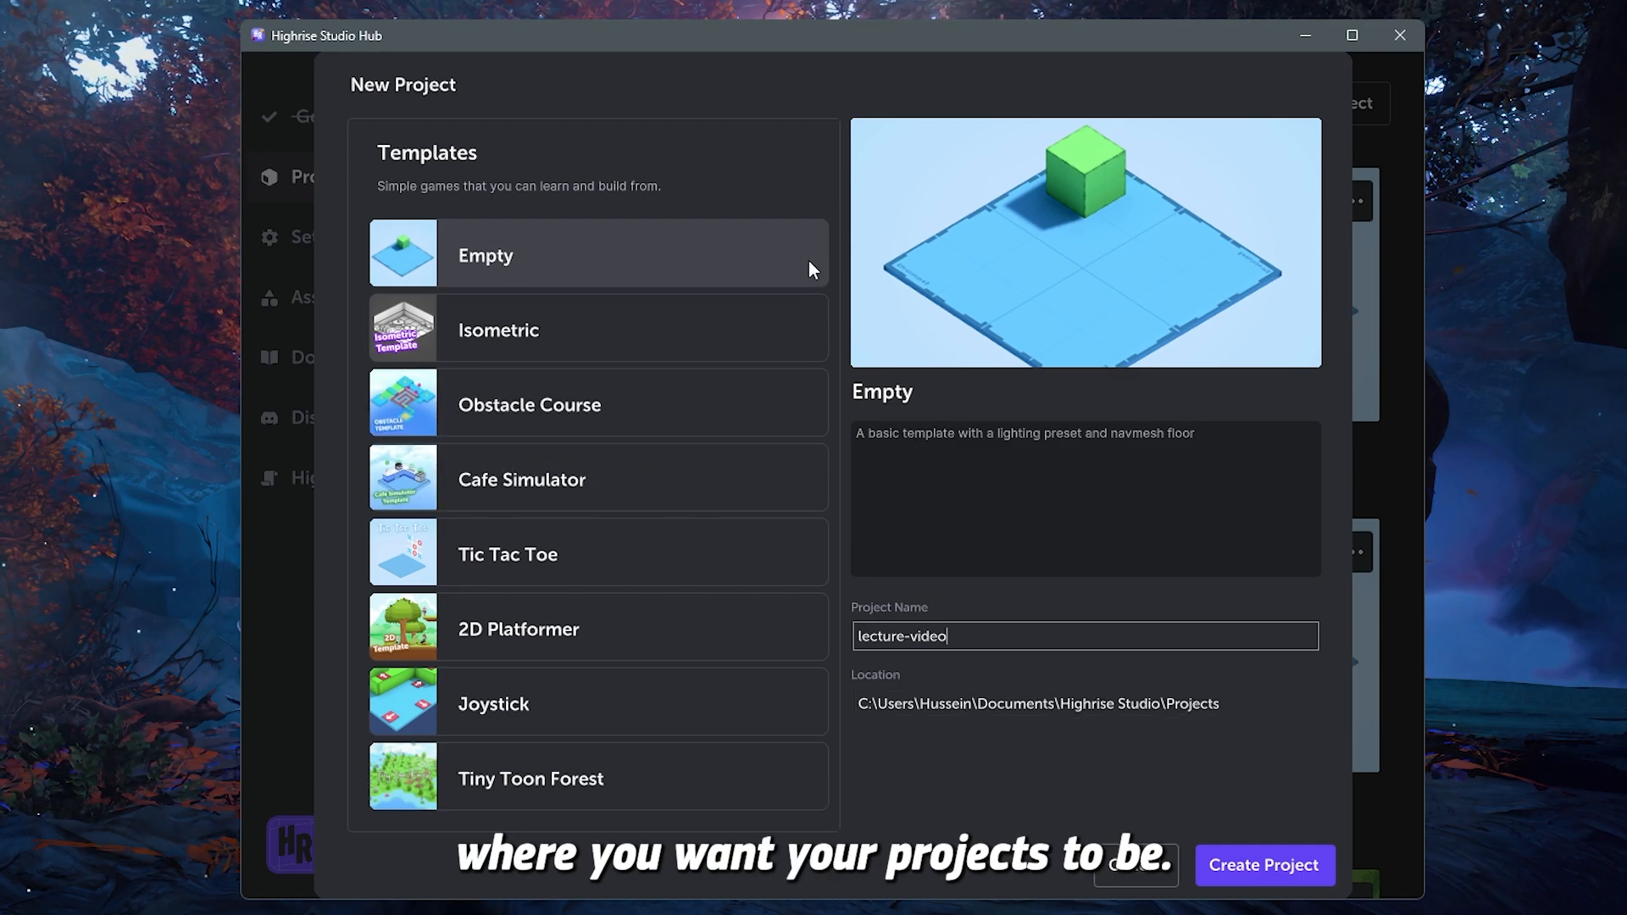
pyautogui.moveTo(818, 151)
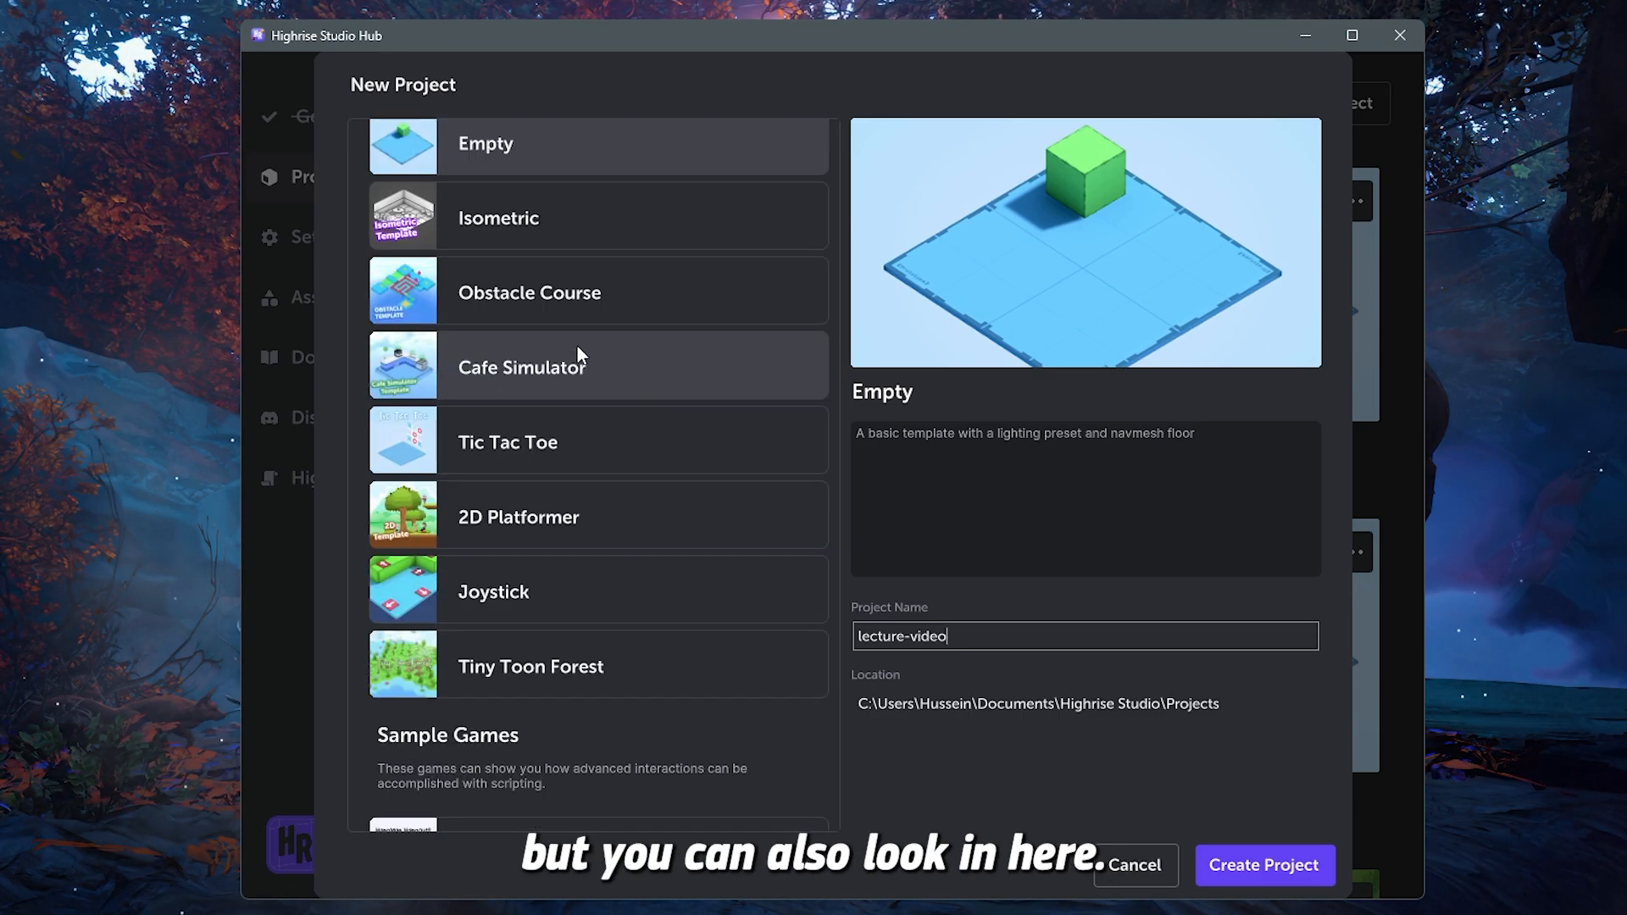
pyautogui.scroll(3)
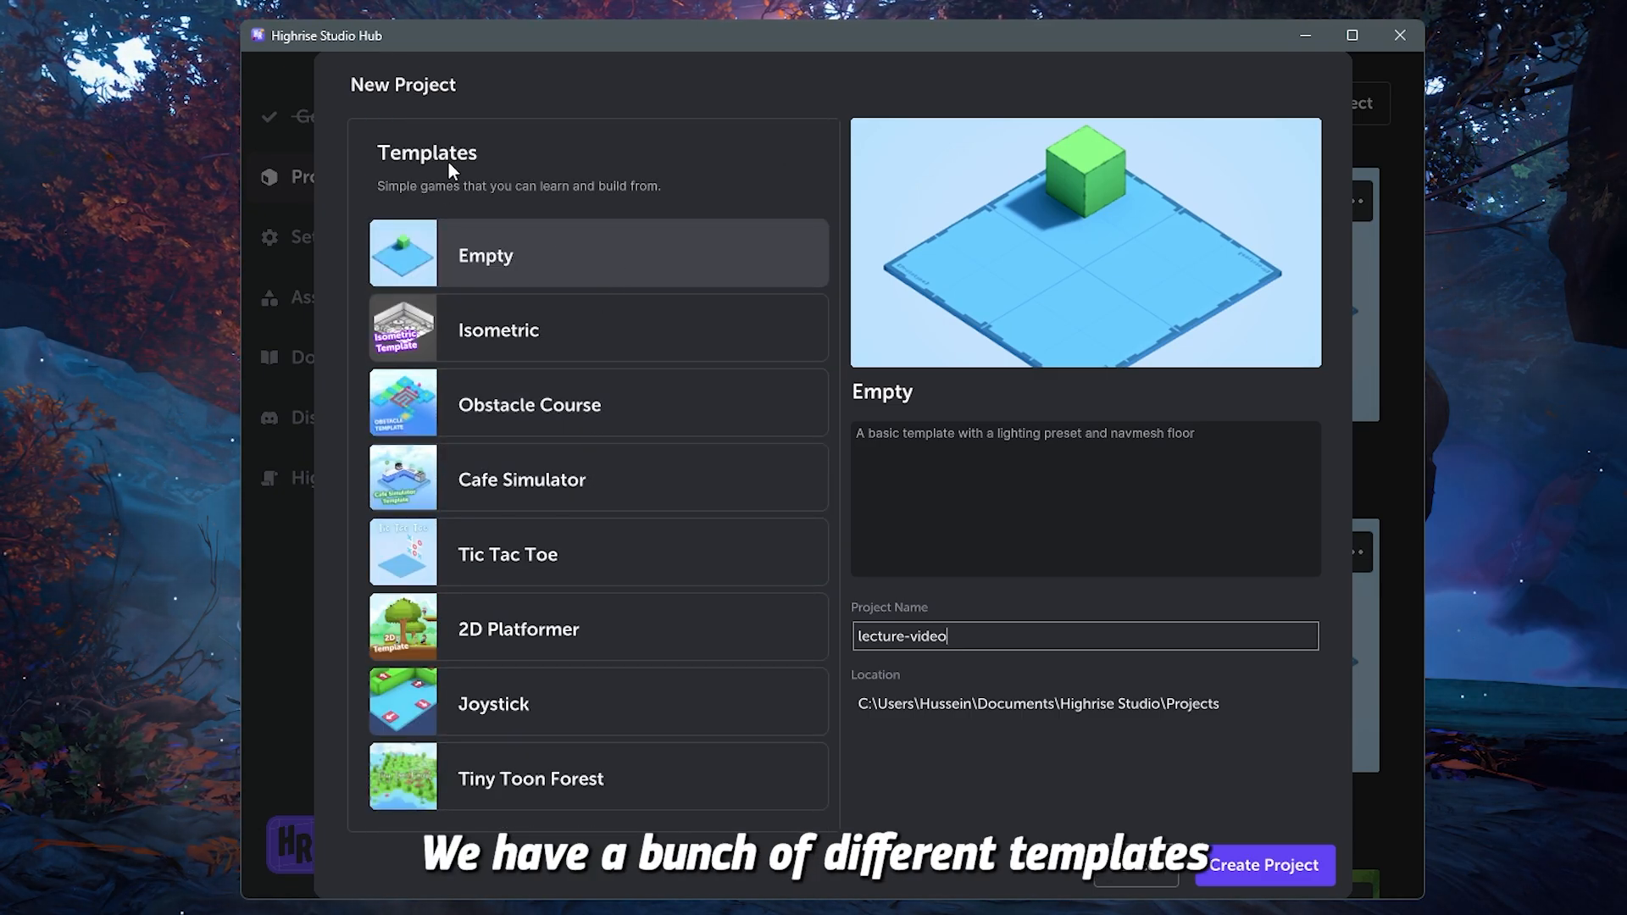
pyautogui.moveTo(564, 417)
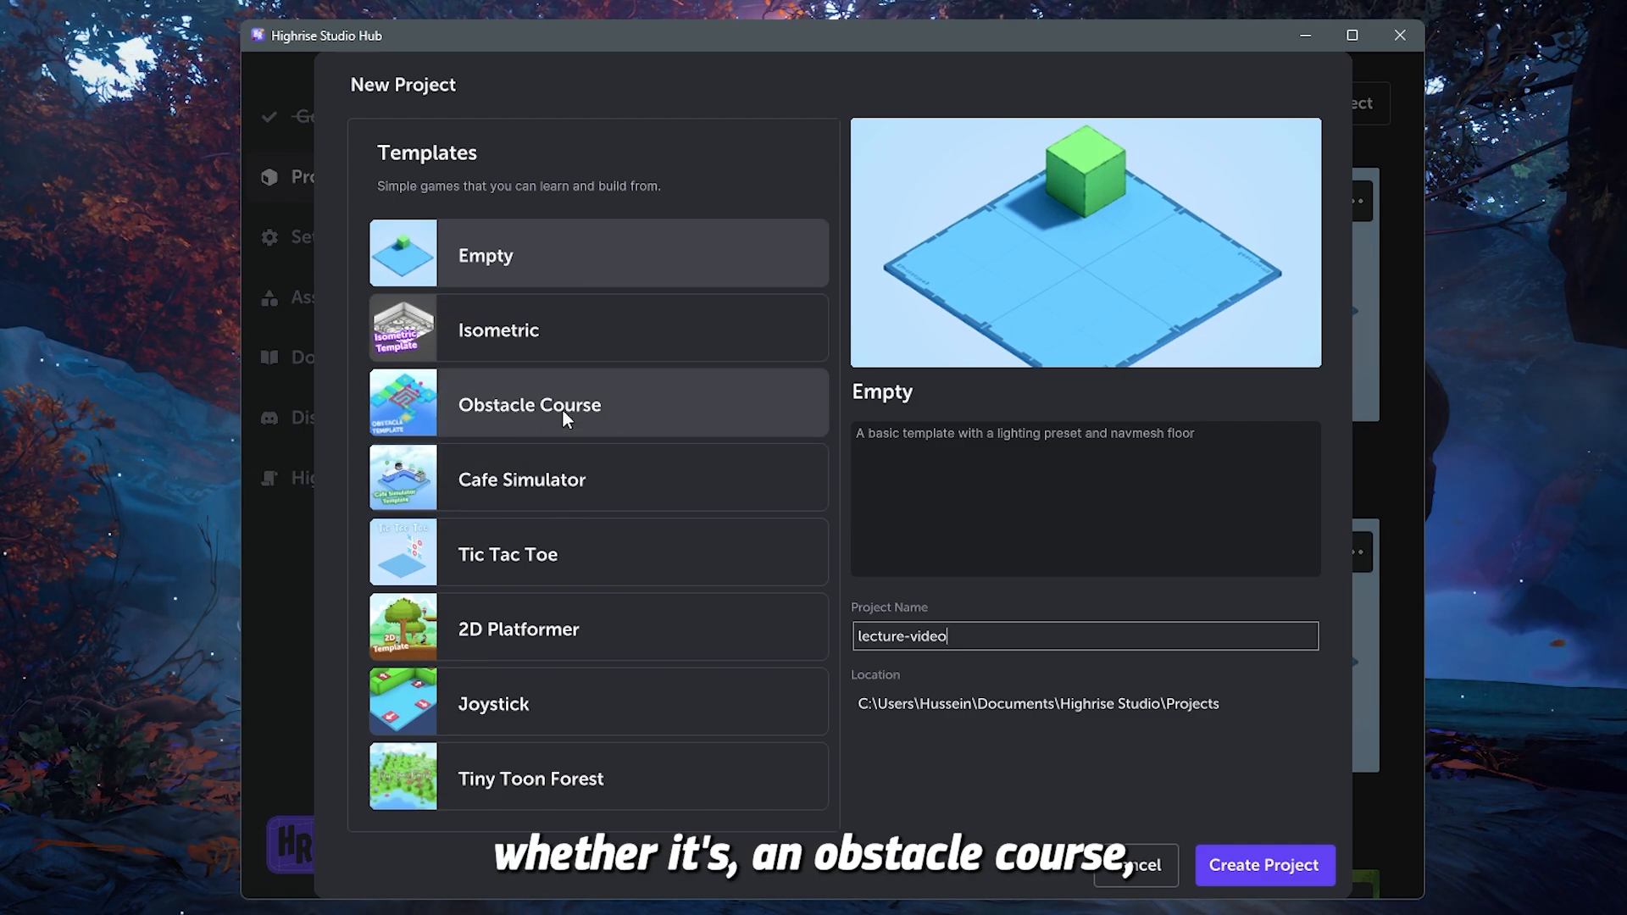
pyautogui.moveTo(548, 791)
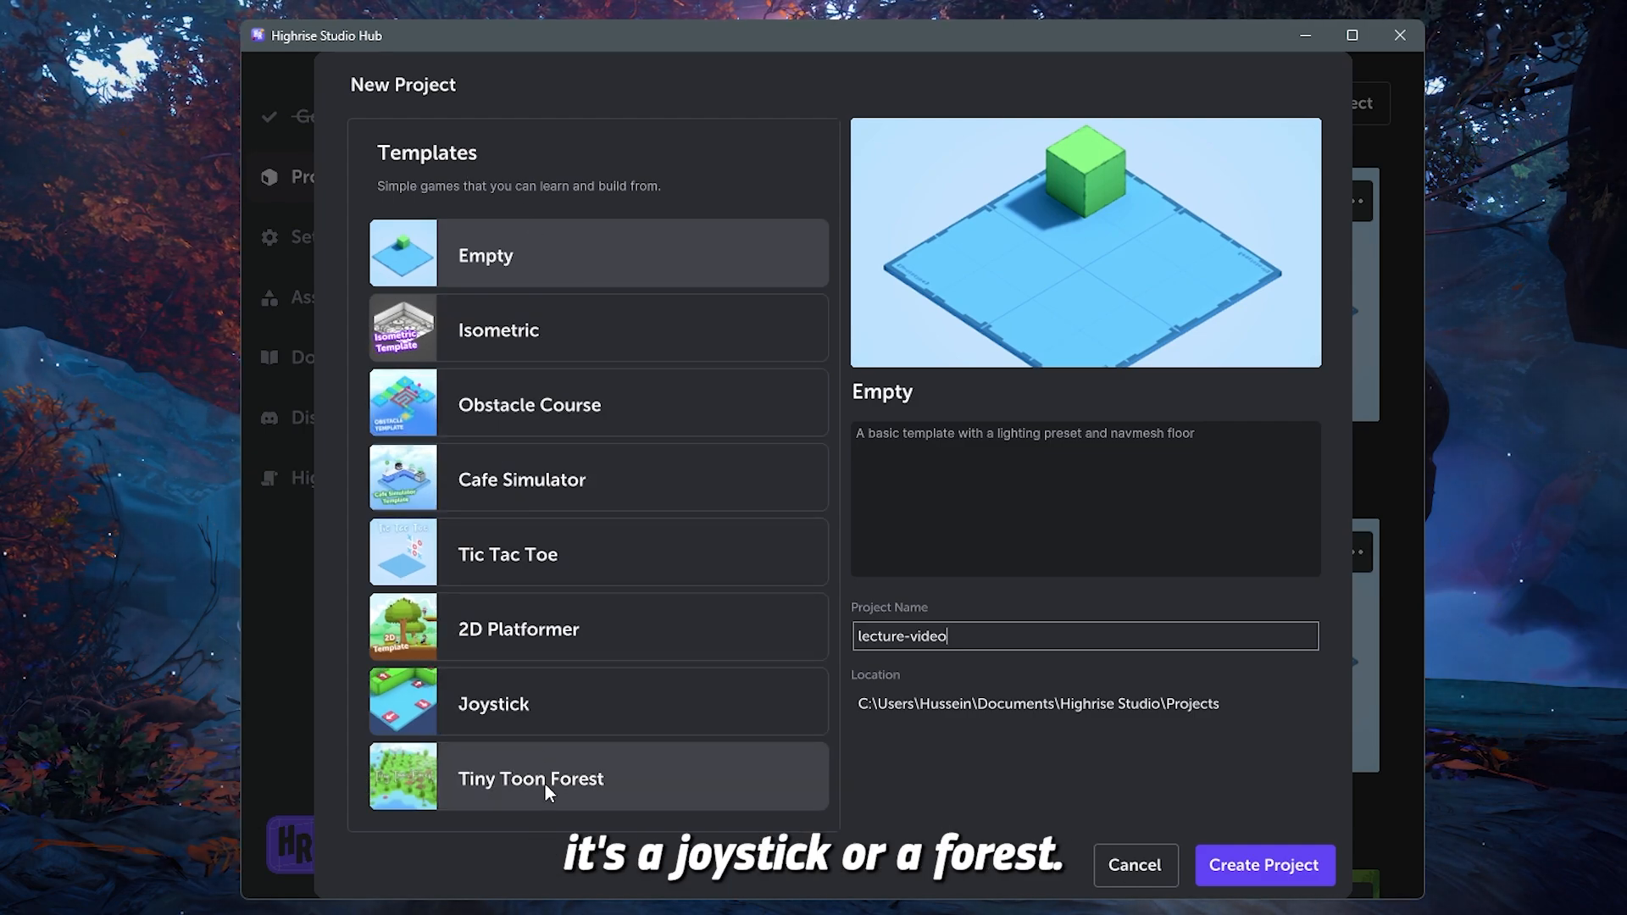
pyautogui.moveTo(925, 569)
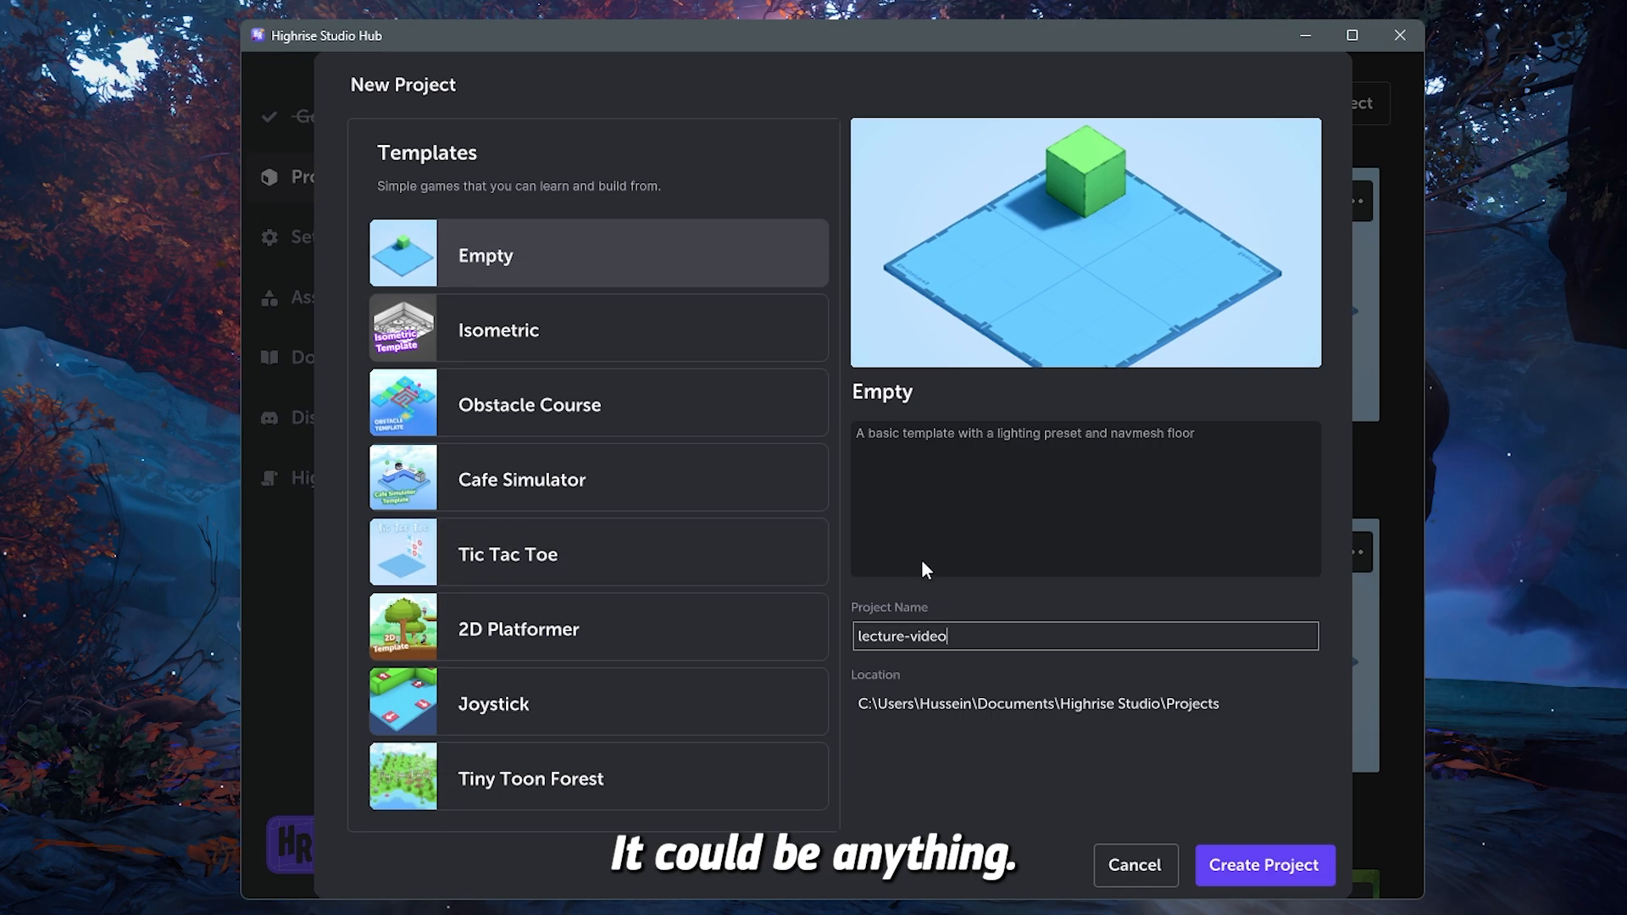
pyautogui.moveTo(508, 272)
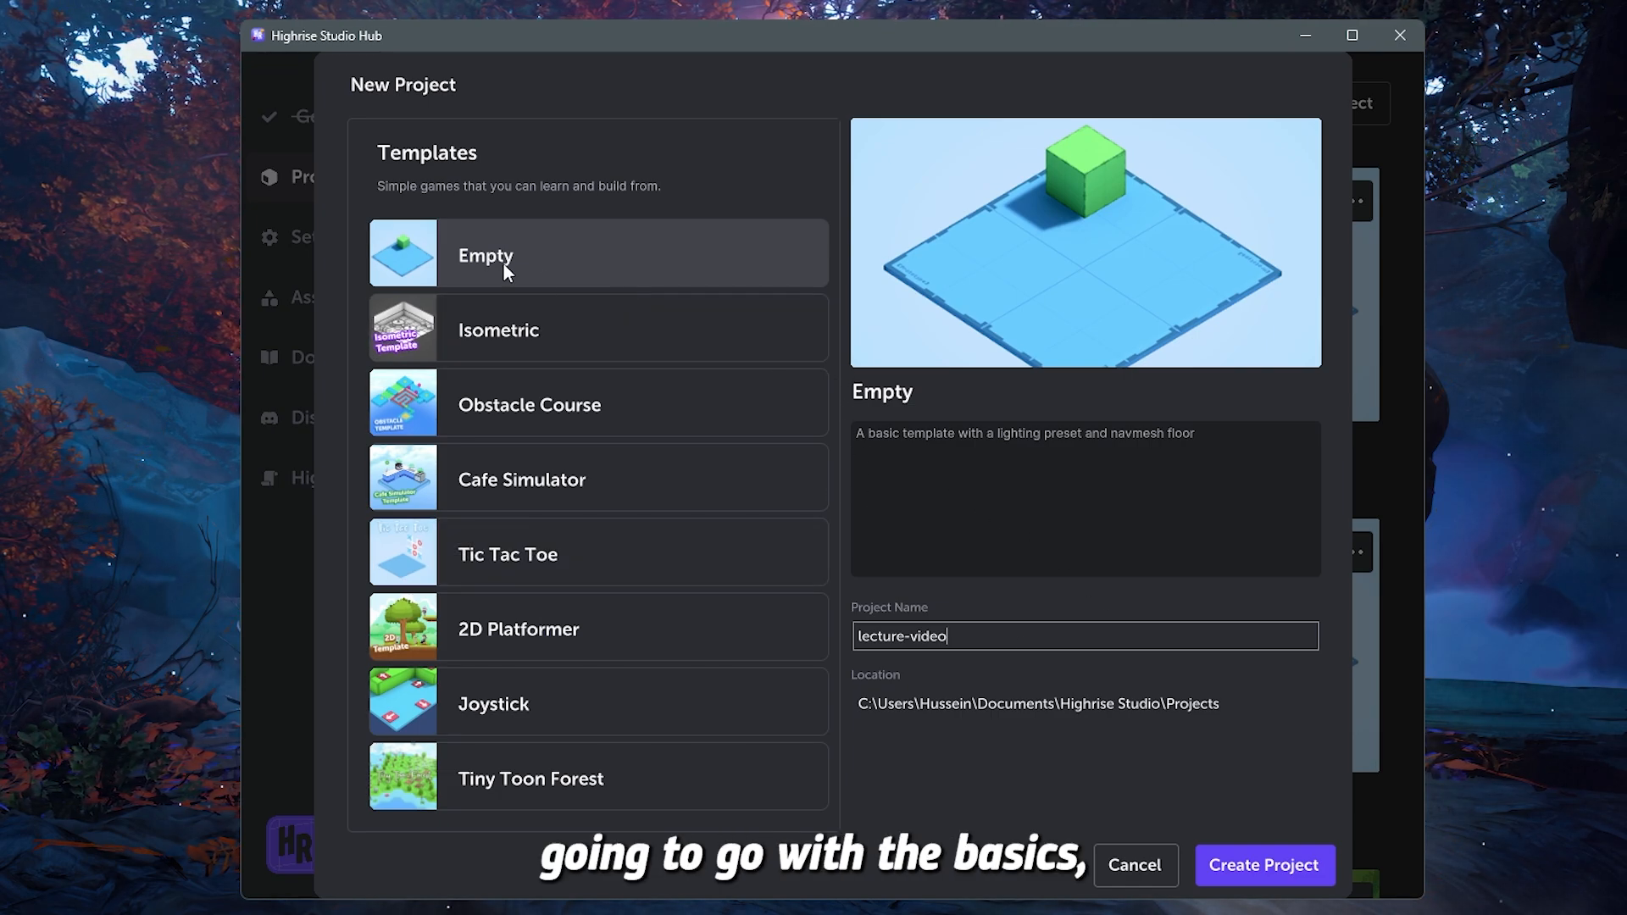
pyautogui.moveTo(542, 273)
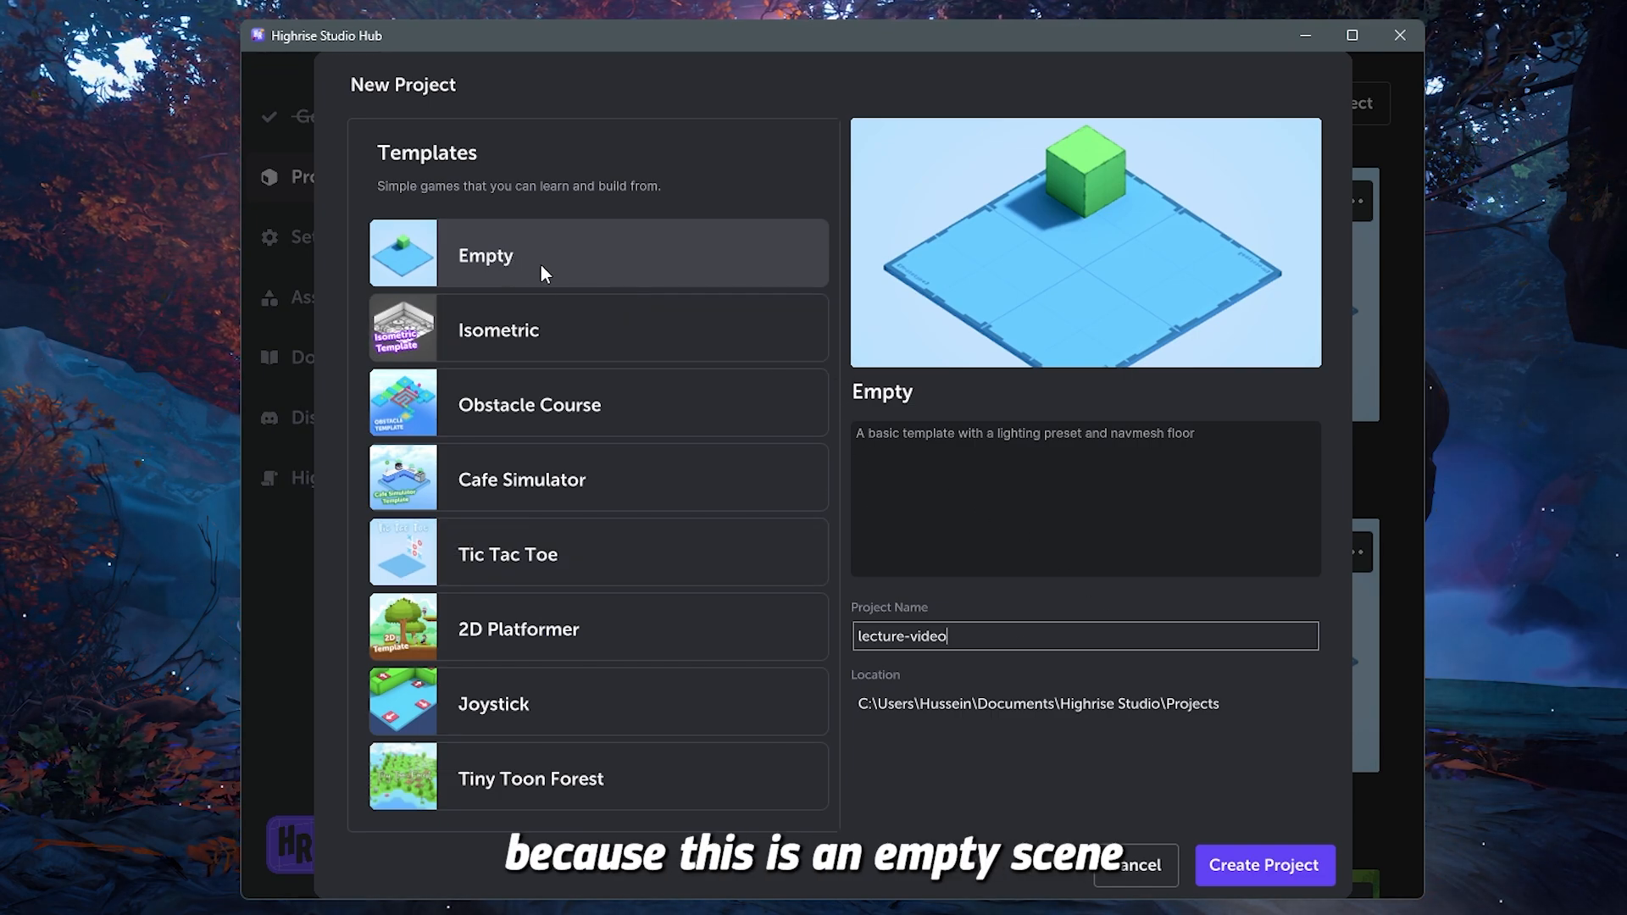
pyautogui.moveTo(986, 433)
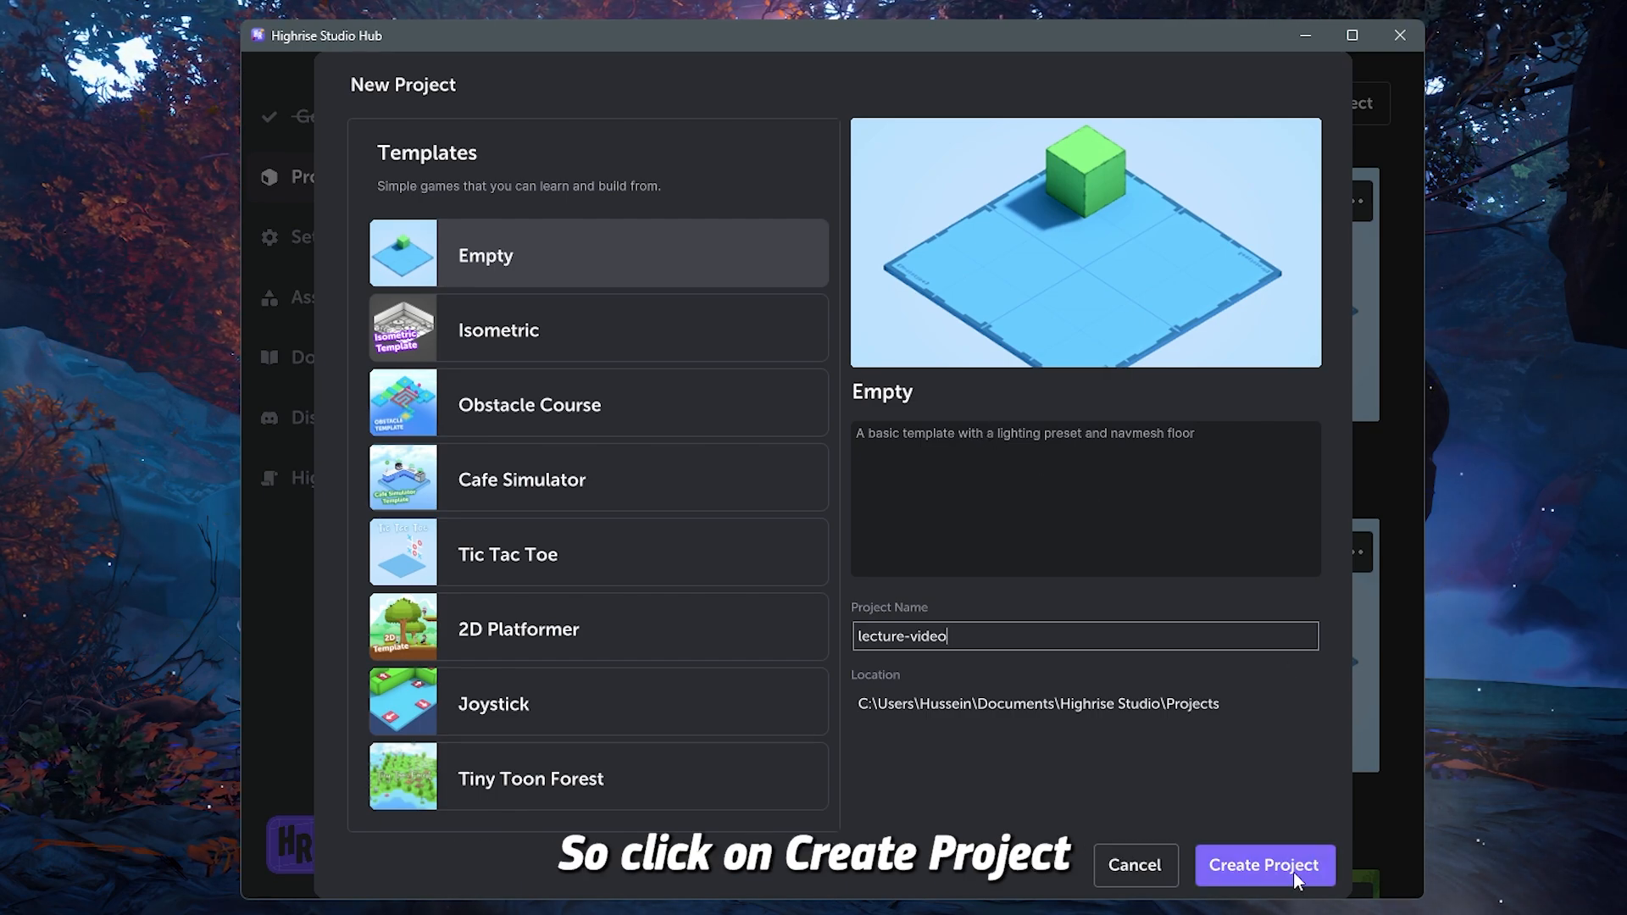
# - Create the lecture-video project from the Empty template and open it in Unity
pyautogui.click(1263, 864)
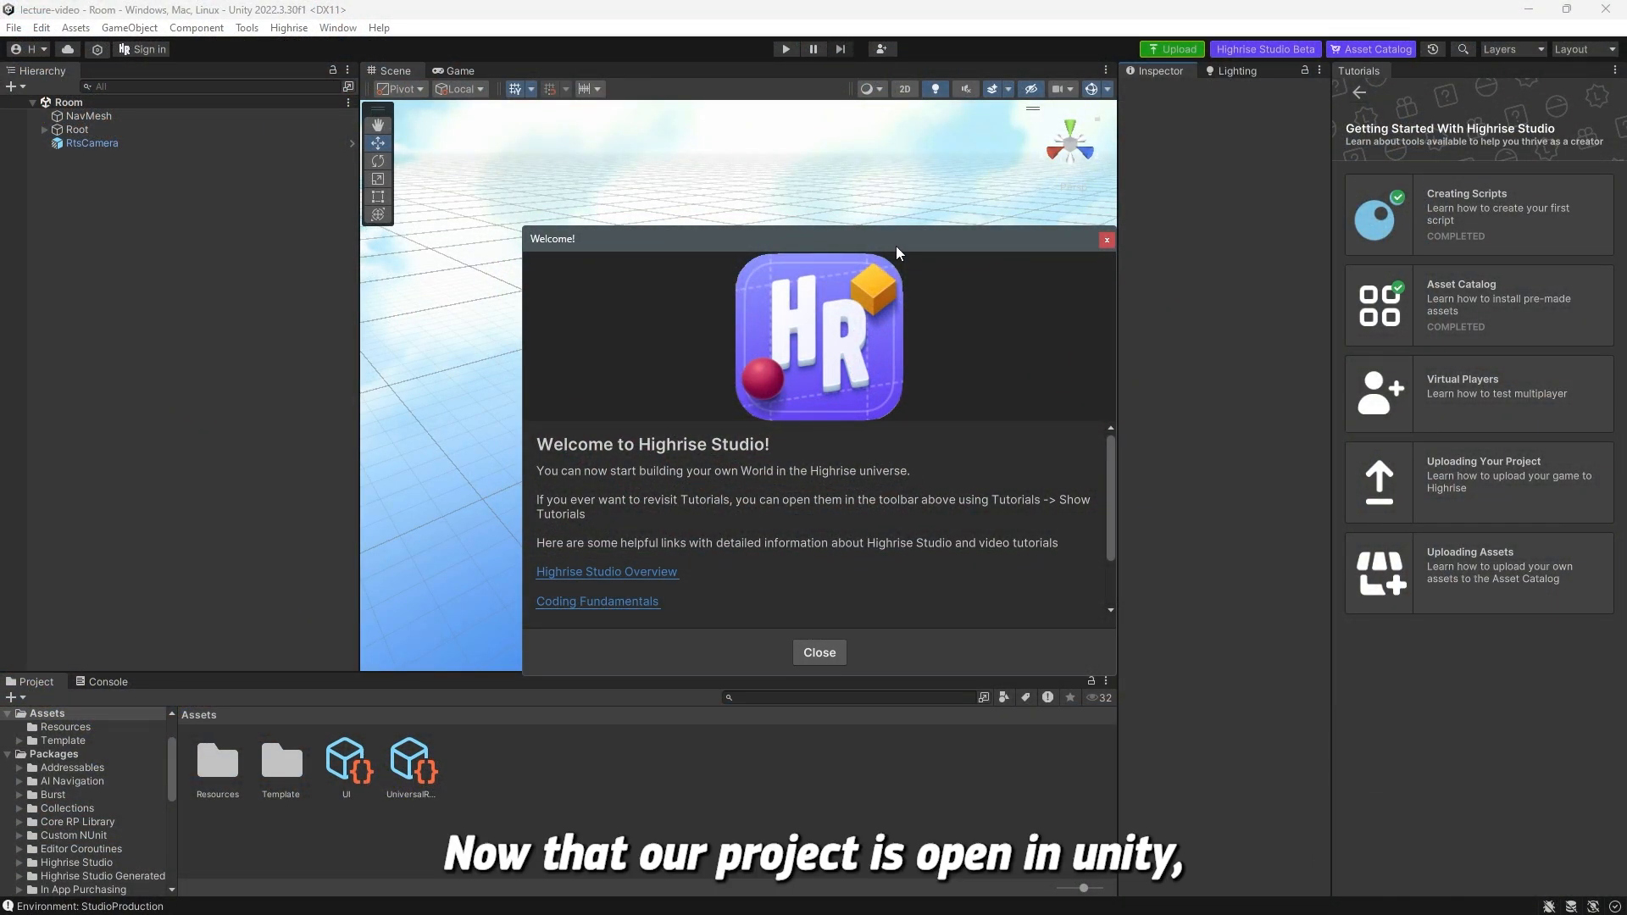
pyautogui.moveTo(860, 258)
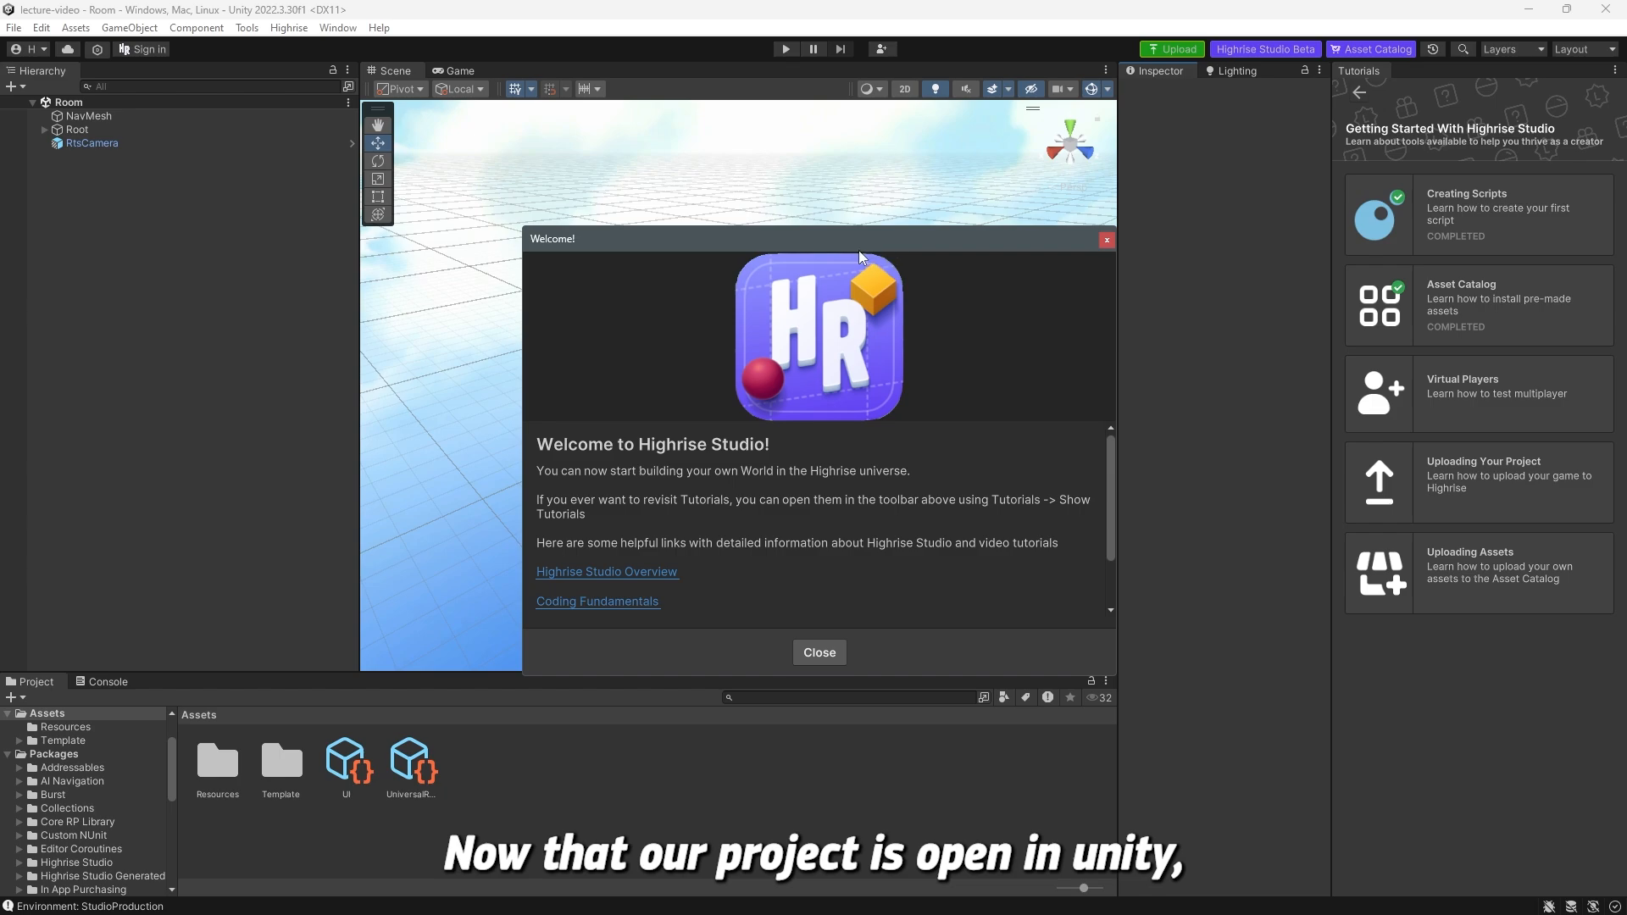
pyautogui.moveTo(753, 330)
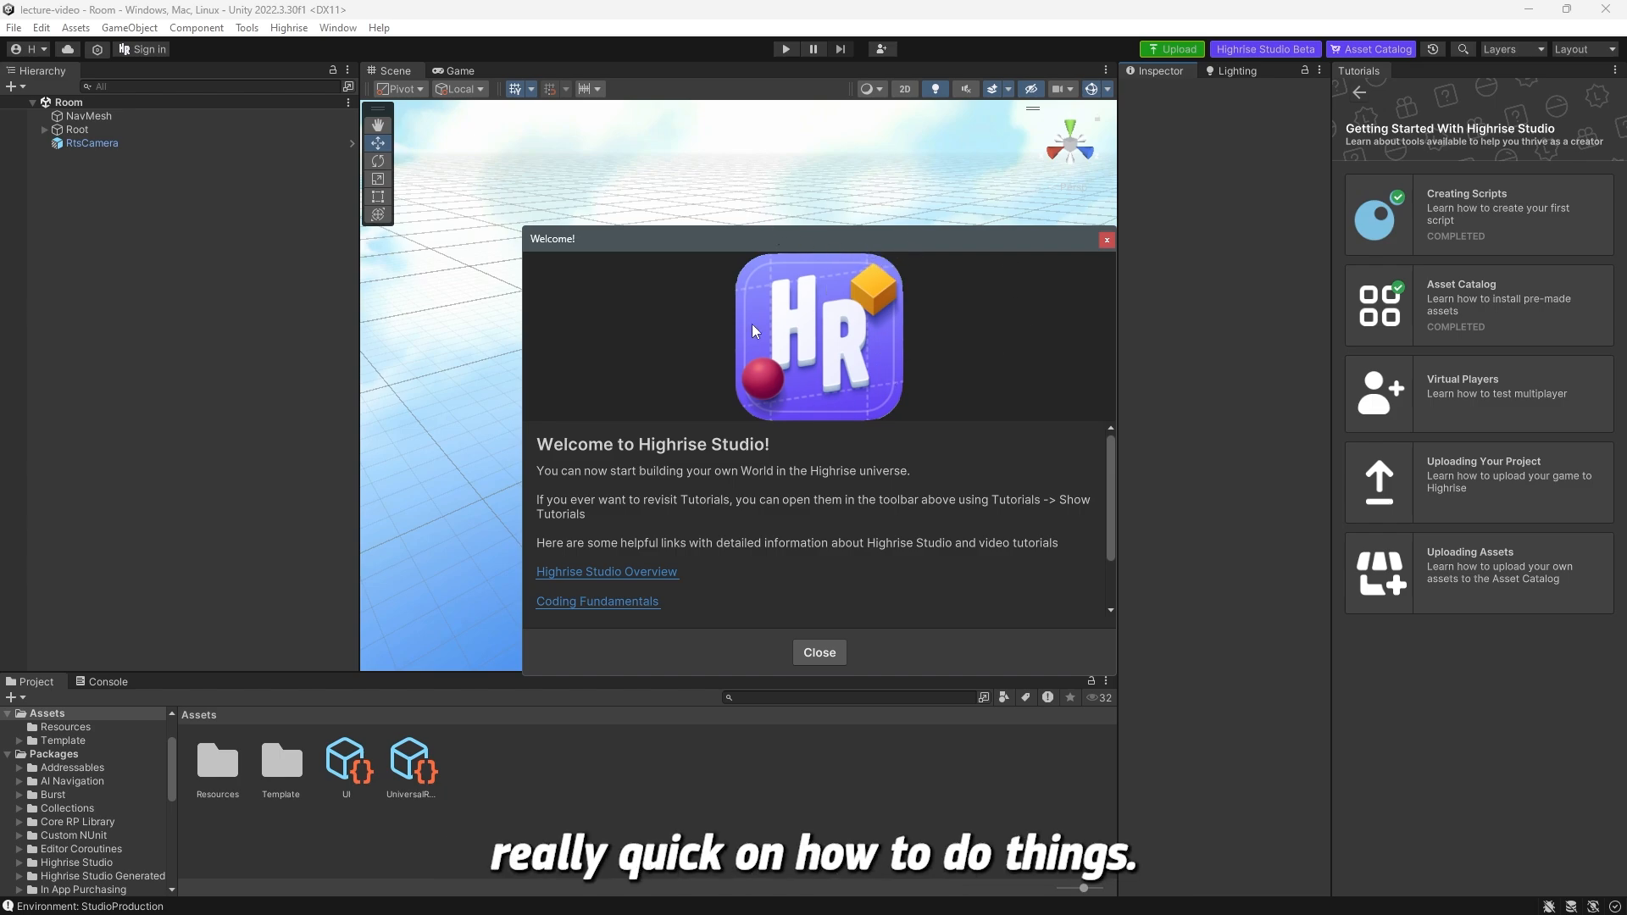
pyautogui.moveTo(606, 433)
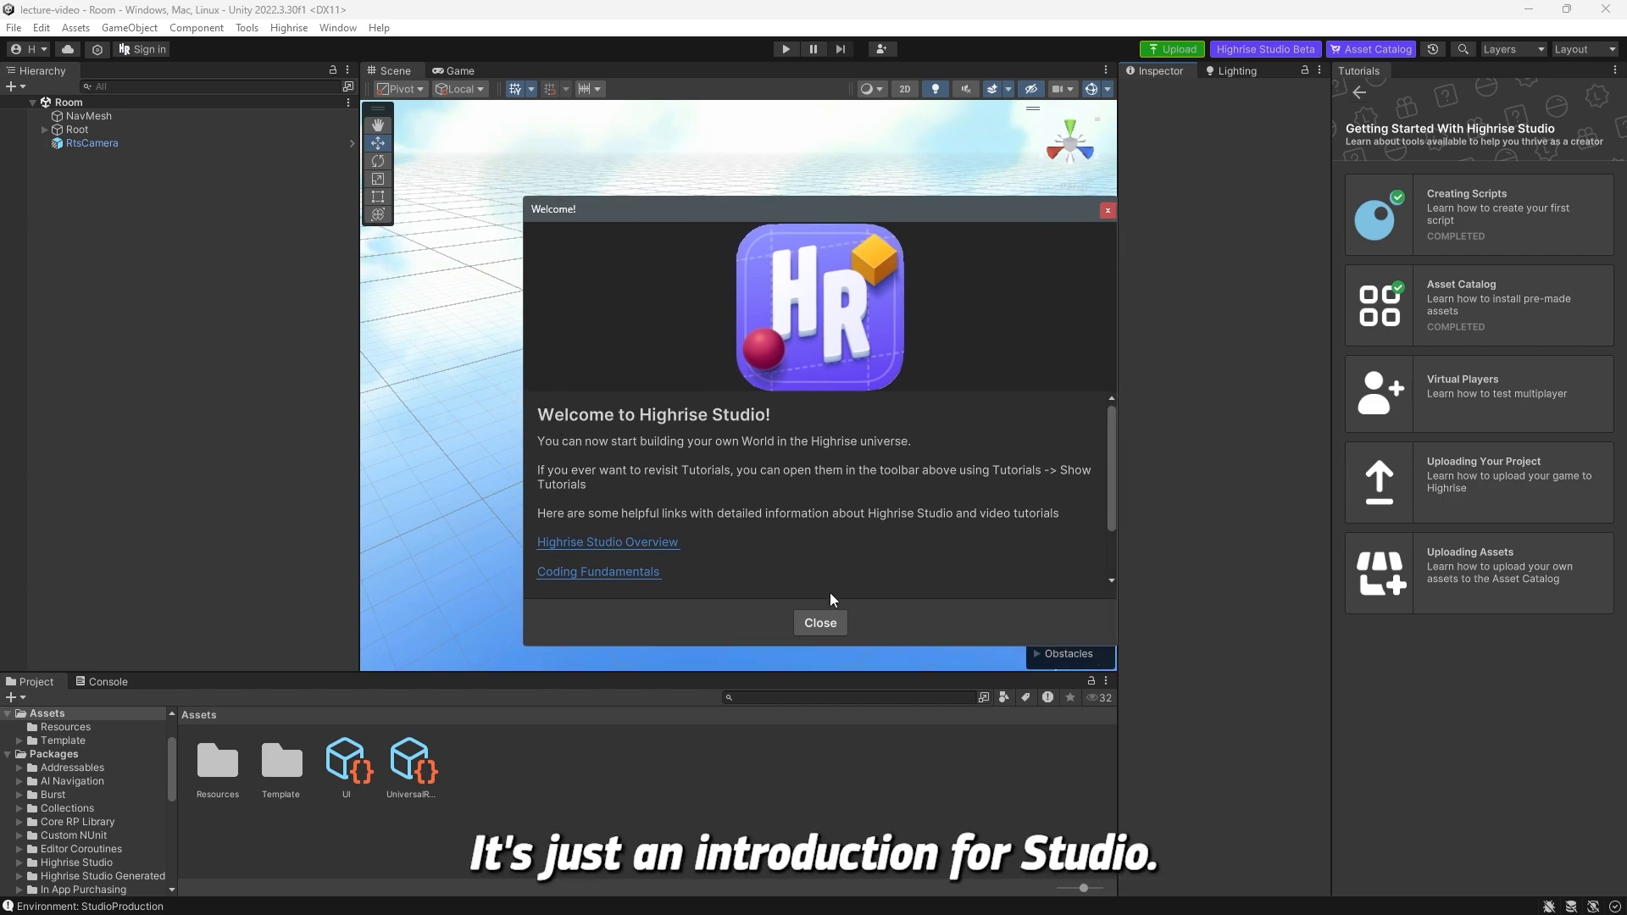
# - Close the Highrise Studio Welcome window to reveal the scene and tutorials
pyautogui.click(818, 623)
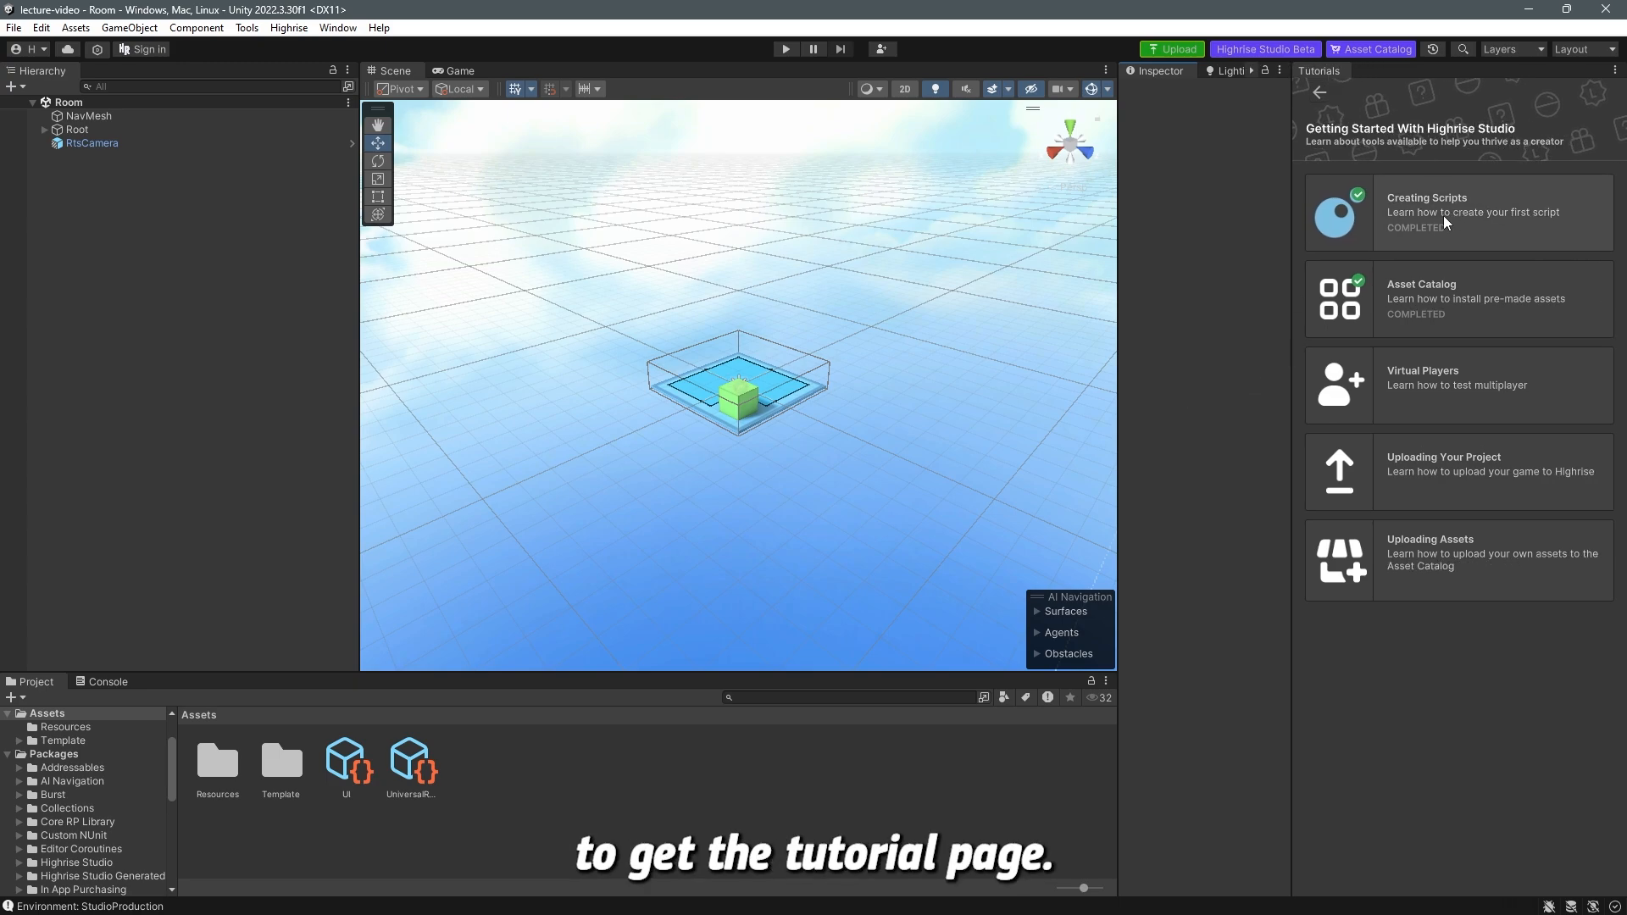
pyautogui.moveTo(1430, 294)
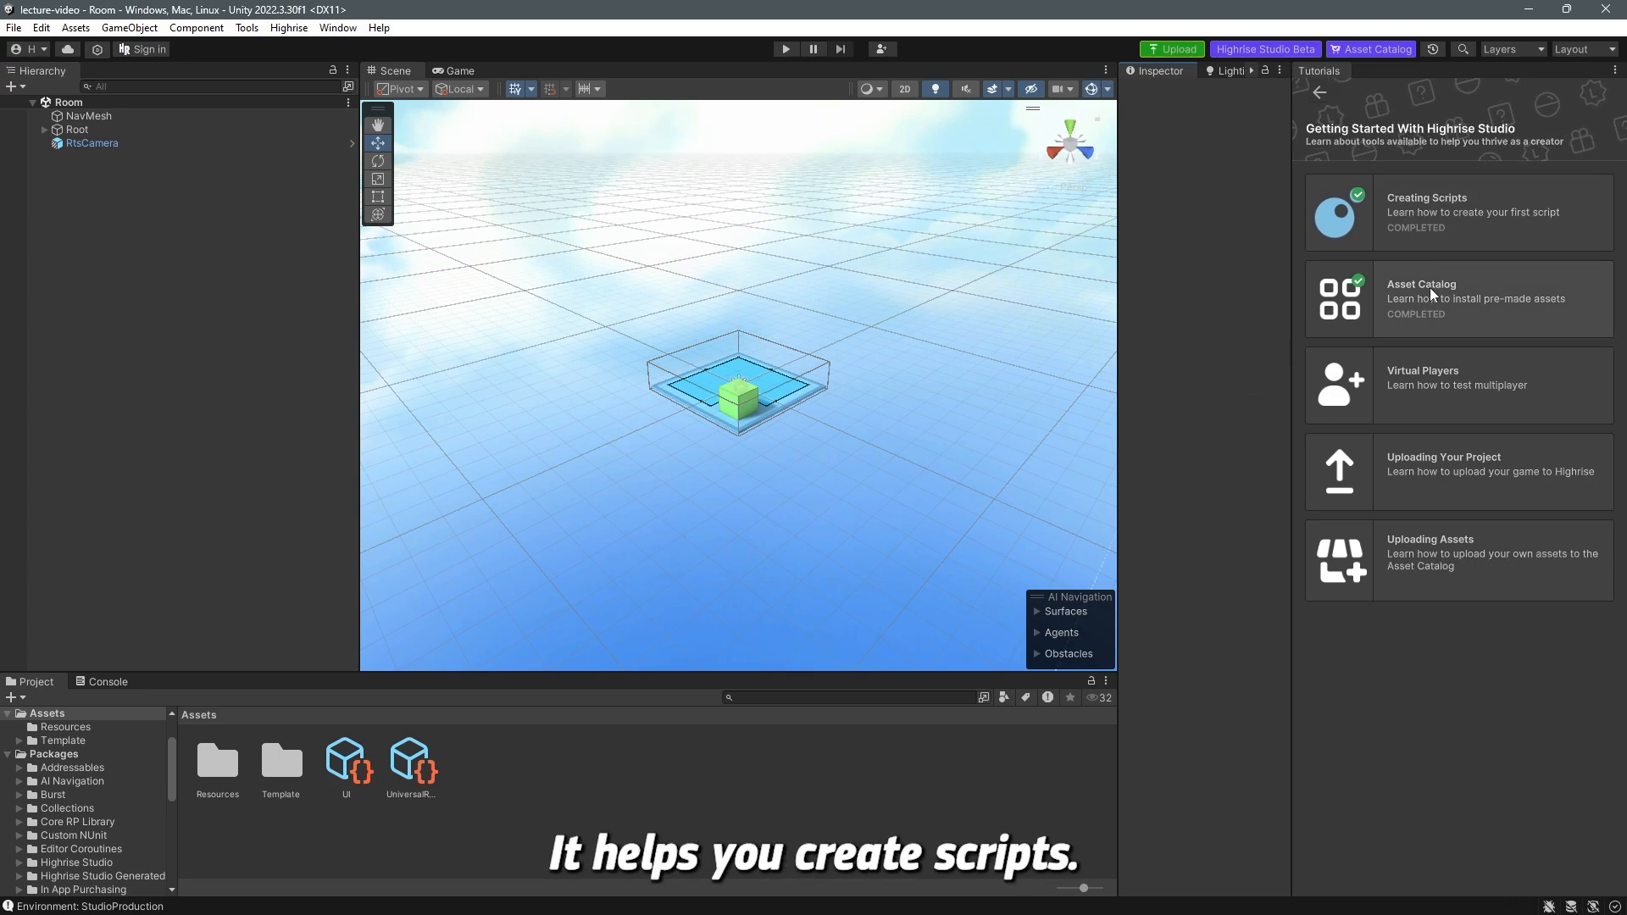
pyautogui.moveTo(1441, 301)
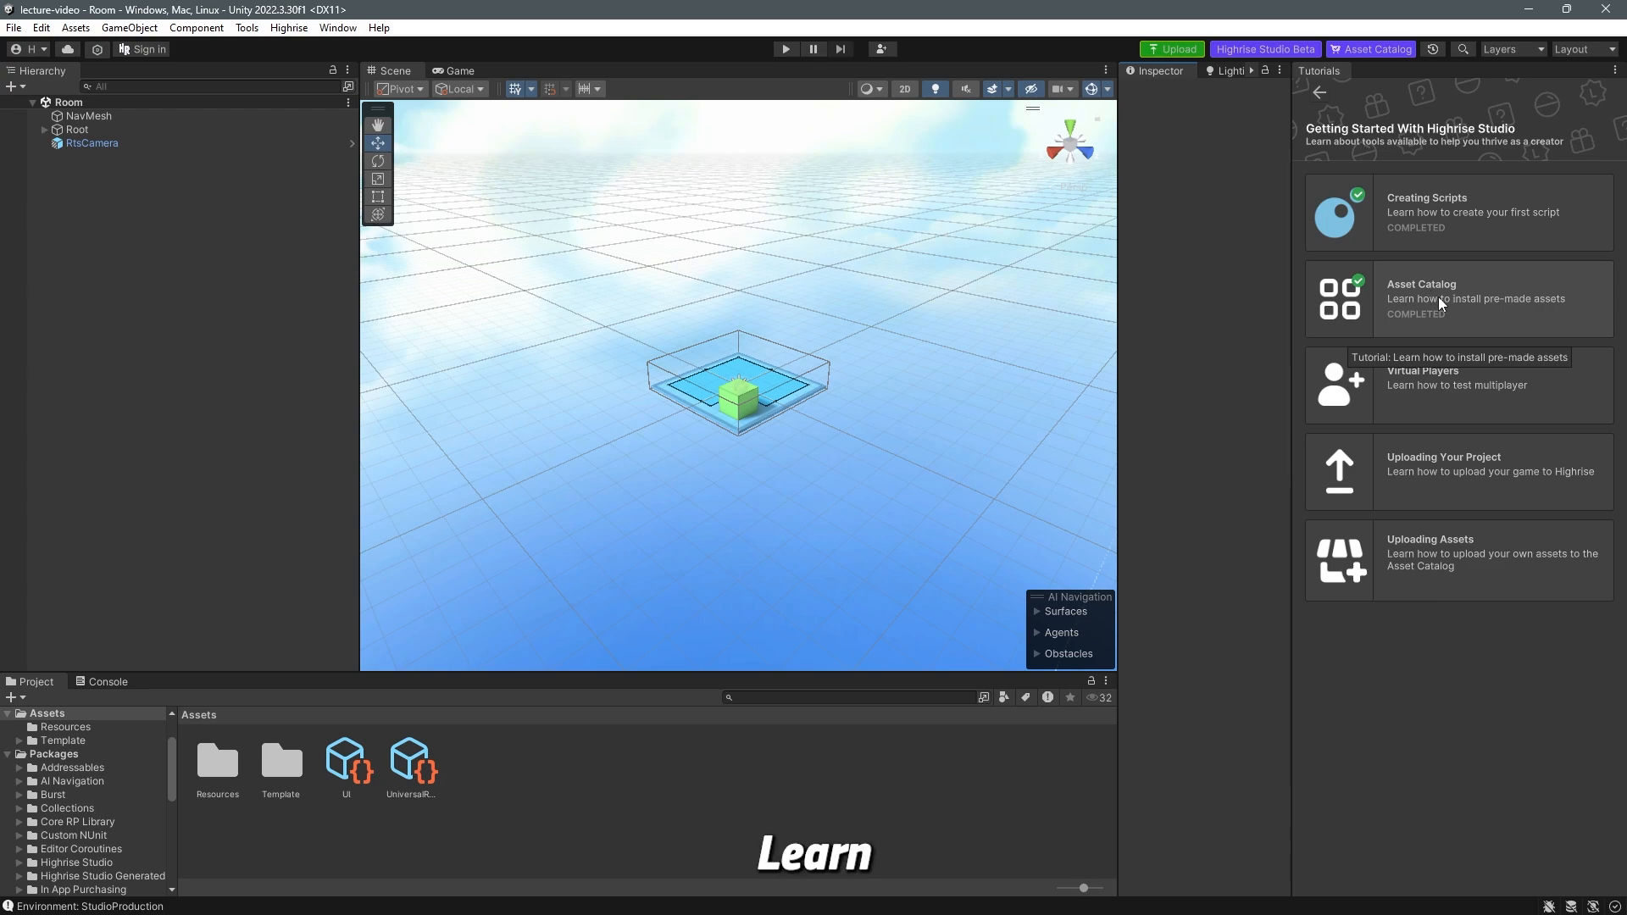
pyautogui.moveTo(1463, 379)
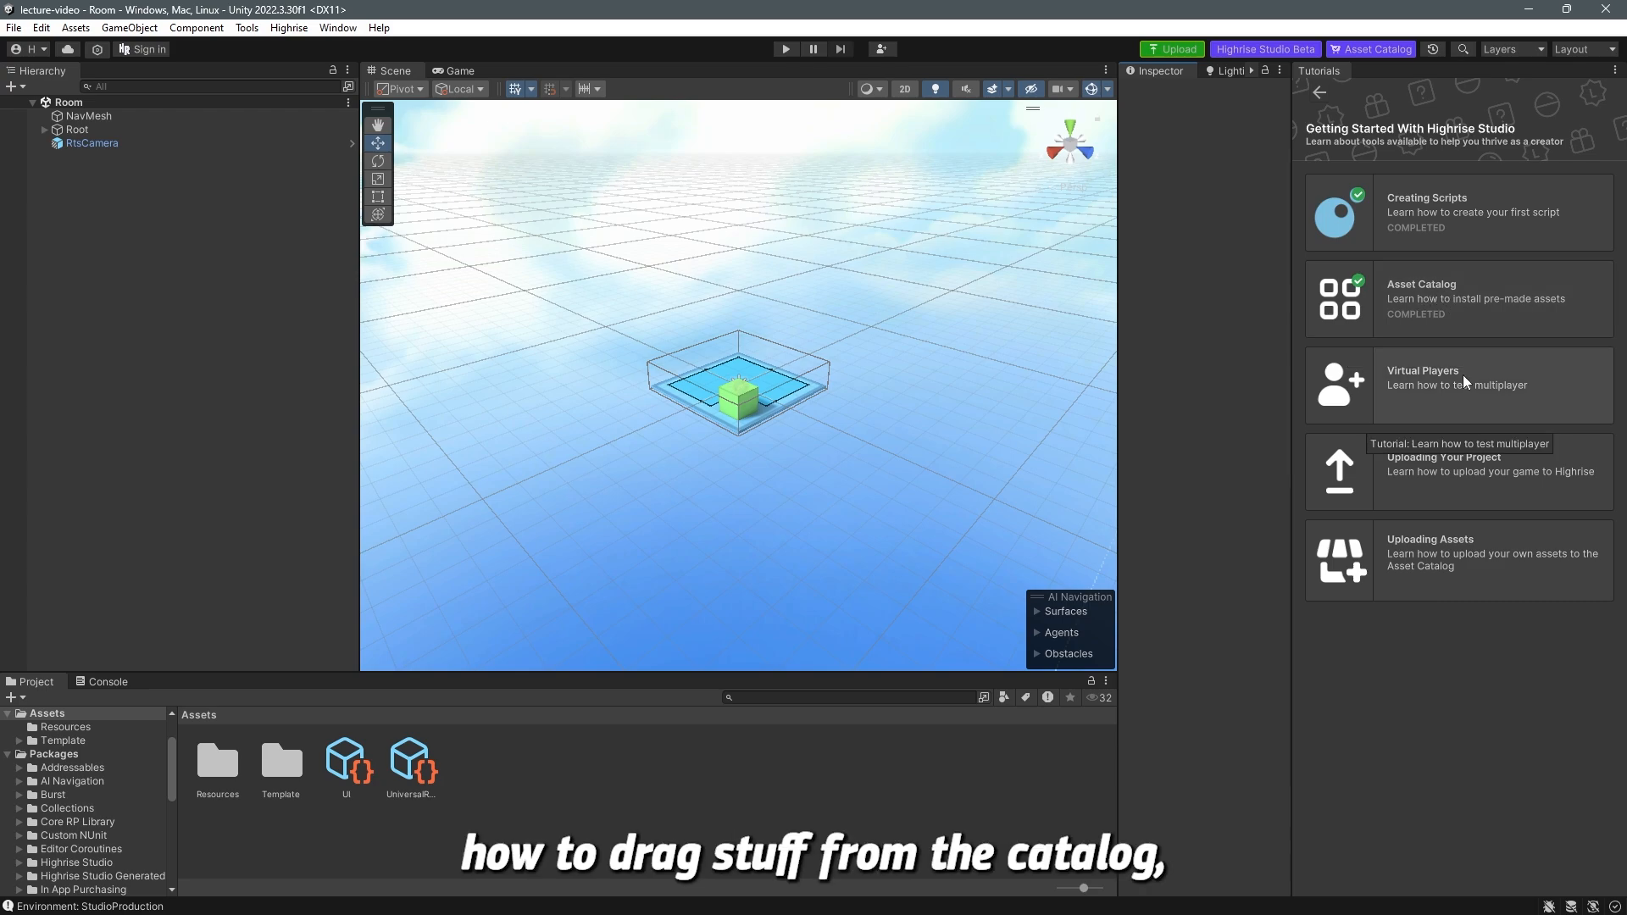
pyautogui.moveTo(1467, 491)
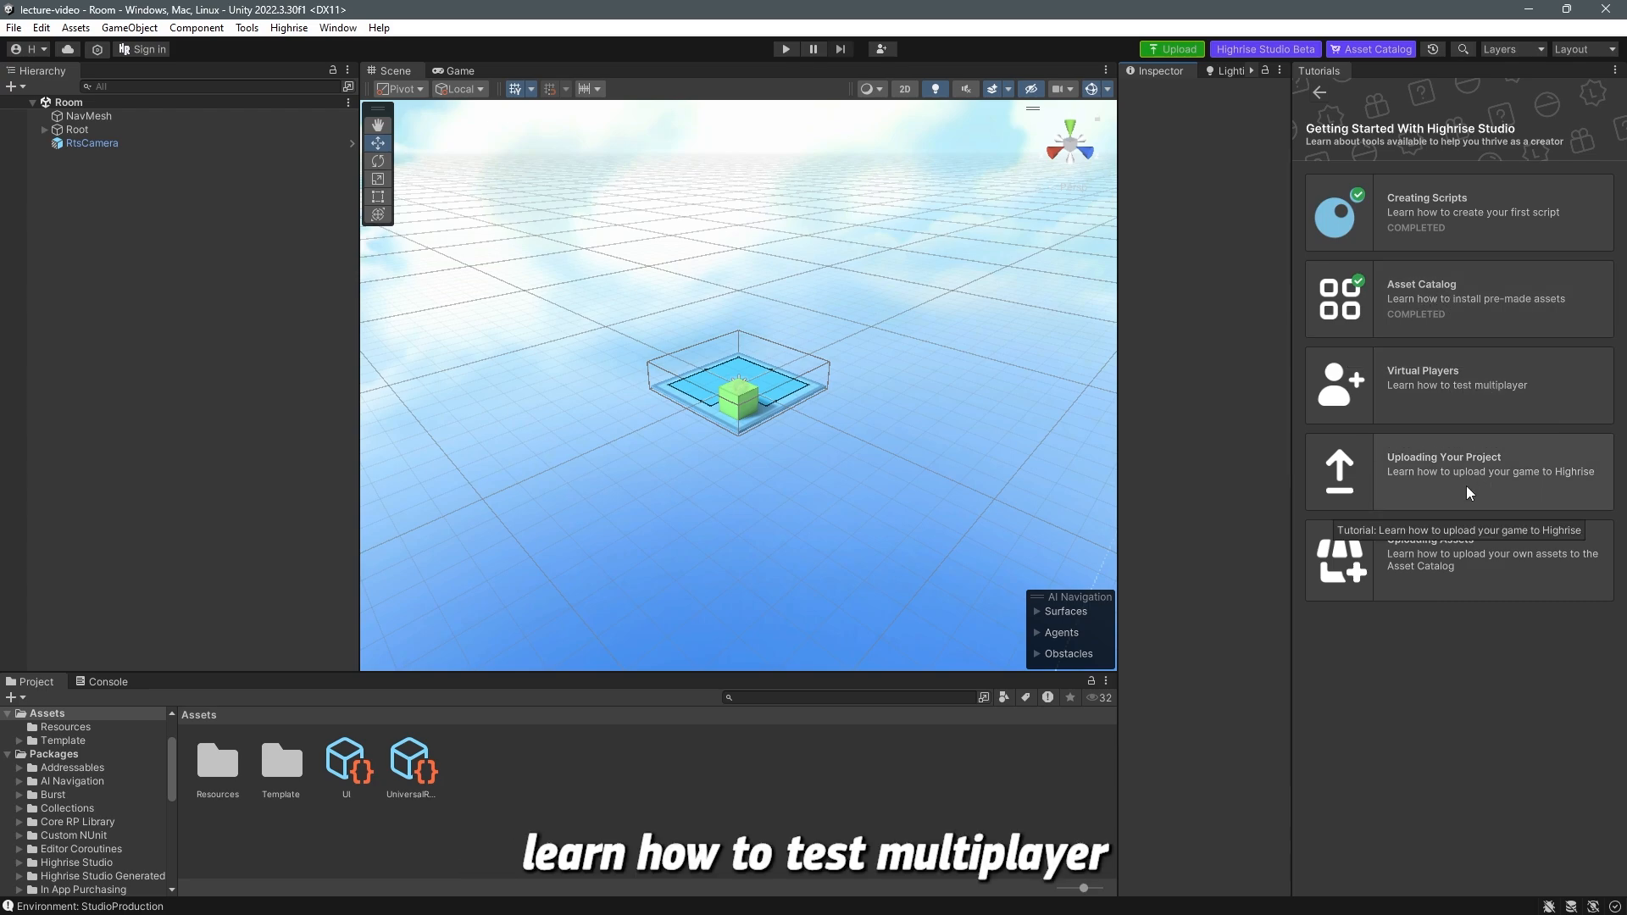
pyautogui.moveTo(1442, 568)
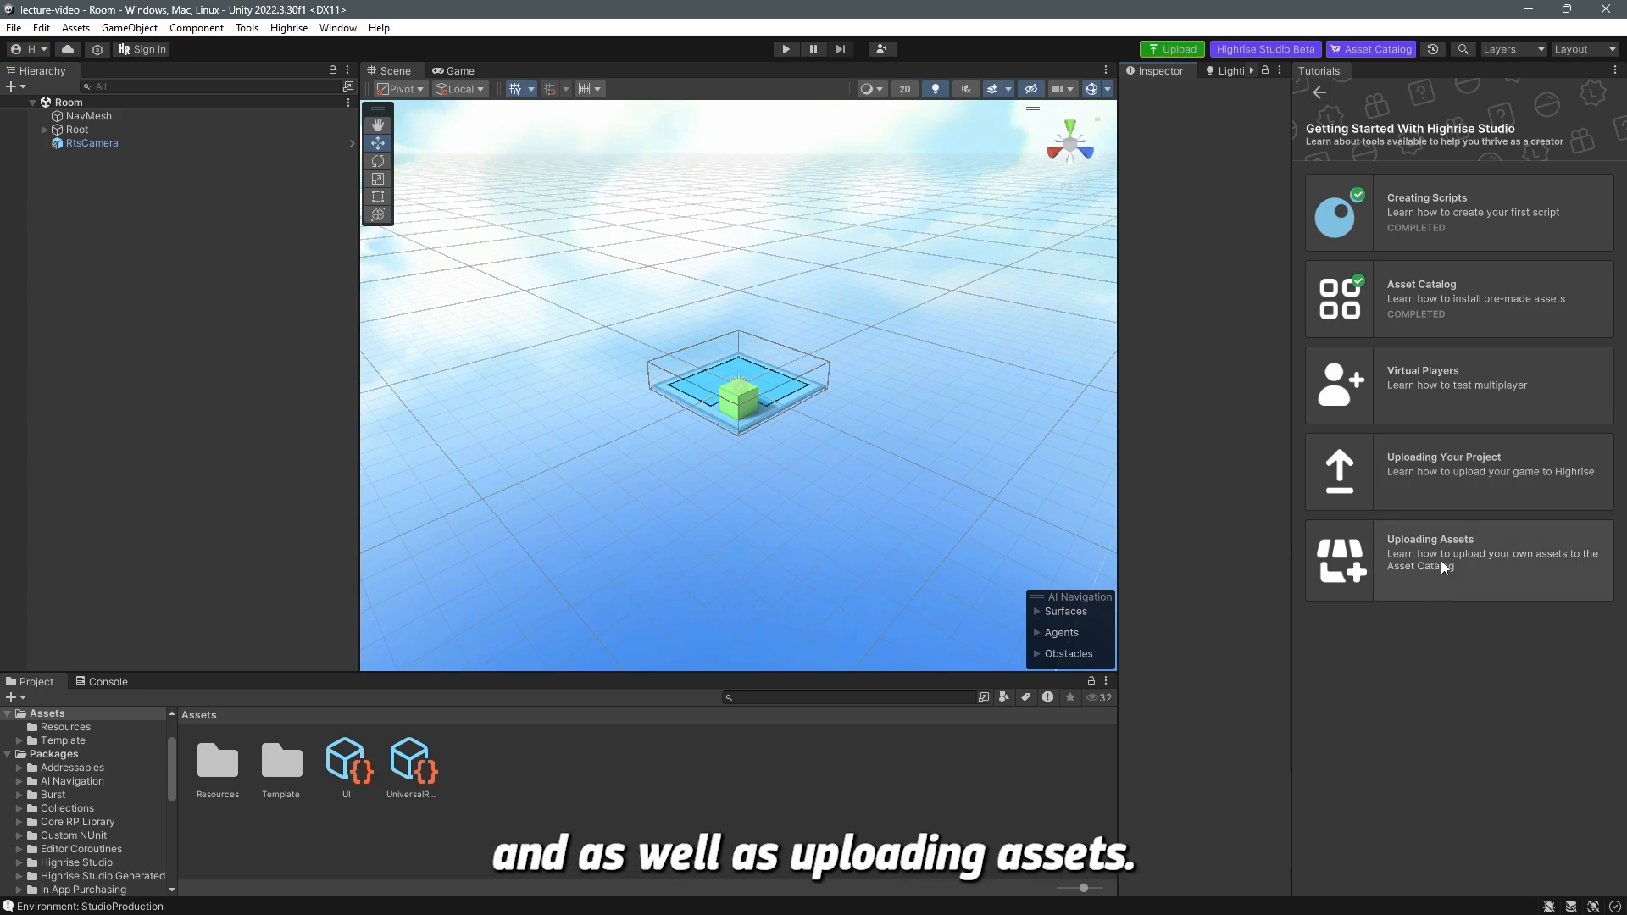
pyautogui.moveTo(1478, 577)
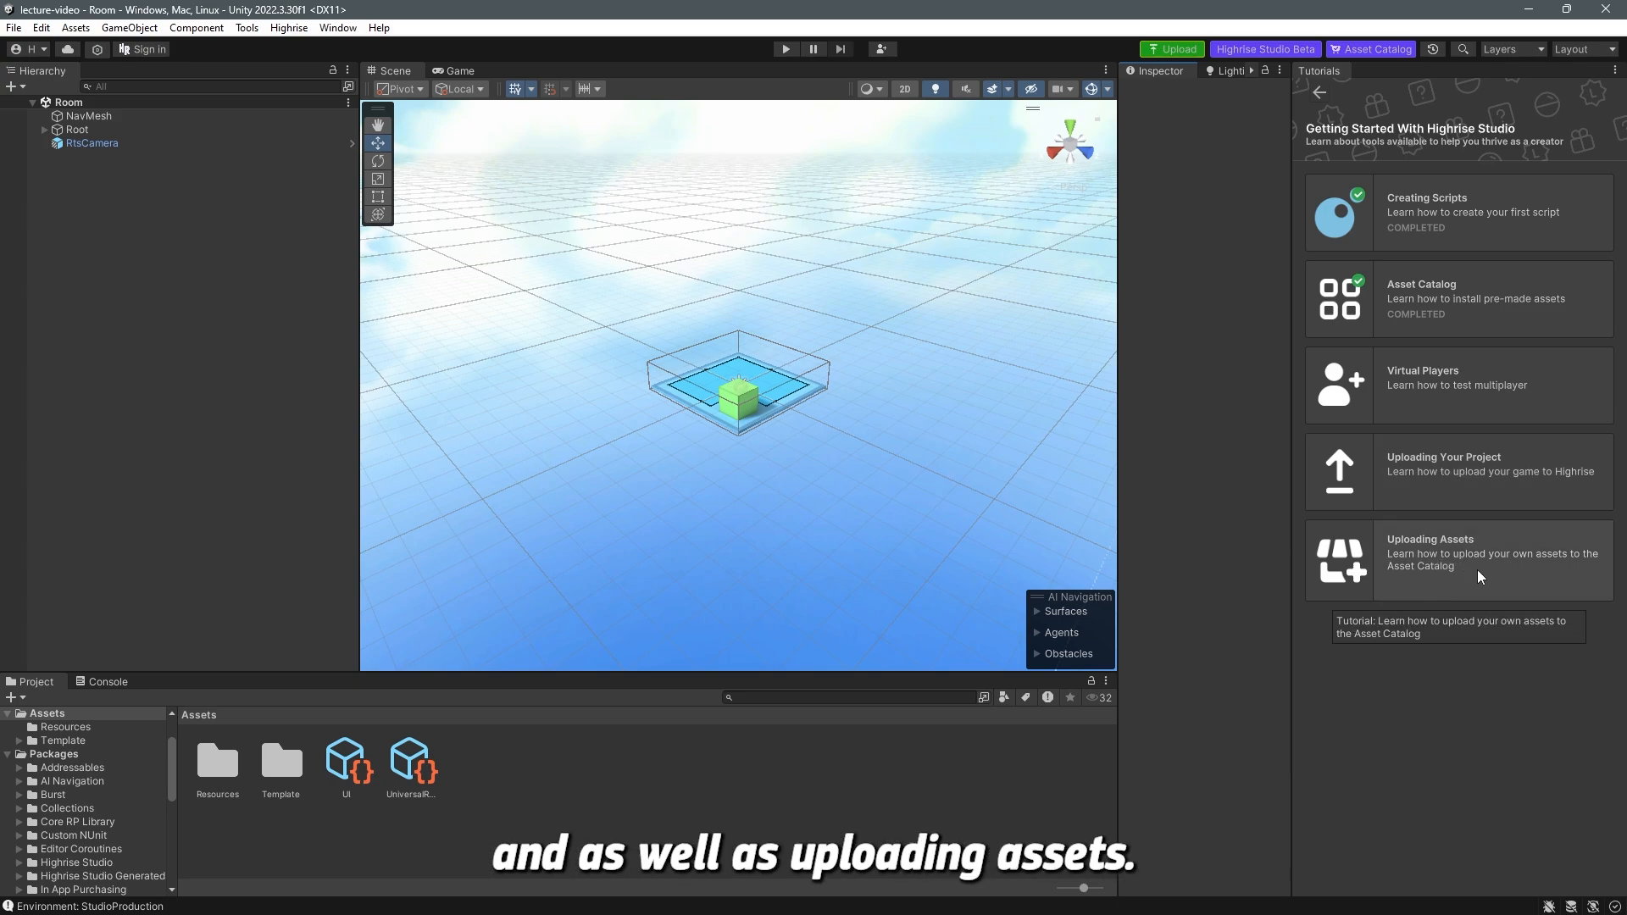
pyautogui.moveTo(1516, 322)
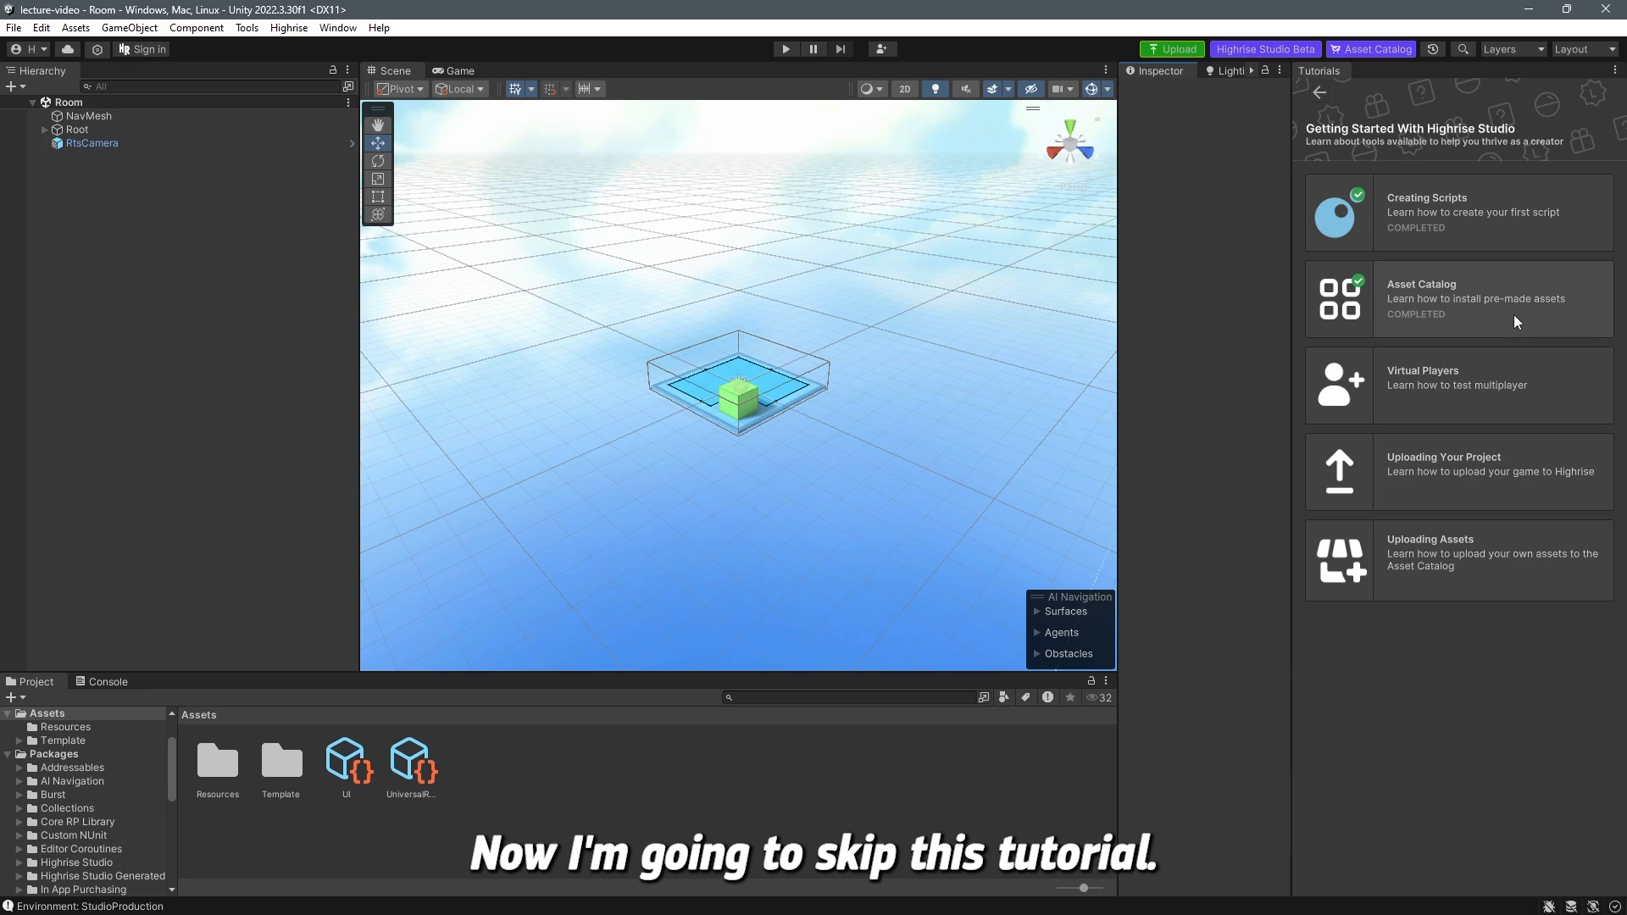
pyautogui.moveTo(1474, 472)
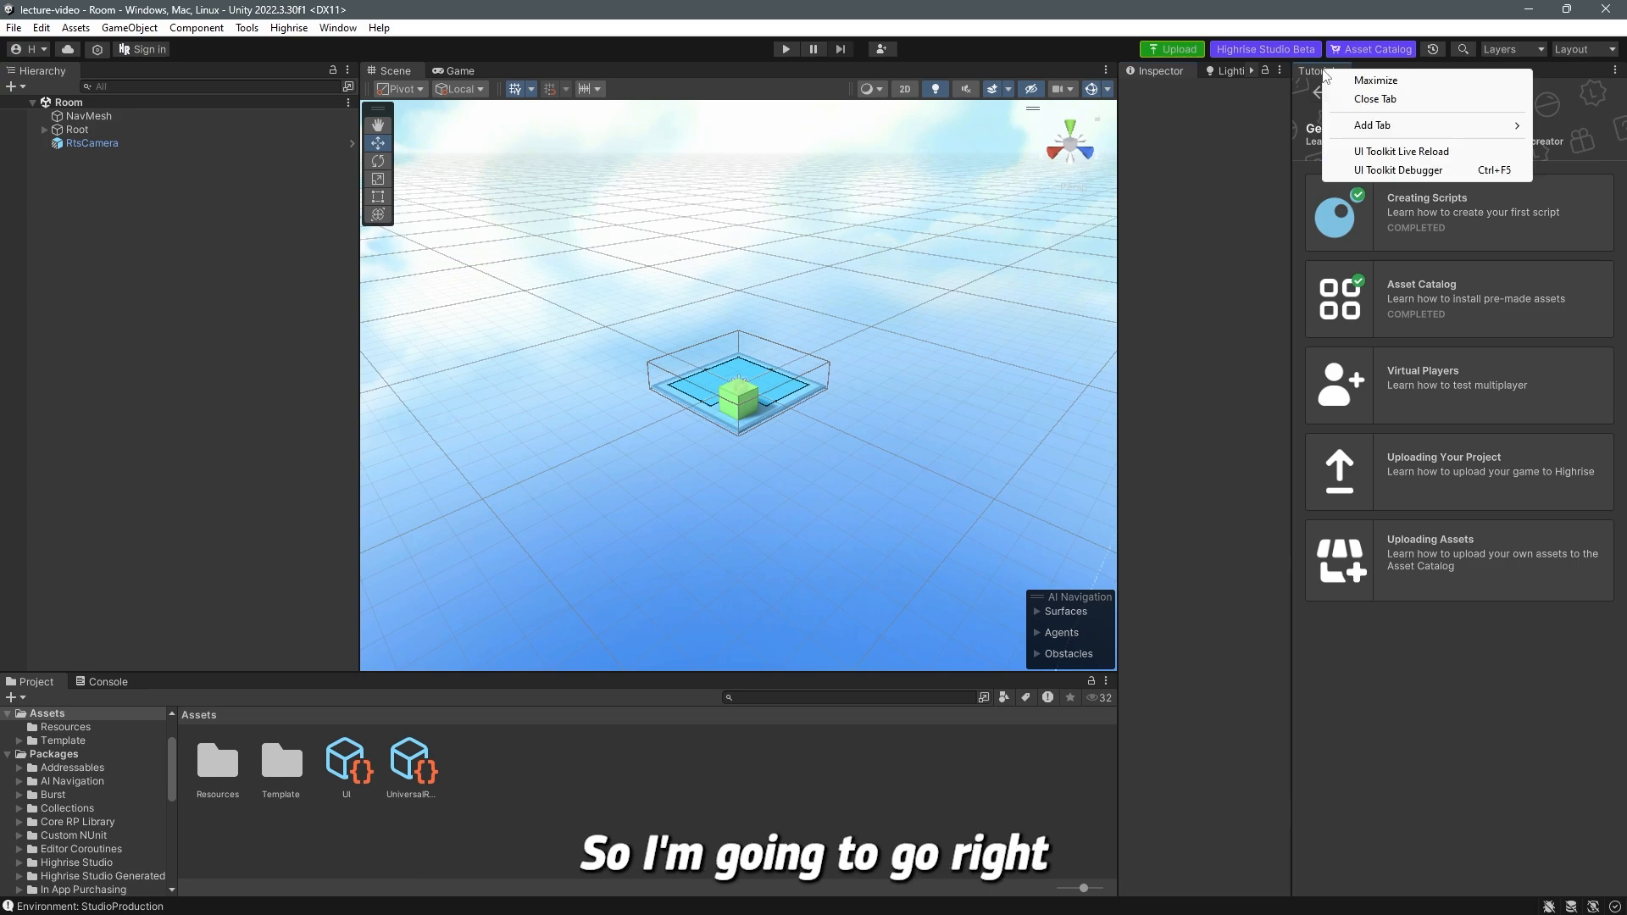
# - Close the Tutorials tab so the Scene view widens
pyautogui.click(1374, 98)
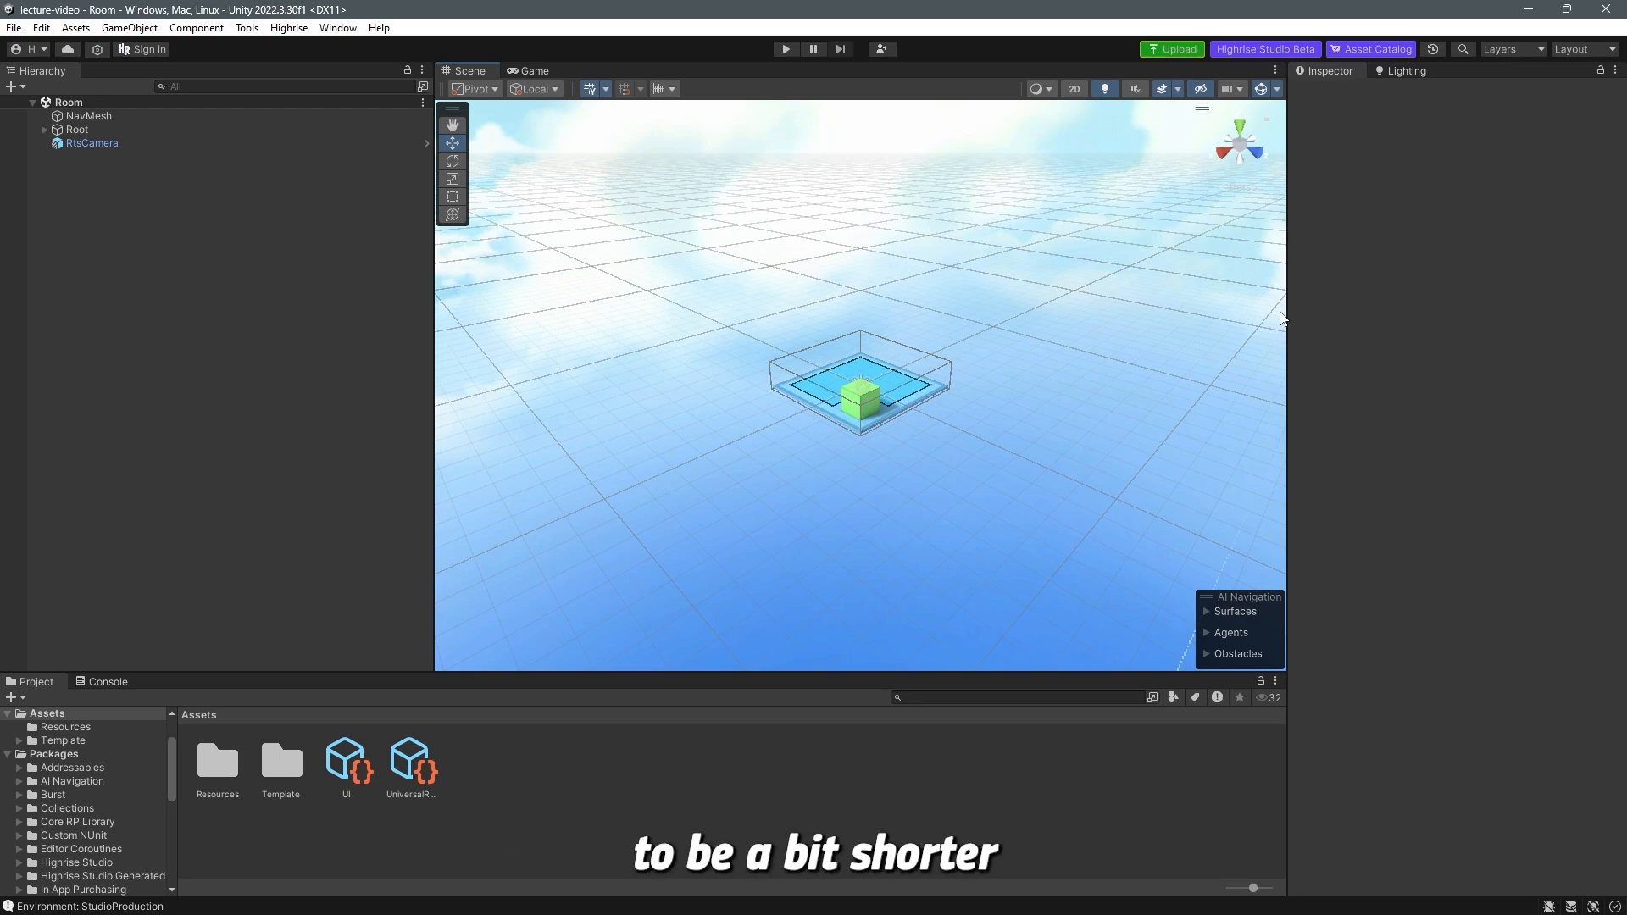
pyautogui.moveTo(323, 222)
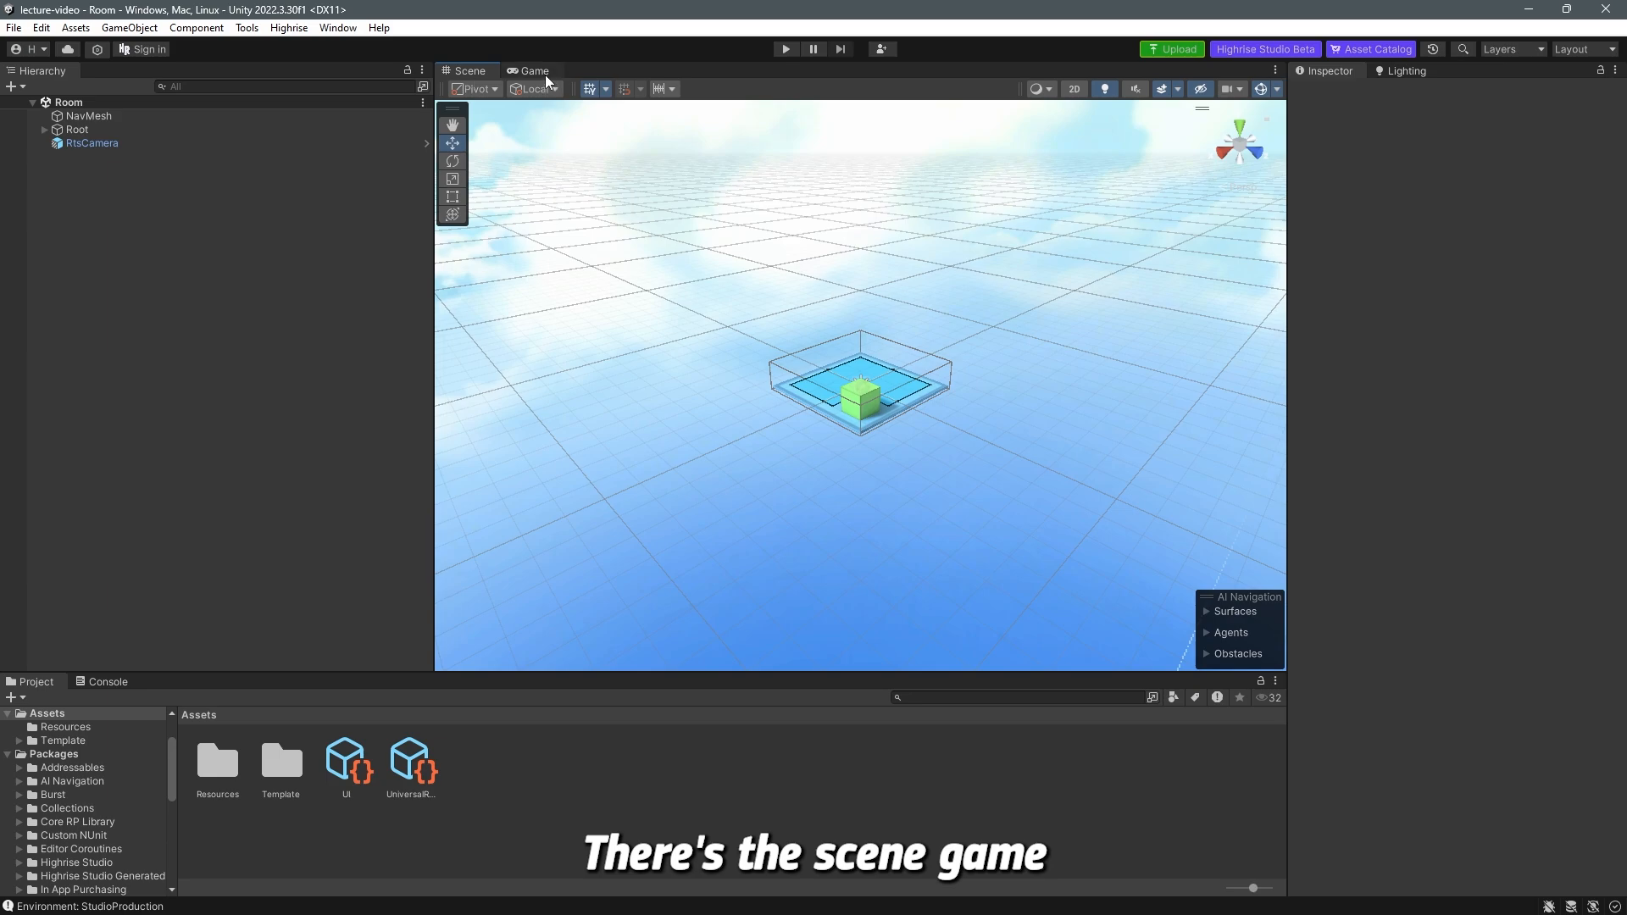
pyautogui.moveTo(612, 620)
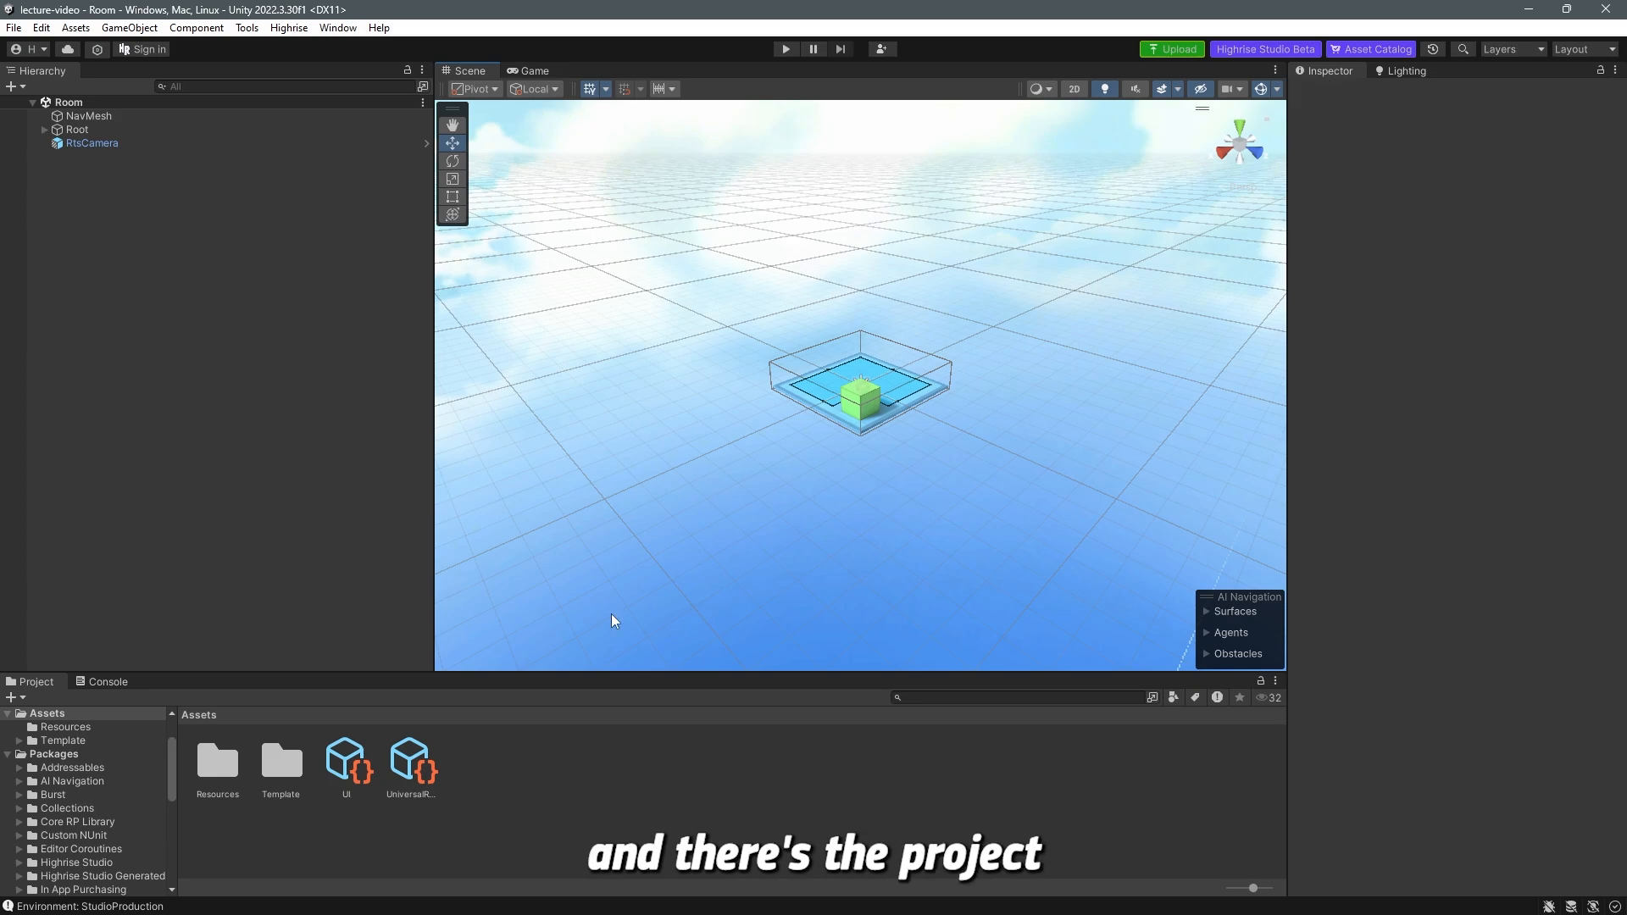
pyautogui.moveTo(117, 692)
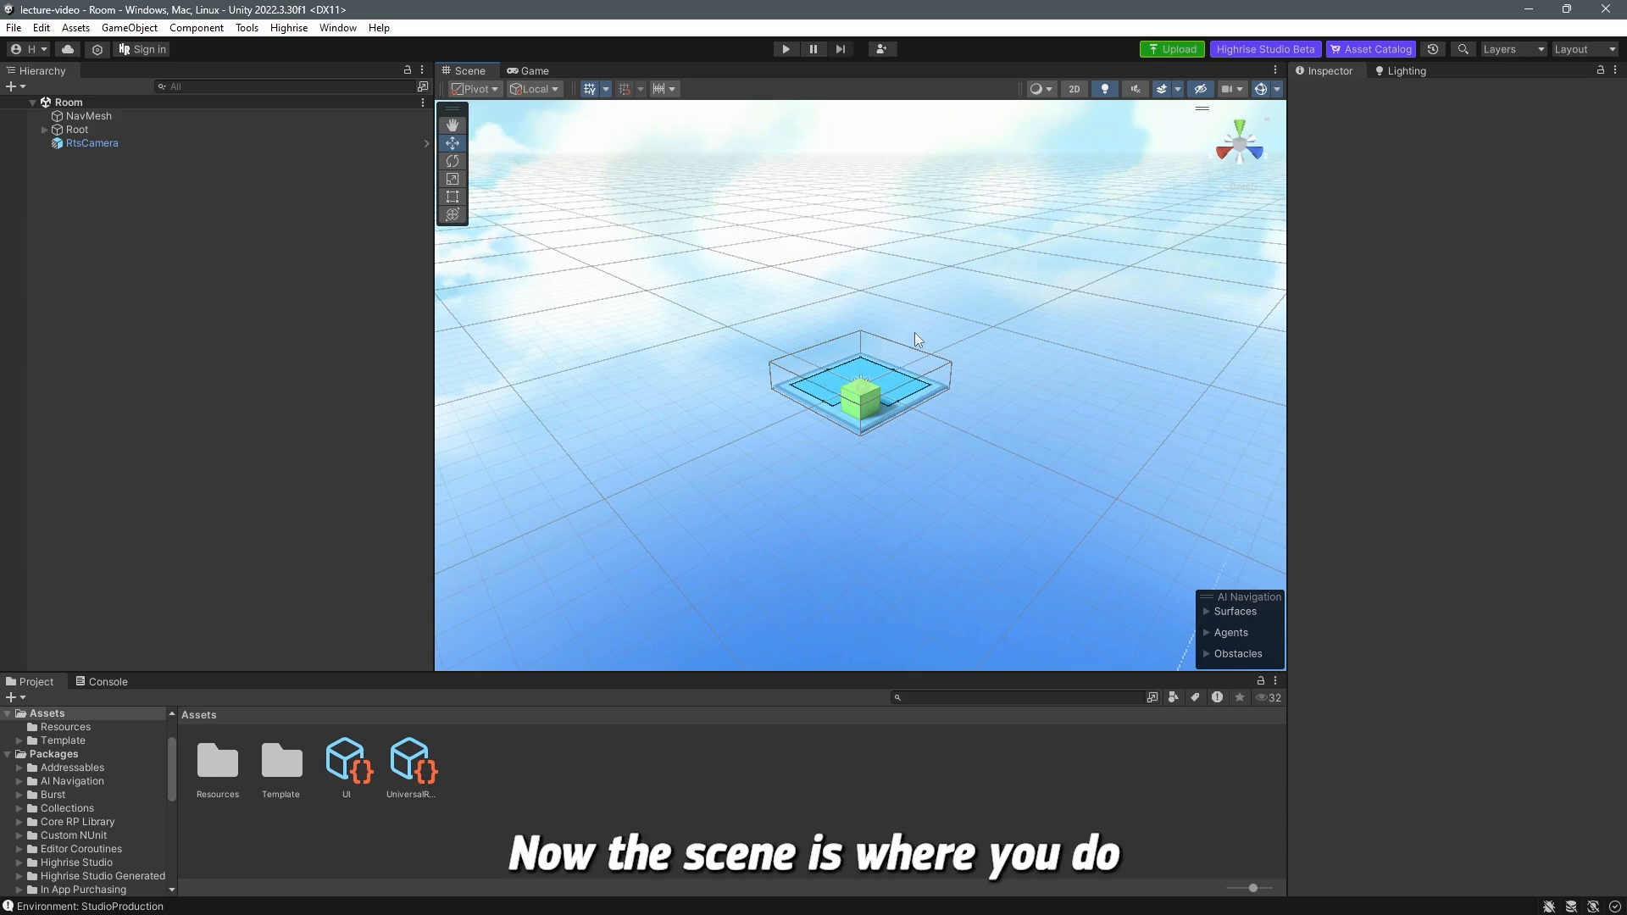
pyautogui.moveTo(965, 362)
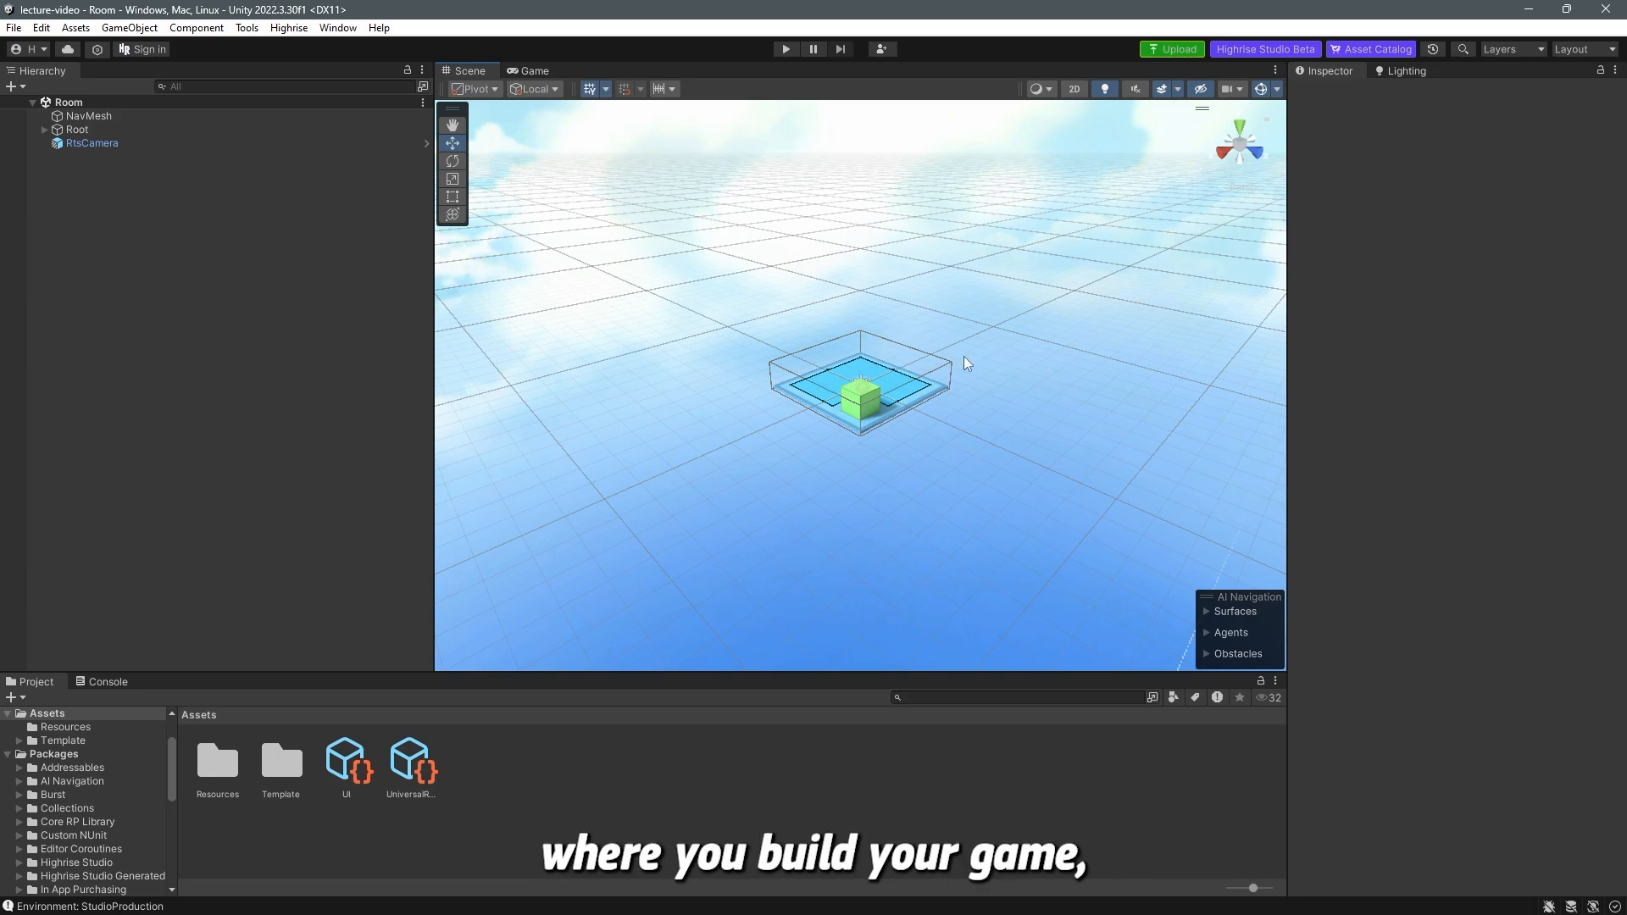
pyautogui.moveTo(889, 429)
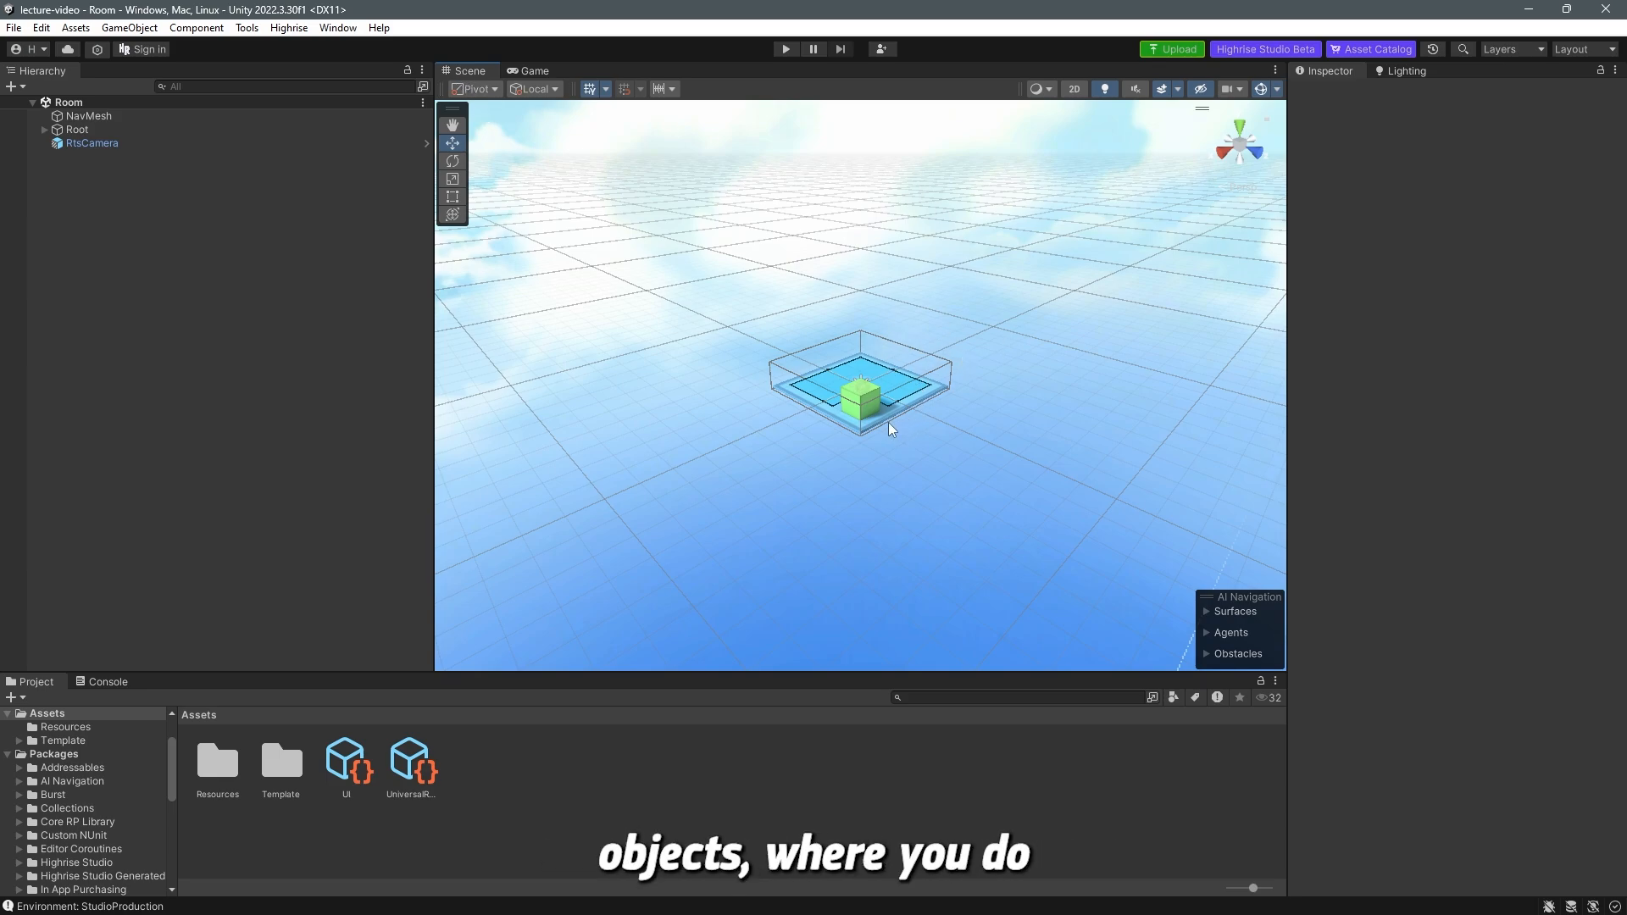
pyautogui.moveTo(916, 437)
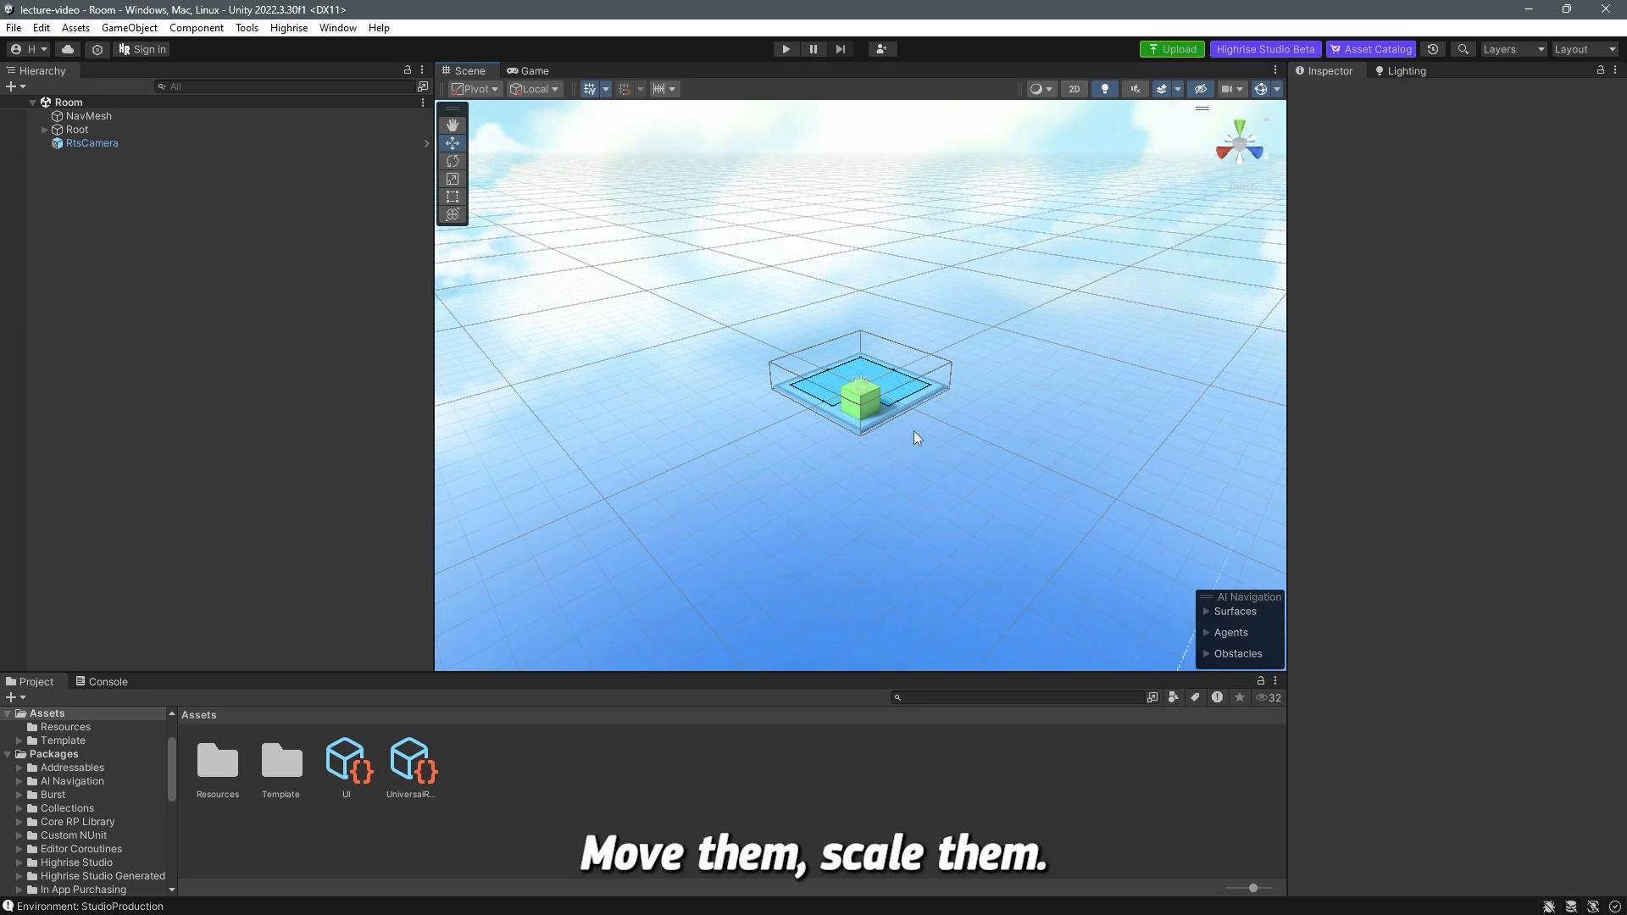
pyautogui.click(535, 70)
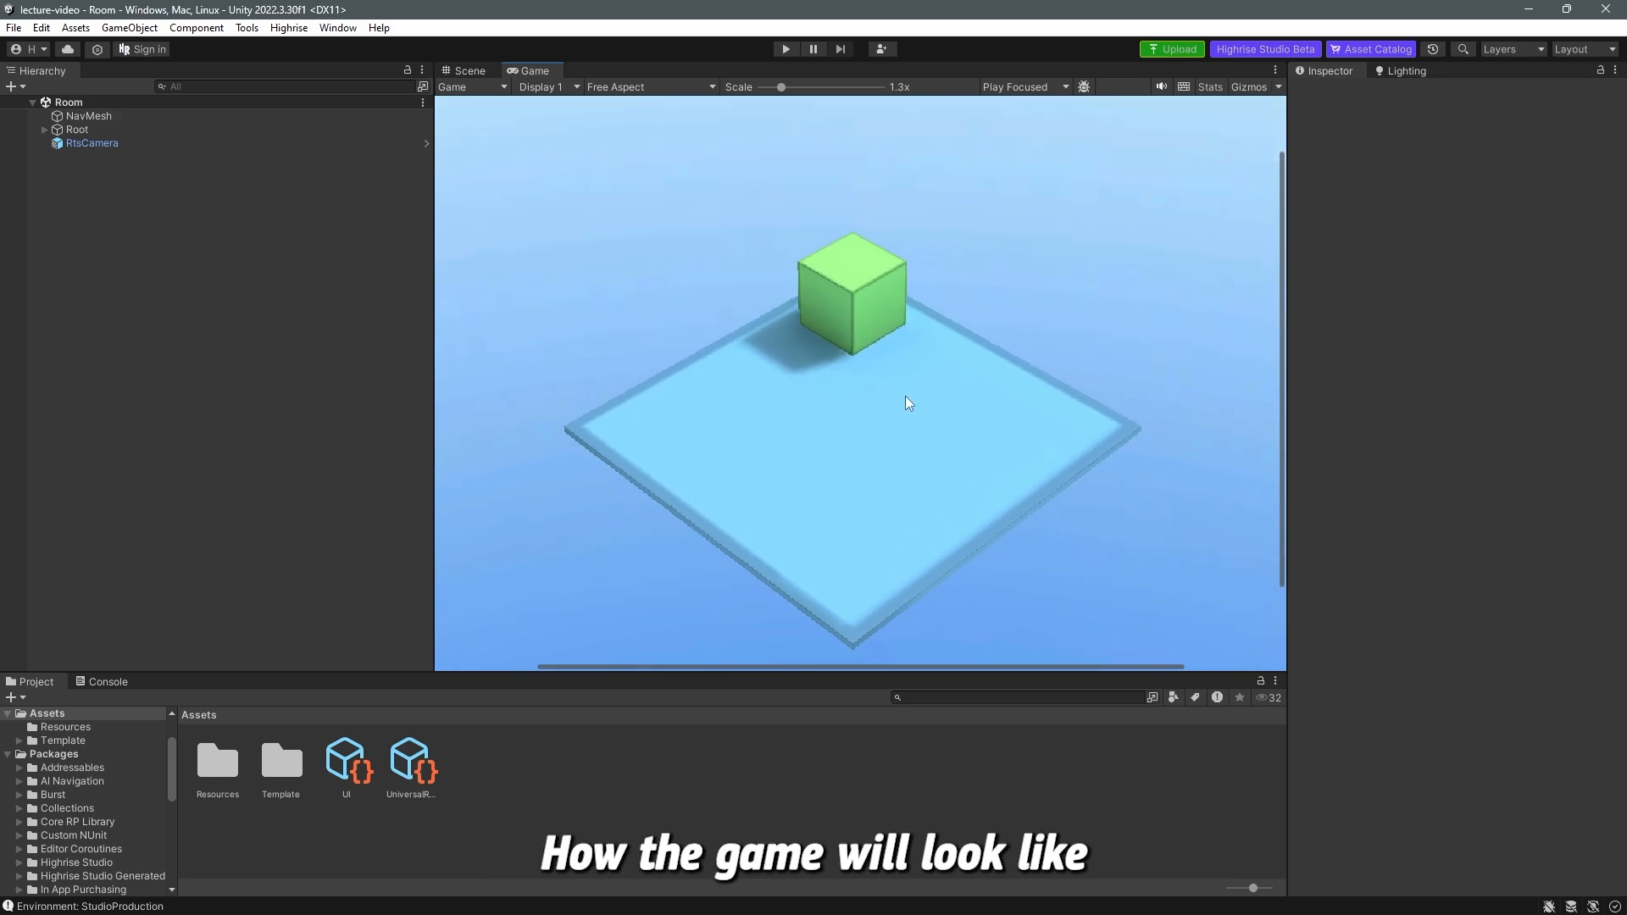
pyautogui.moveTo(961, 424)
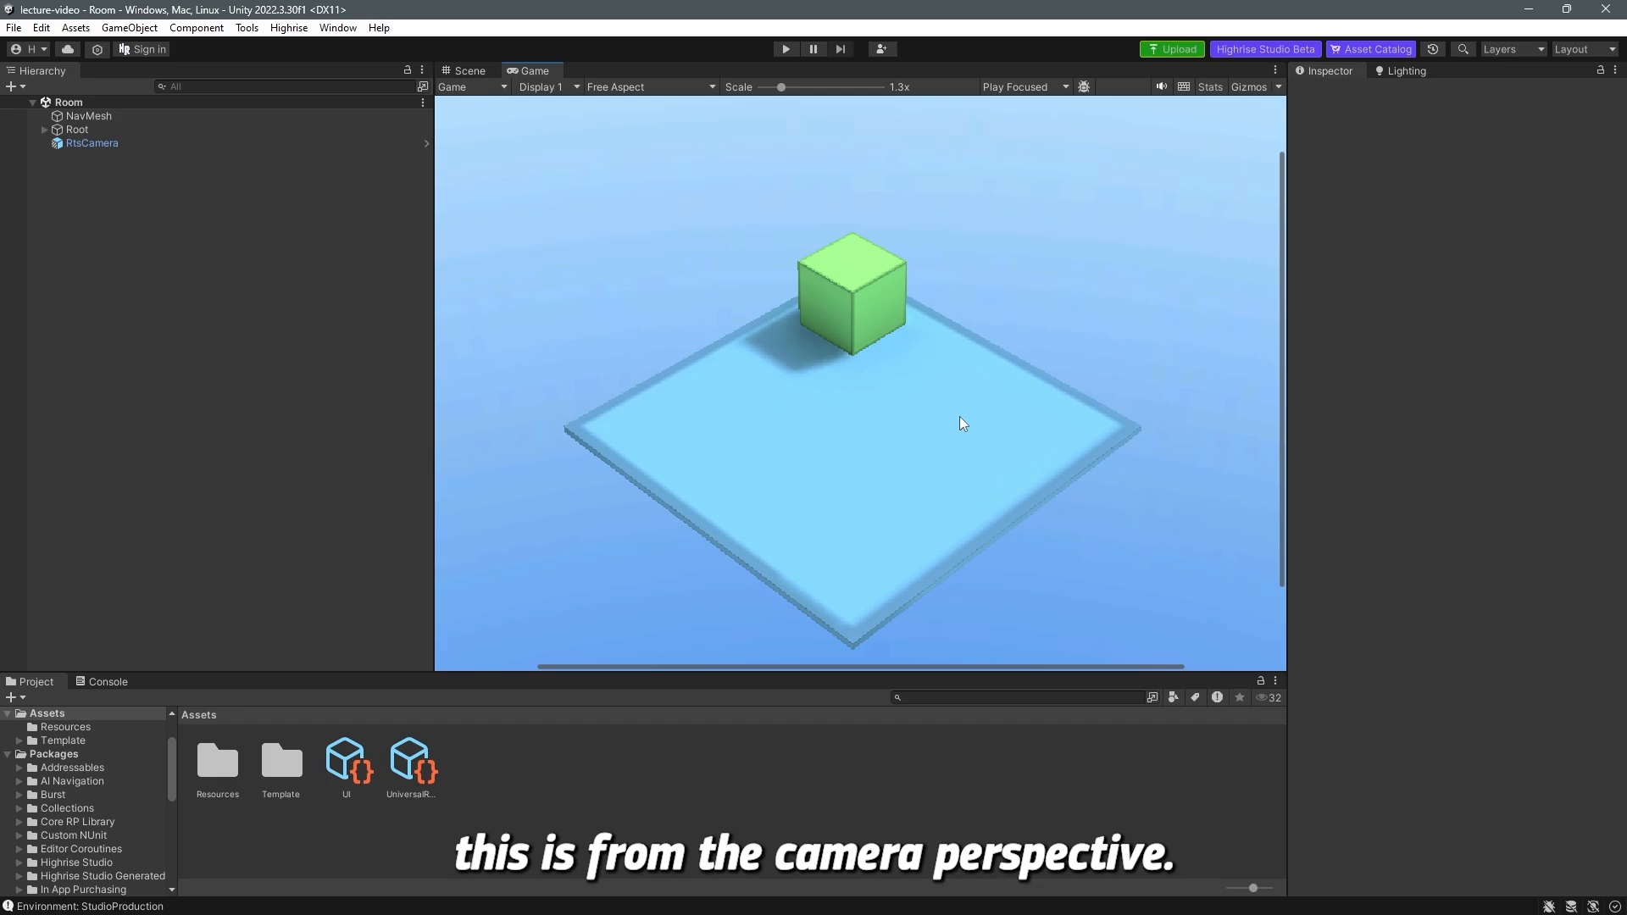
pyautogui.moveTo(974, 435)
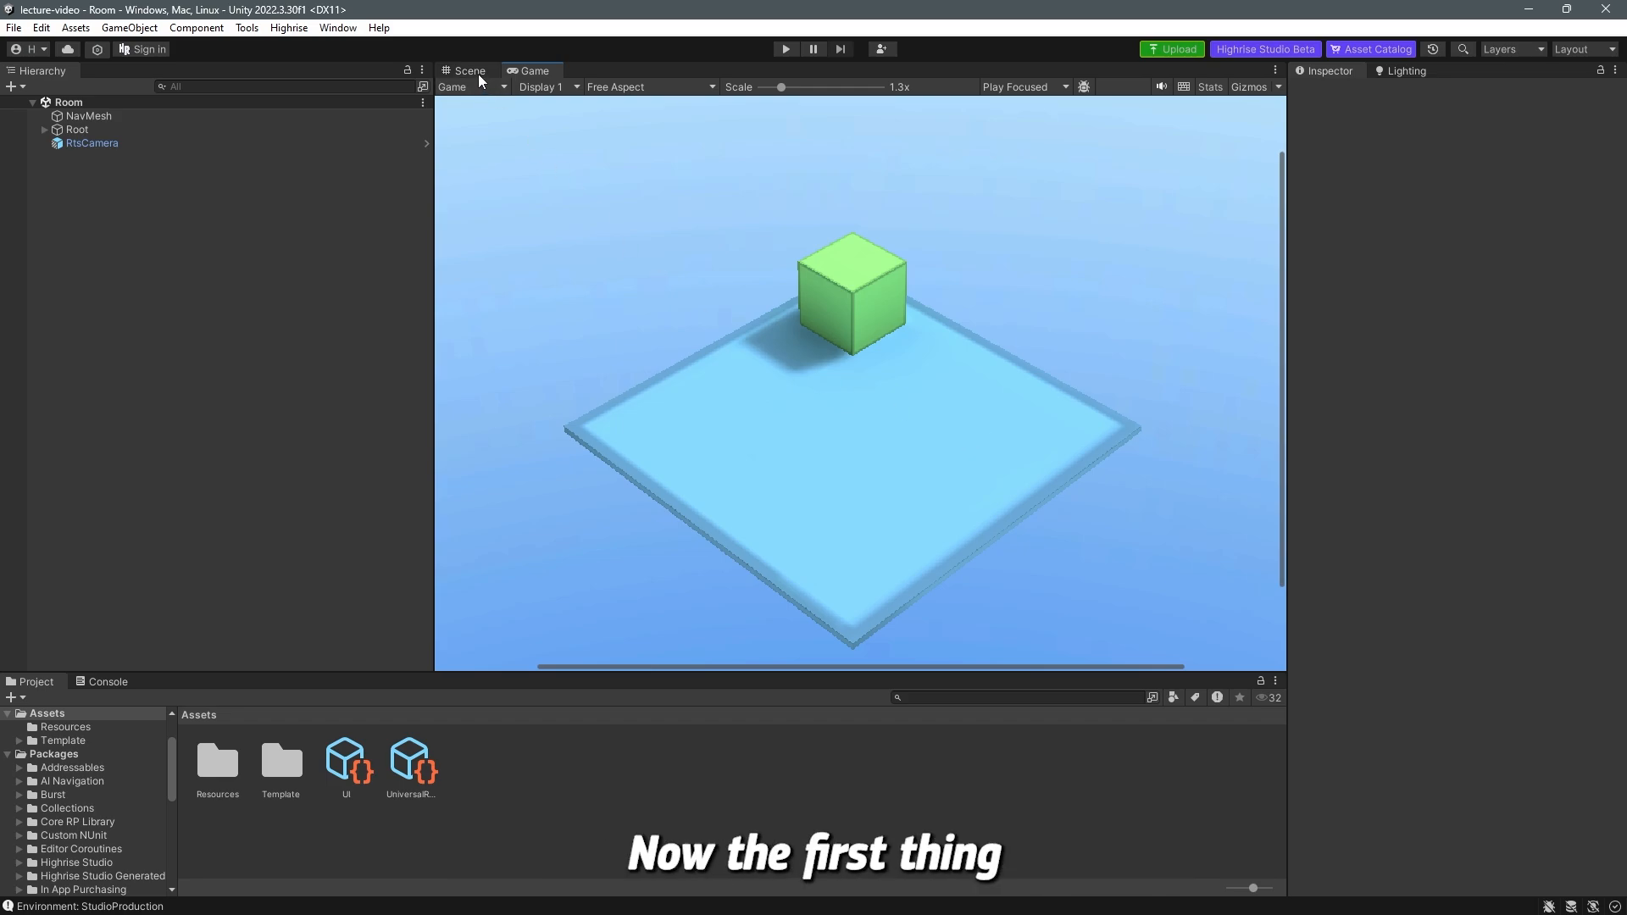
# - Dock the Game view on the right half beside the Scene view
pyautogui.click(467, 71)
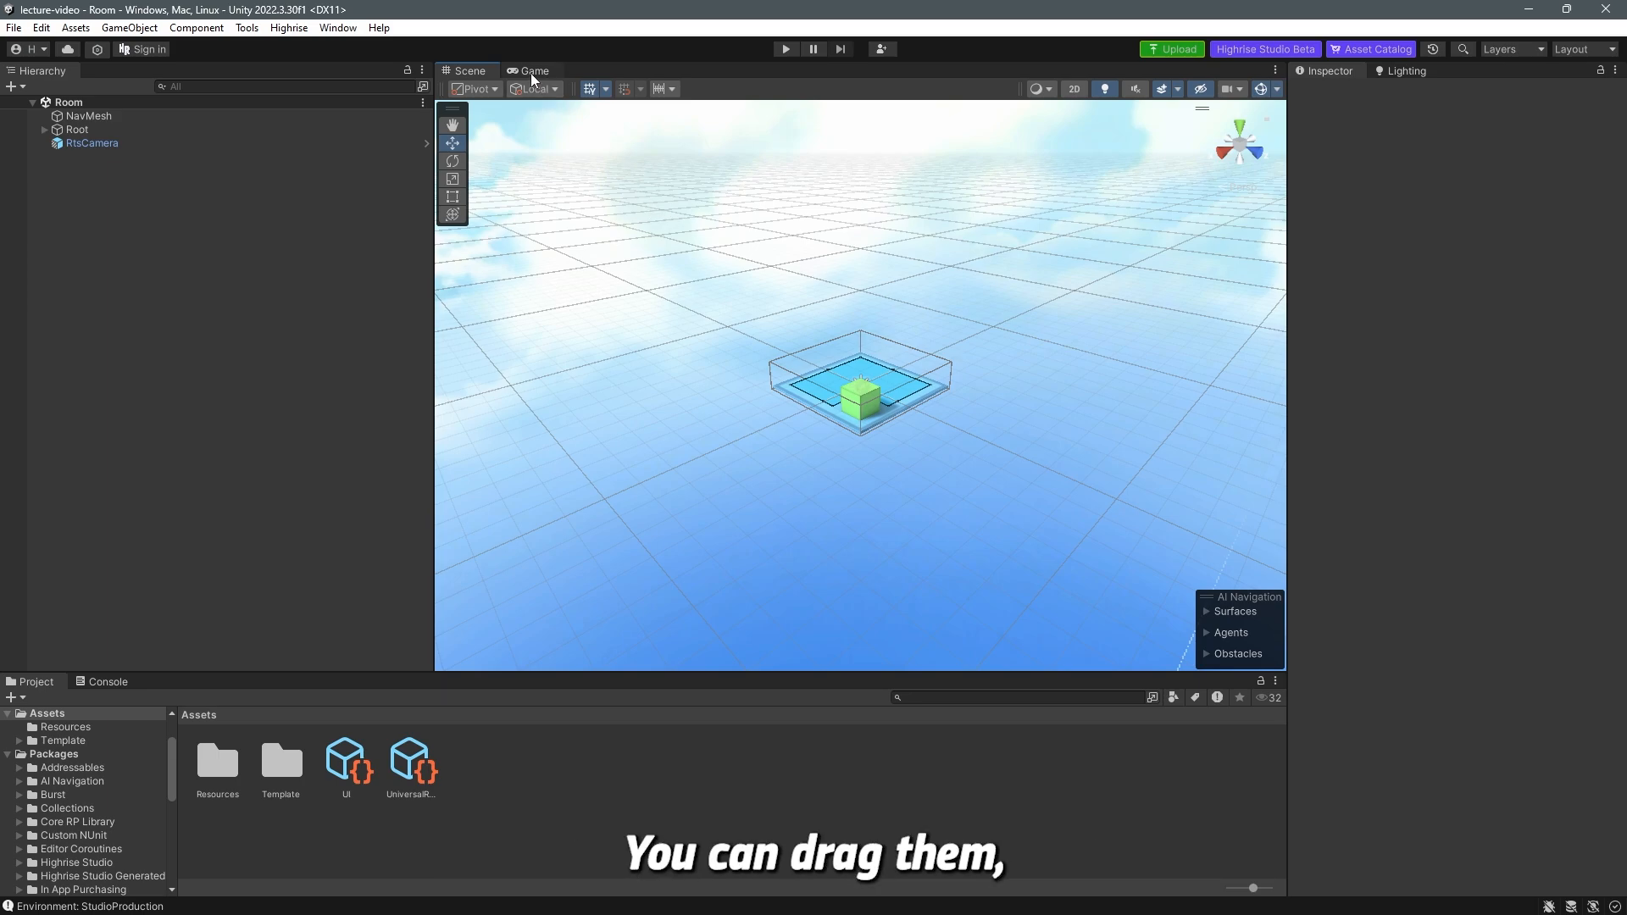
pyautogui.click(535, 70)
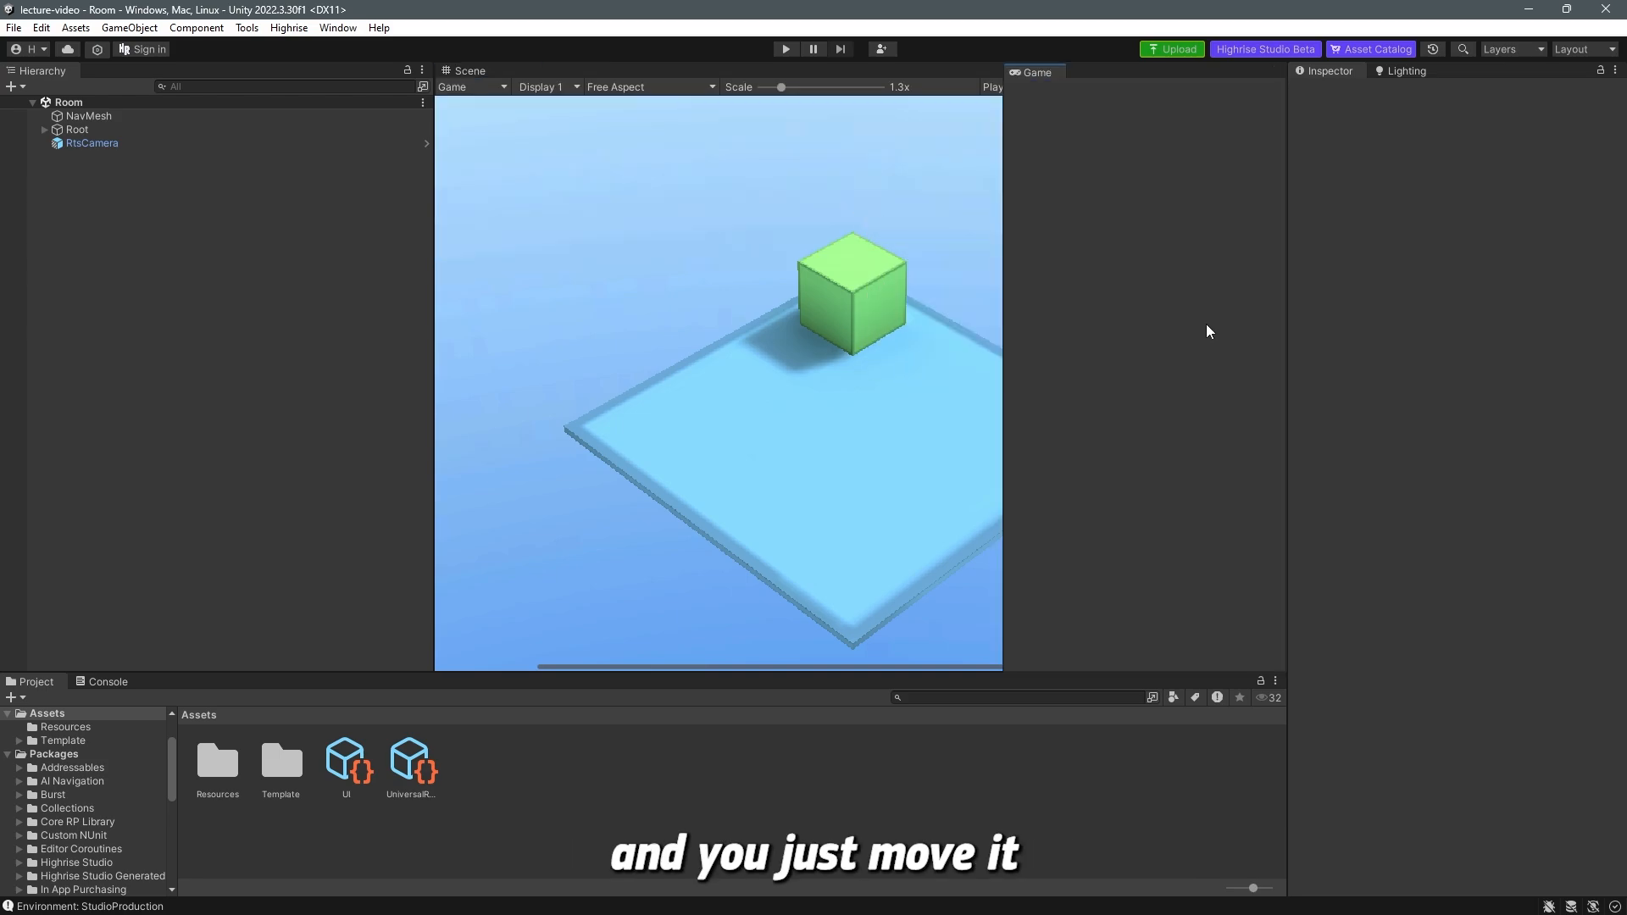
pyautogui.click(1035, 71)
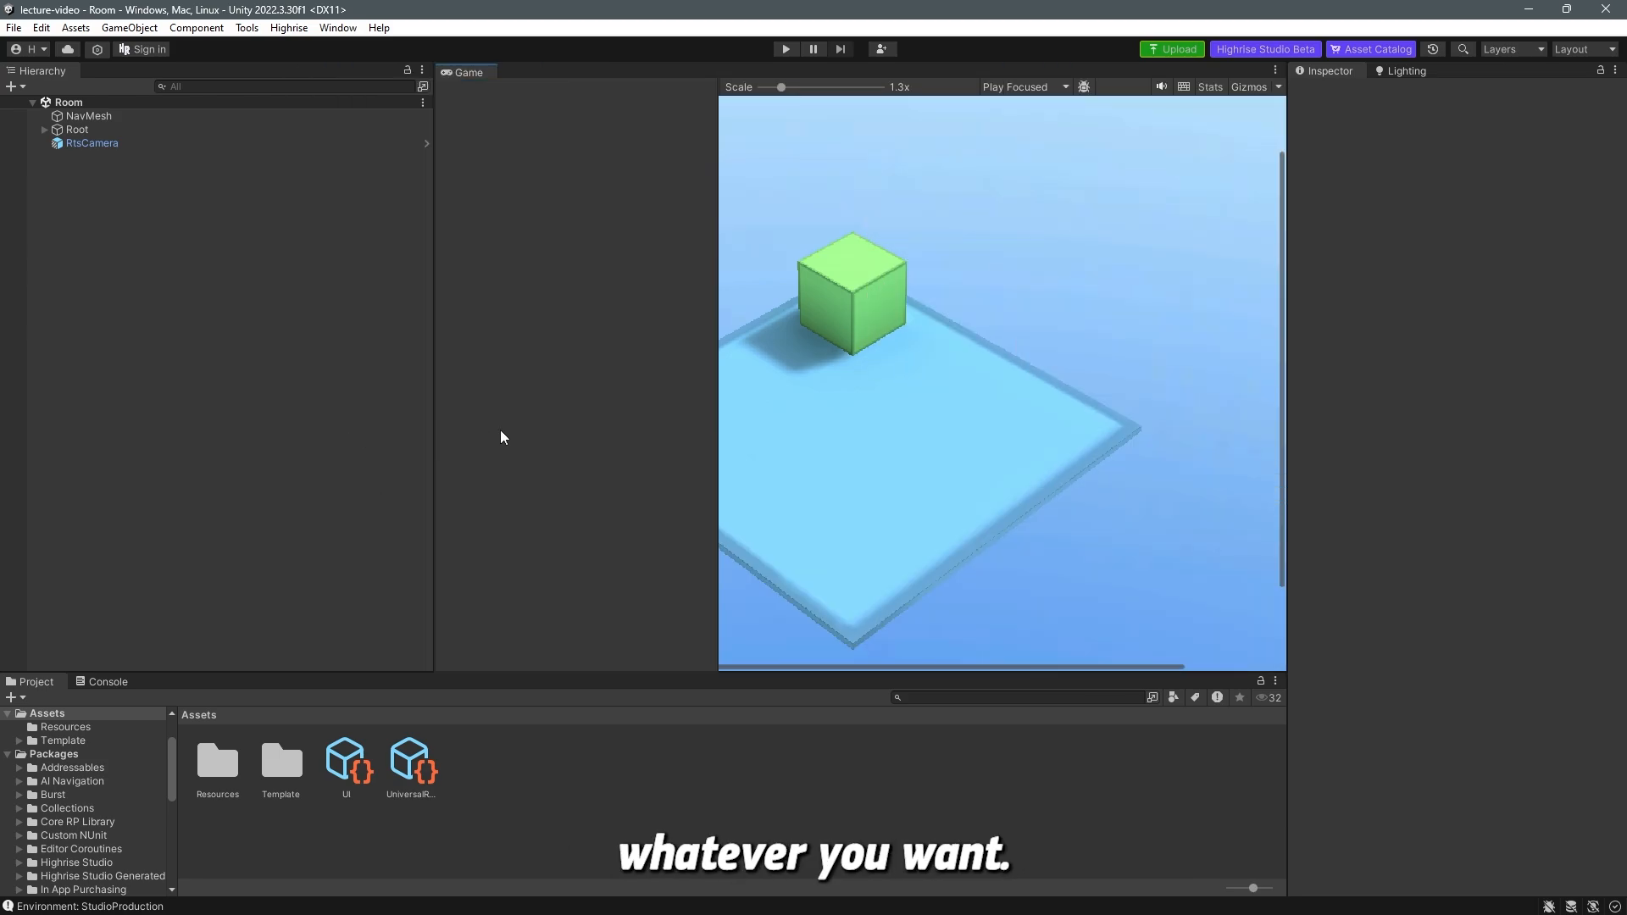
pyautogui.click(469, 71)
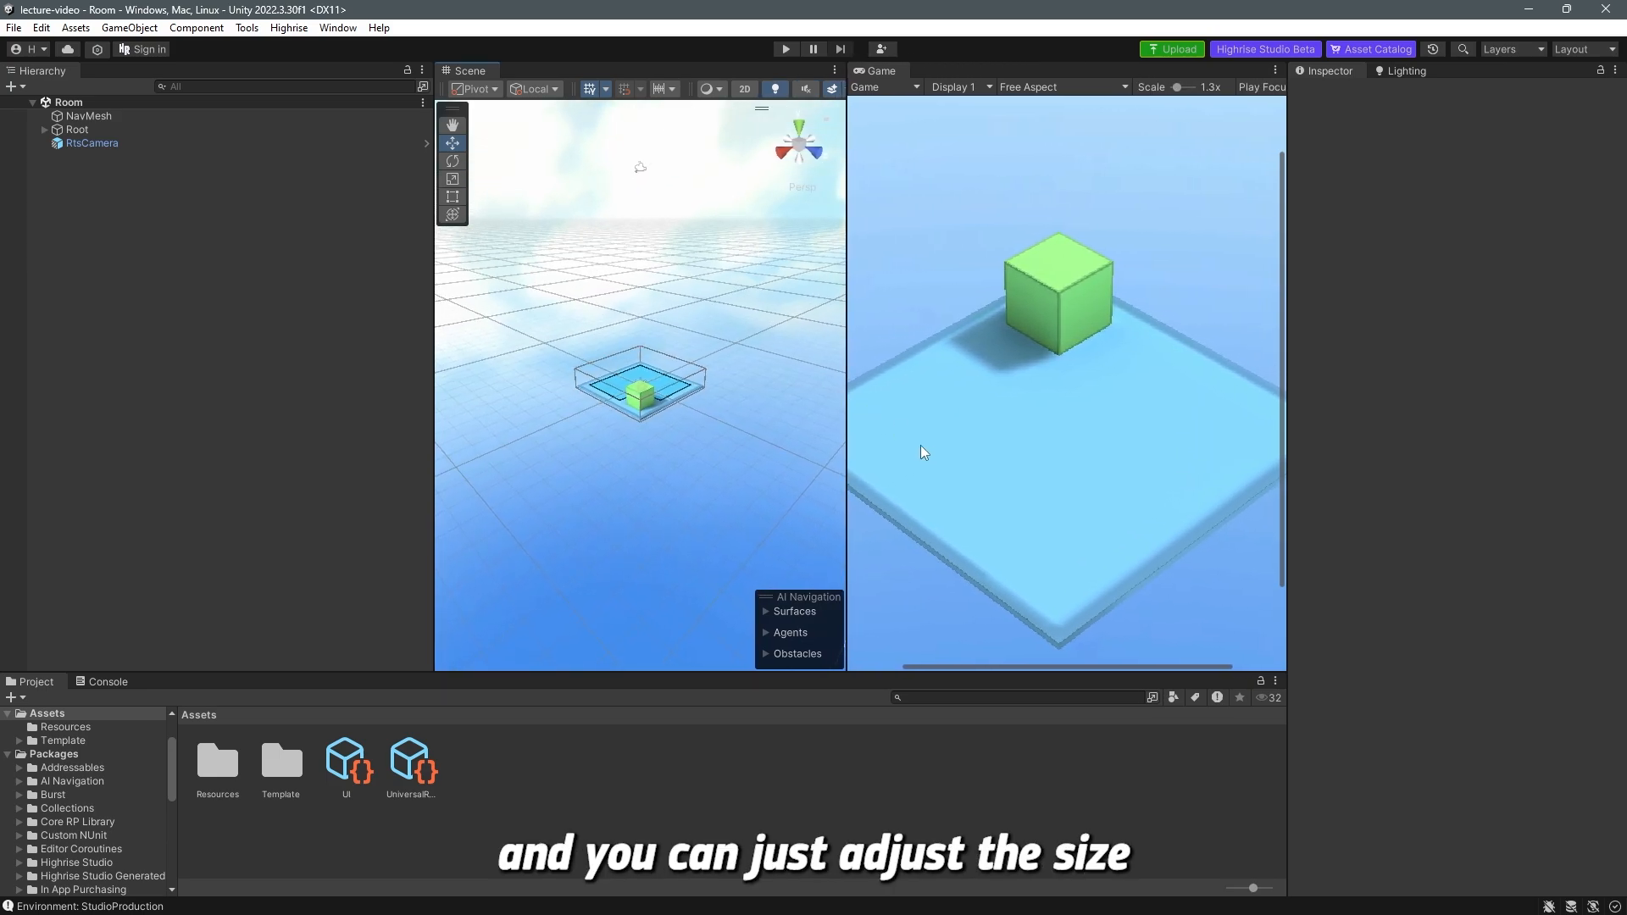
pyautogui.moveTo(917, 415)
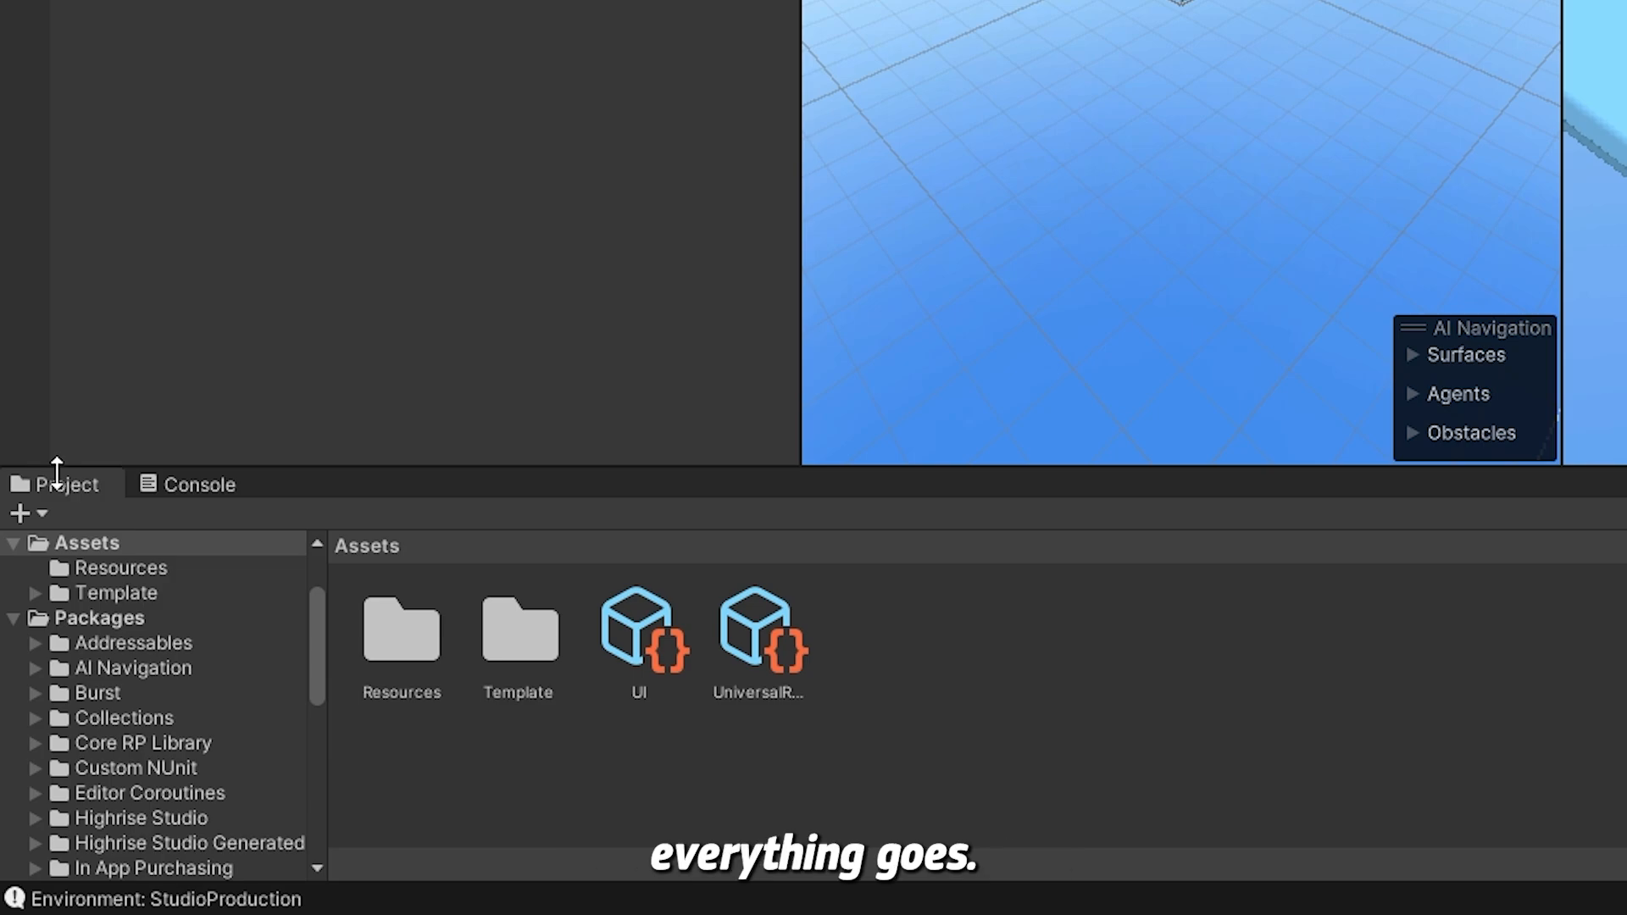
pyautogui.moveTo(23, 644)
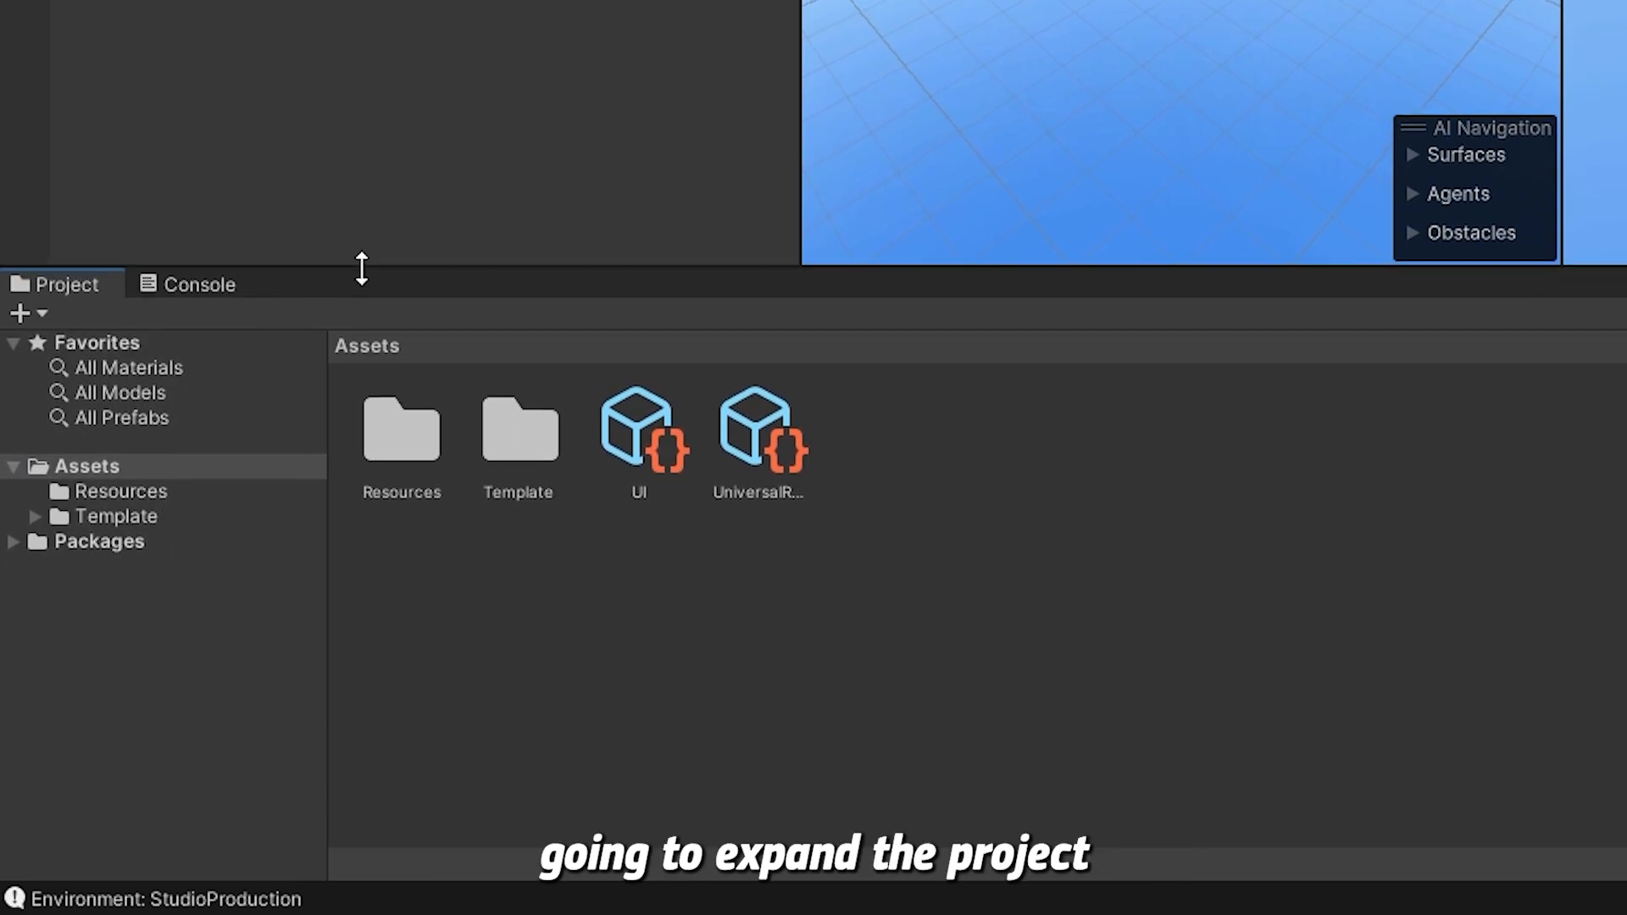
# - Enlarge the Project panel and browse Template's Art Textures, Materials and Room scene folders
pyautogui.moveTo(361, 268); pyautogui.dragTo(361, 235)
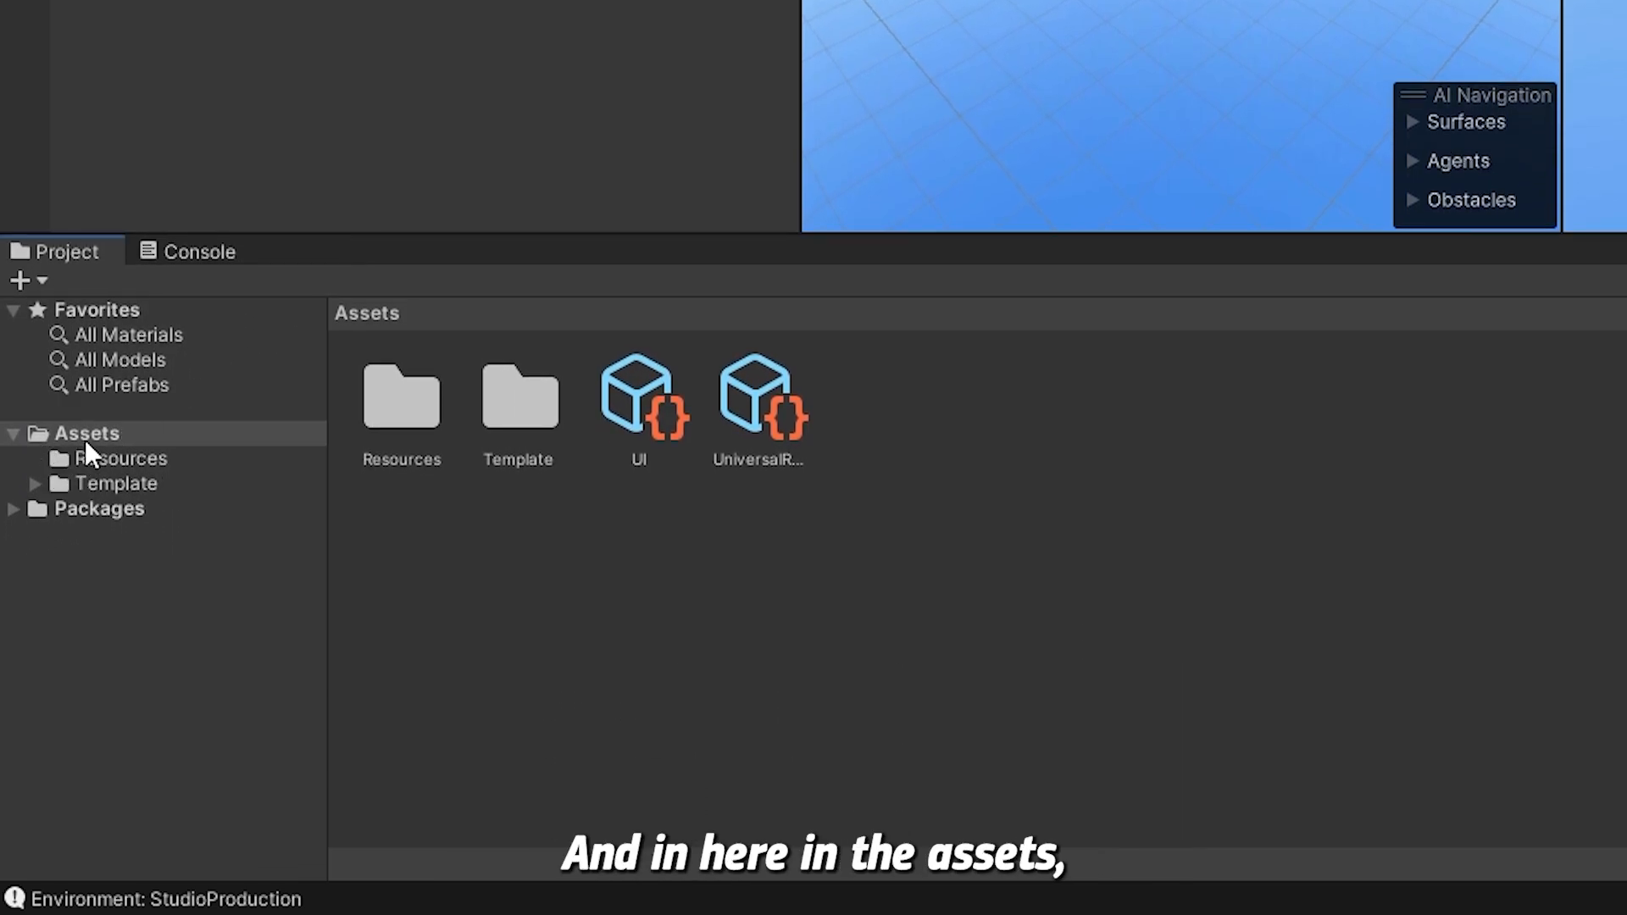
pyautogui.click(34, 483)
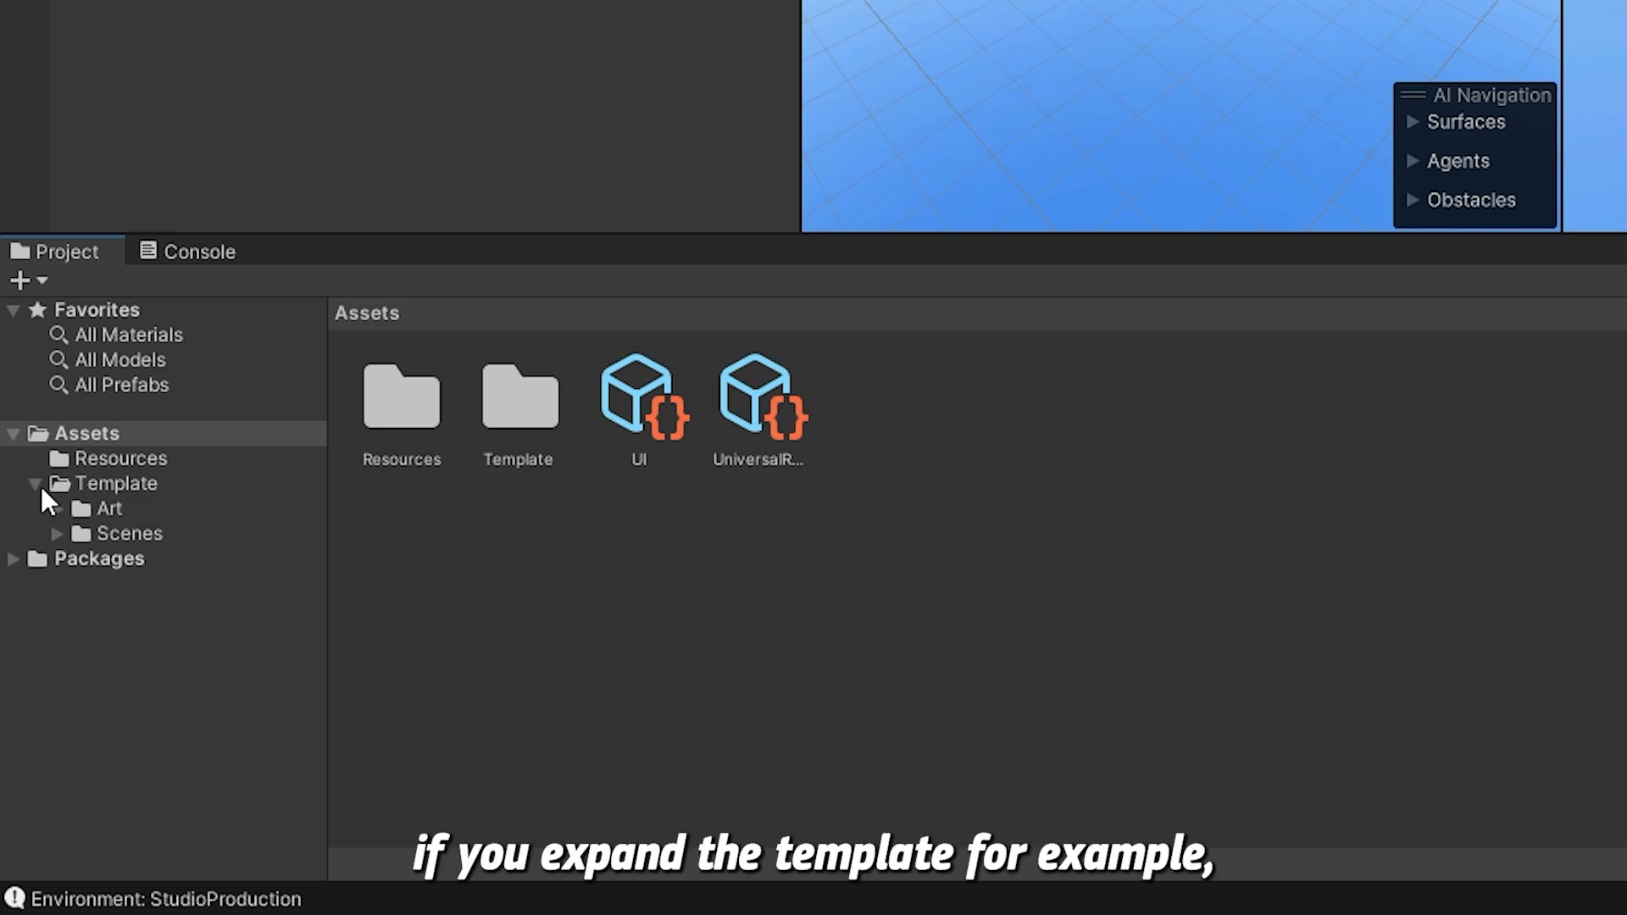
pyautogui.click(56, 509)
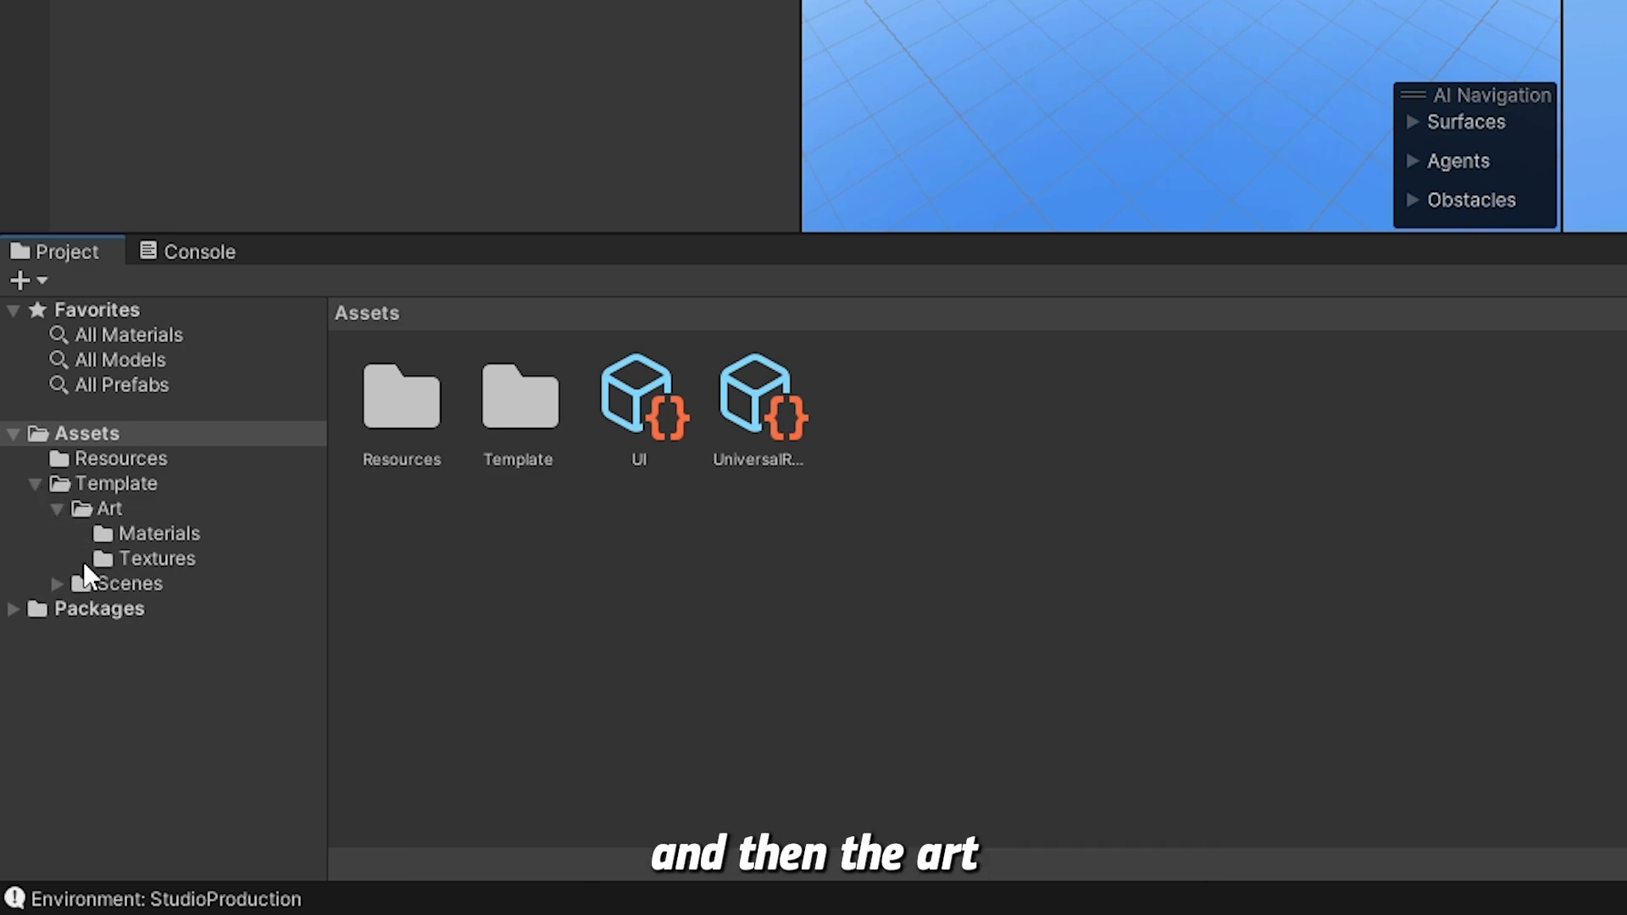
pyautogui.click(157, 558)
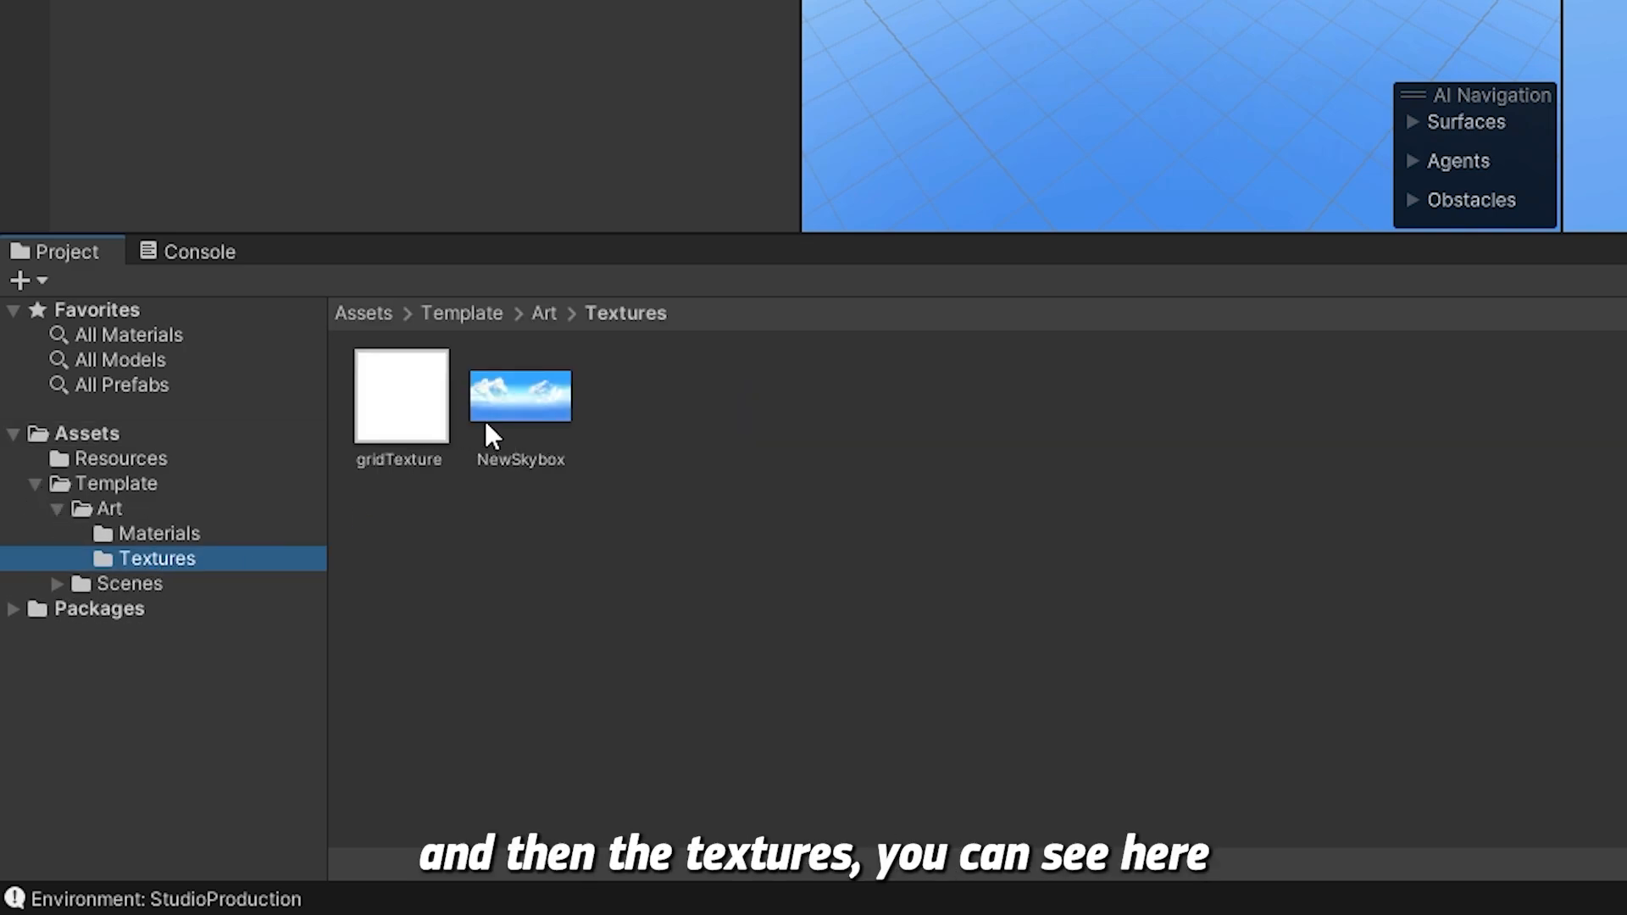
pyautogui.moveTo(175, 547)
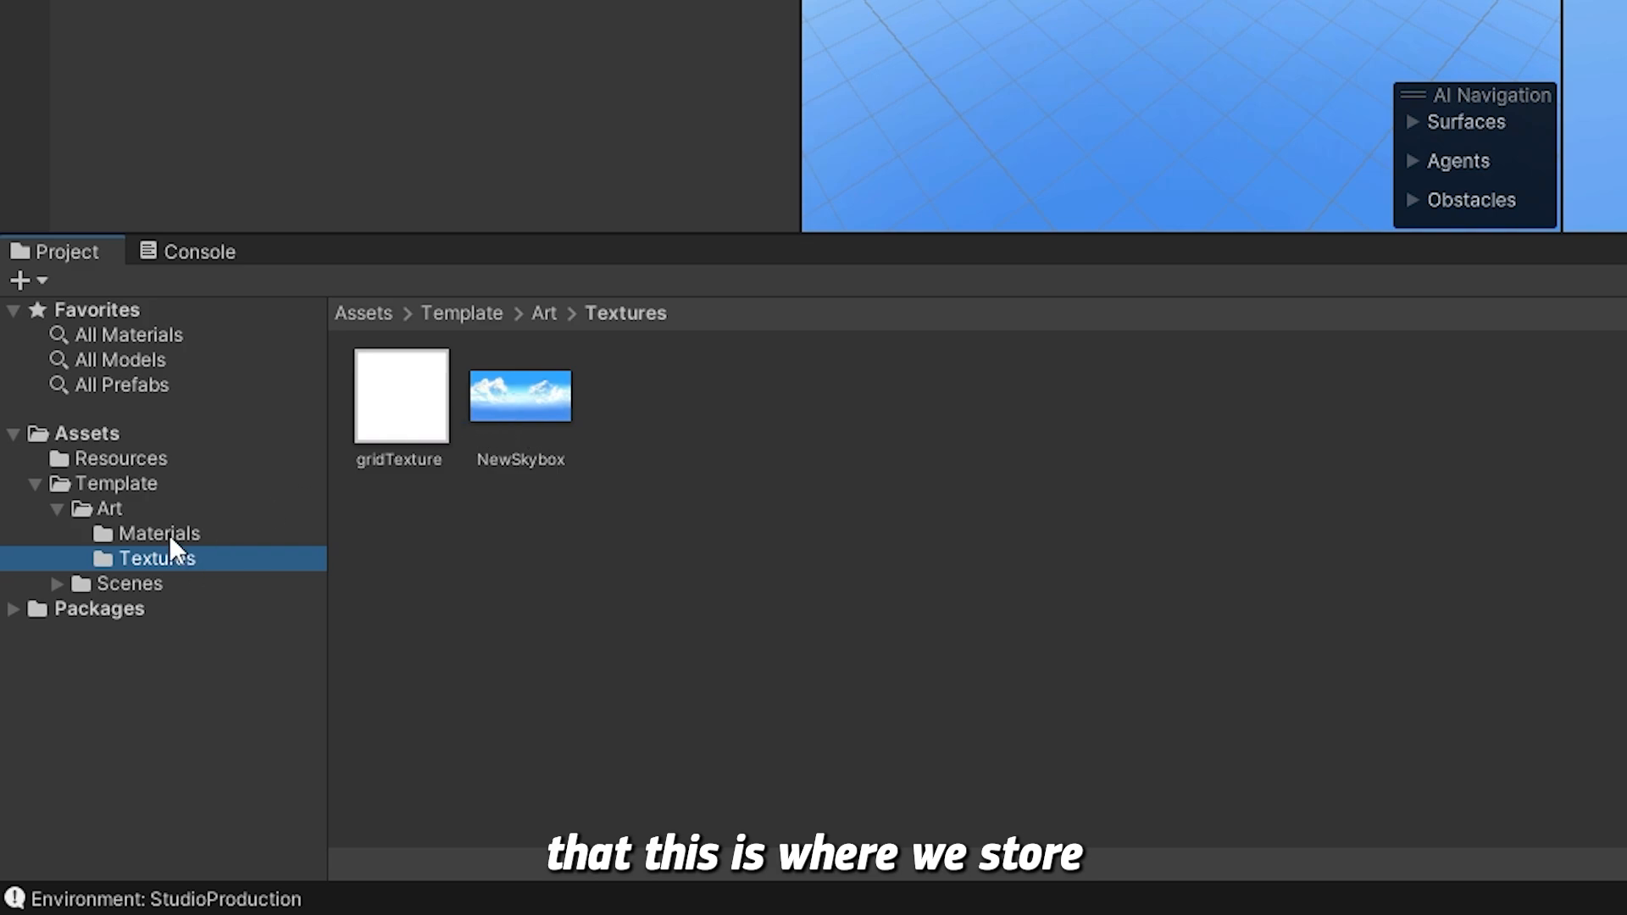
pyautogui.click(158, 532)
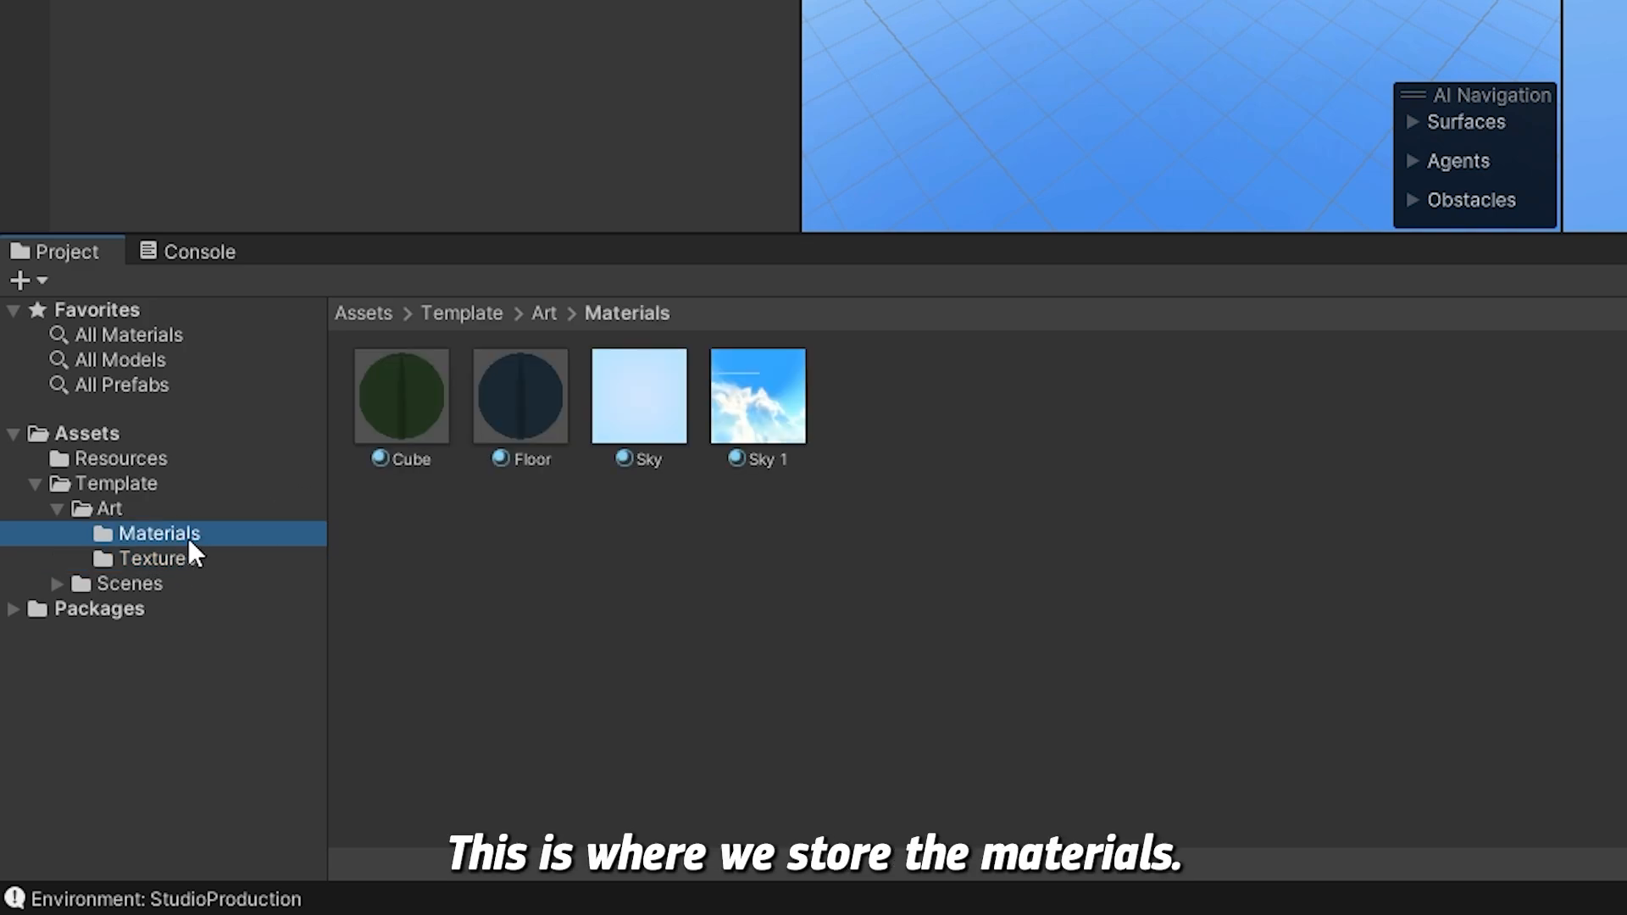
pyautogui.click(59, 583)
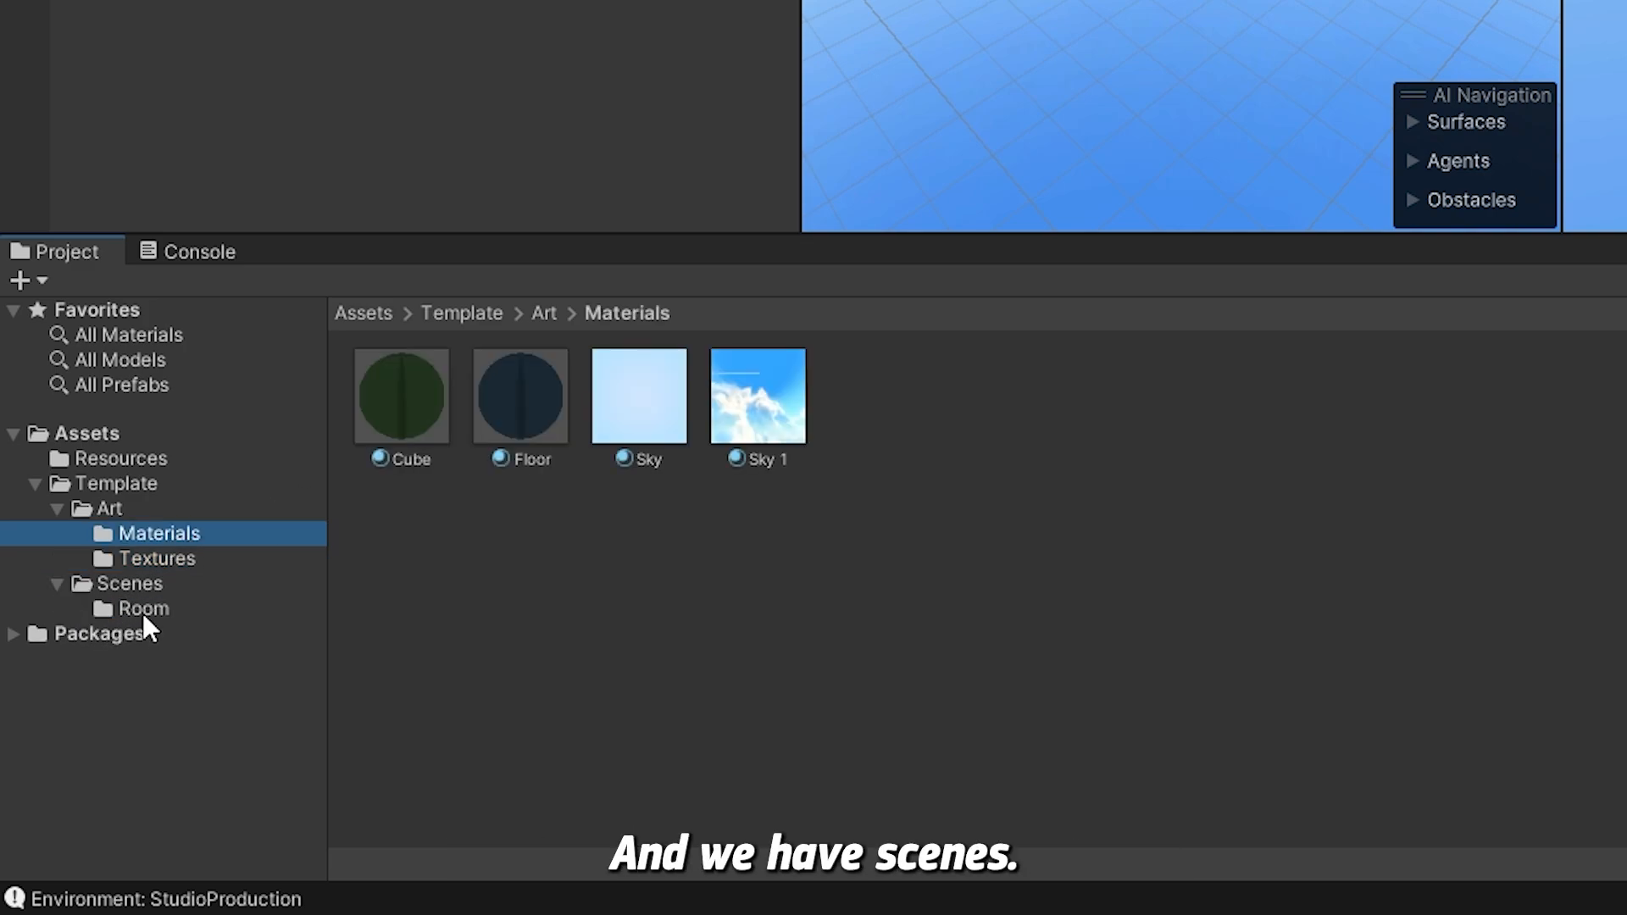
pyautogui.click(143, 608)
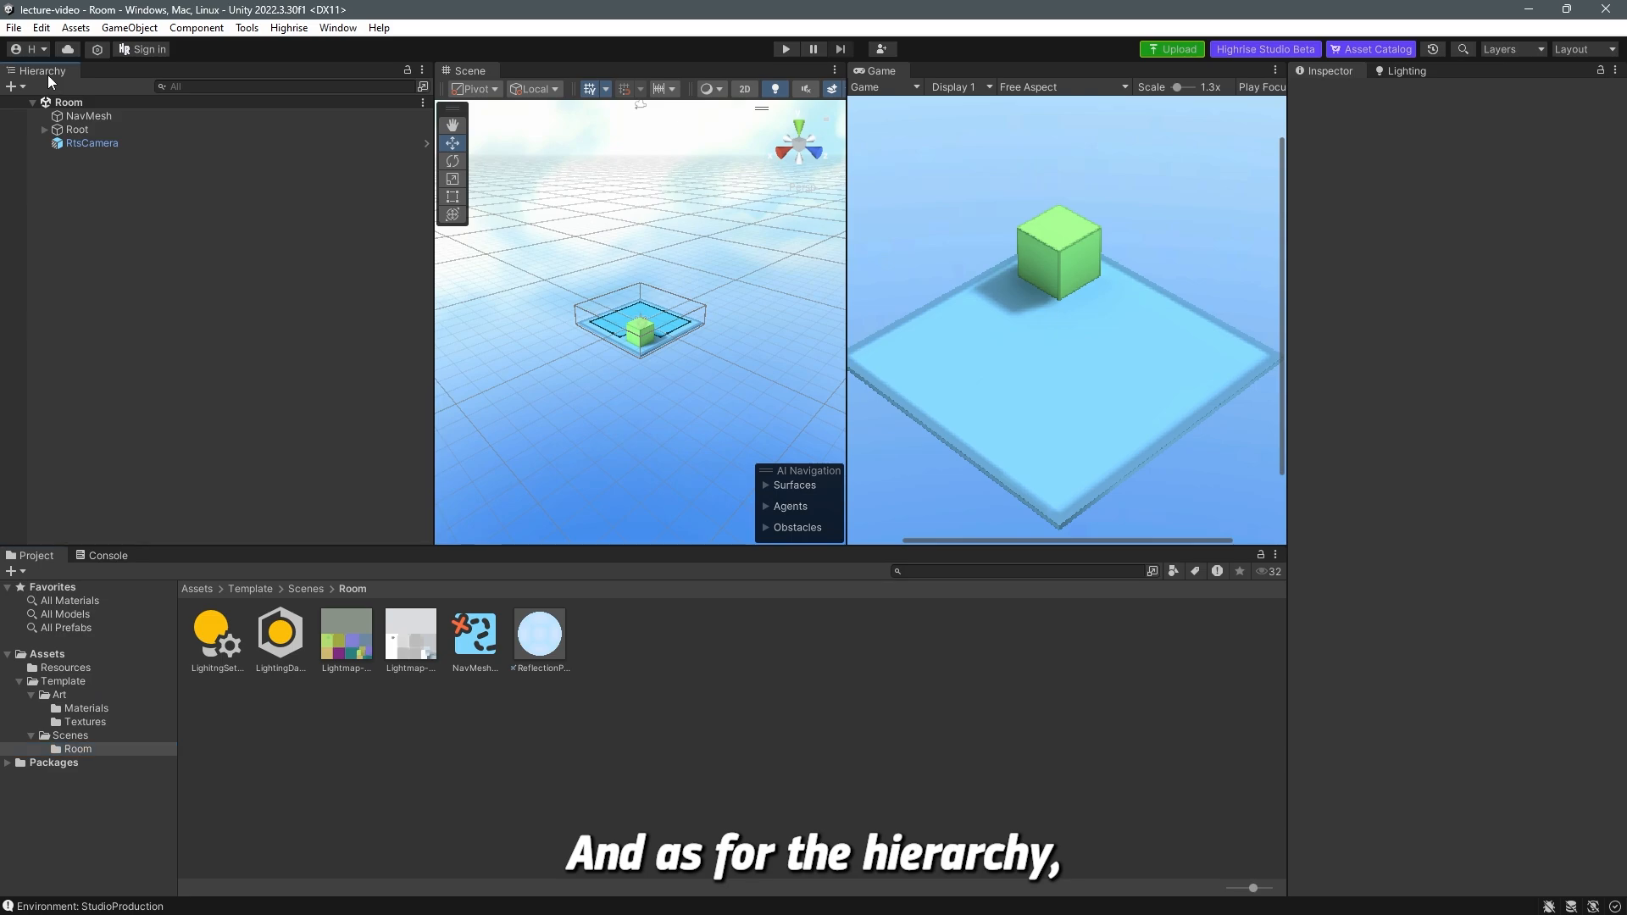
pyautogui.moveTo(630, 277)
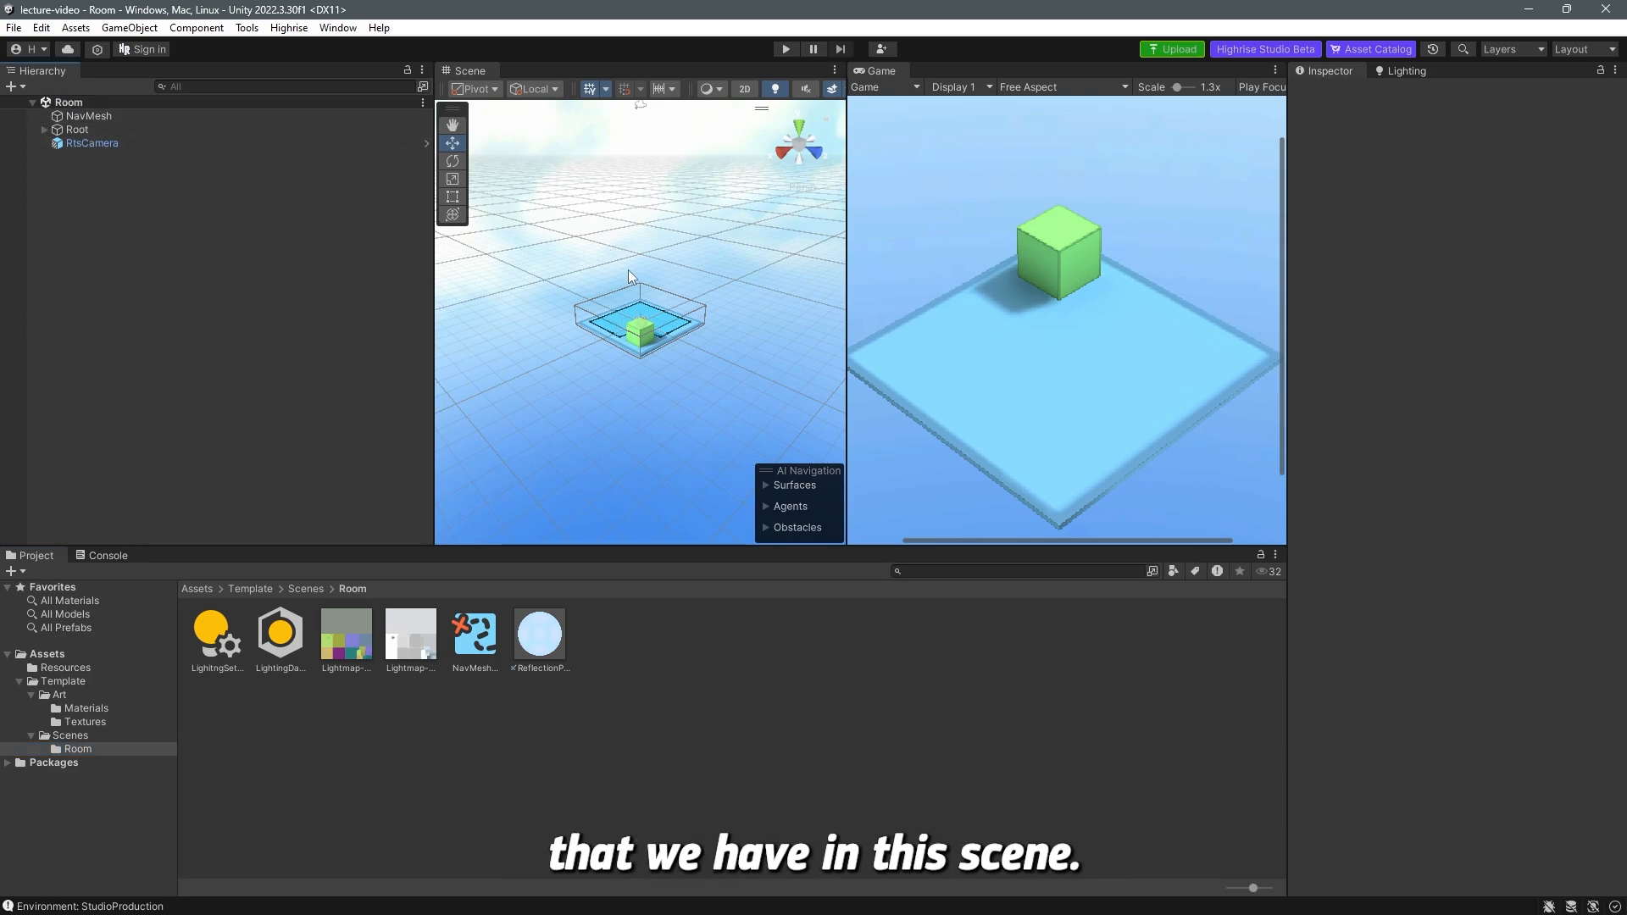
pyautogui.moveTo(667, 259)
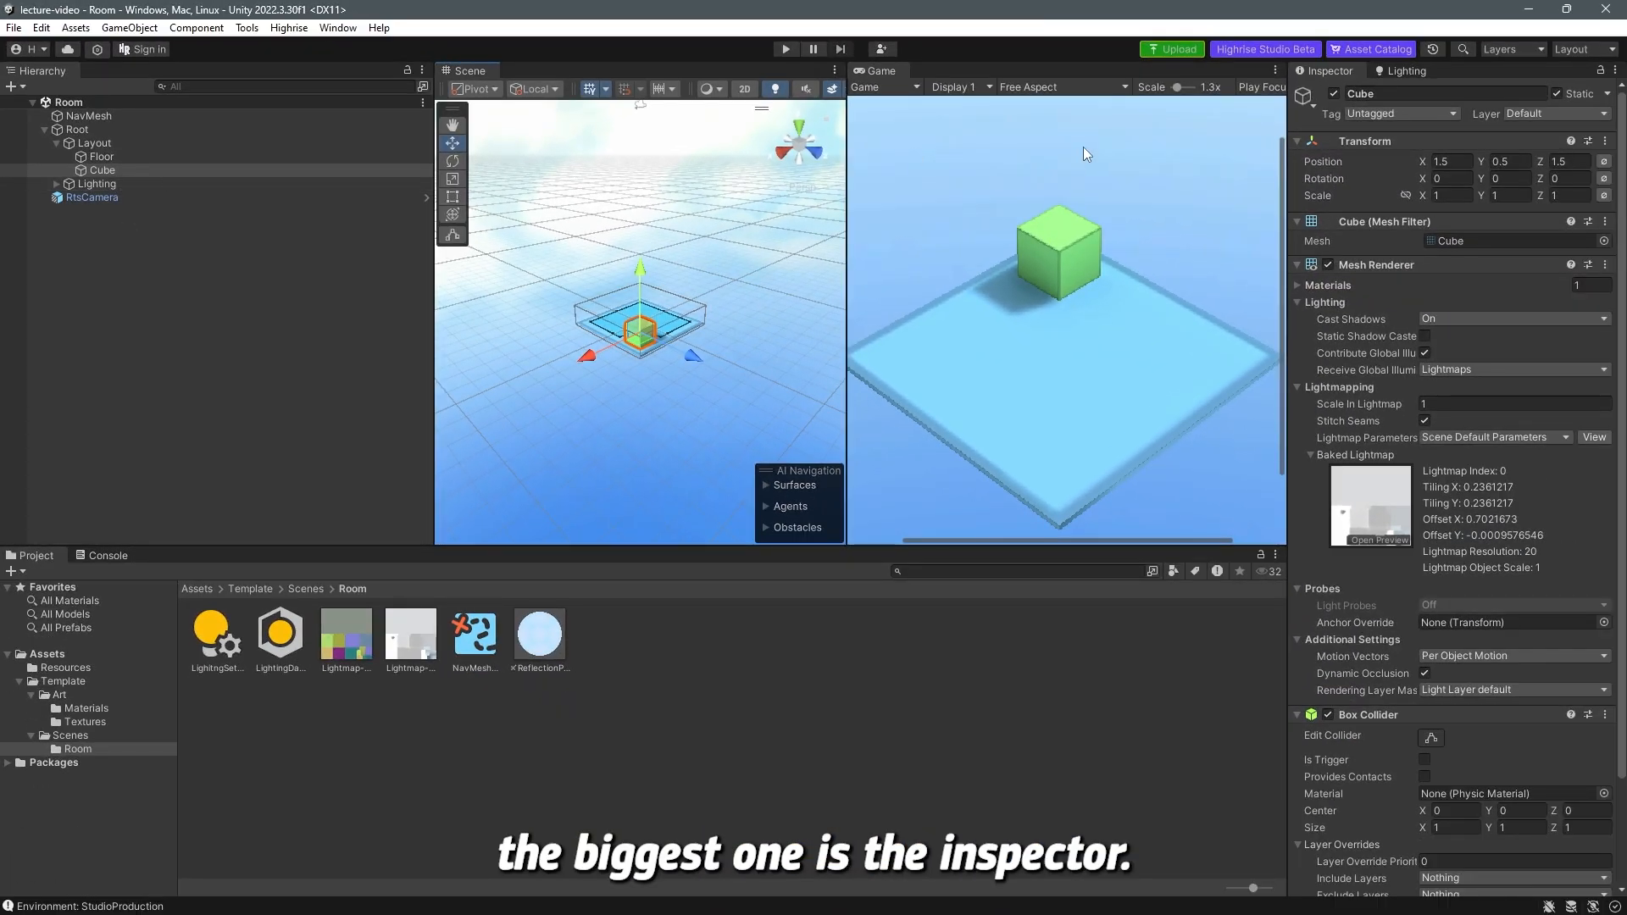
pyautogui.moveTo(1331, 87)
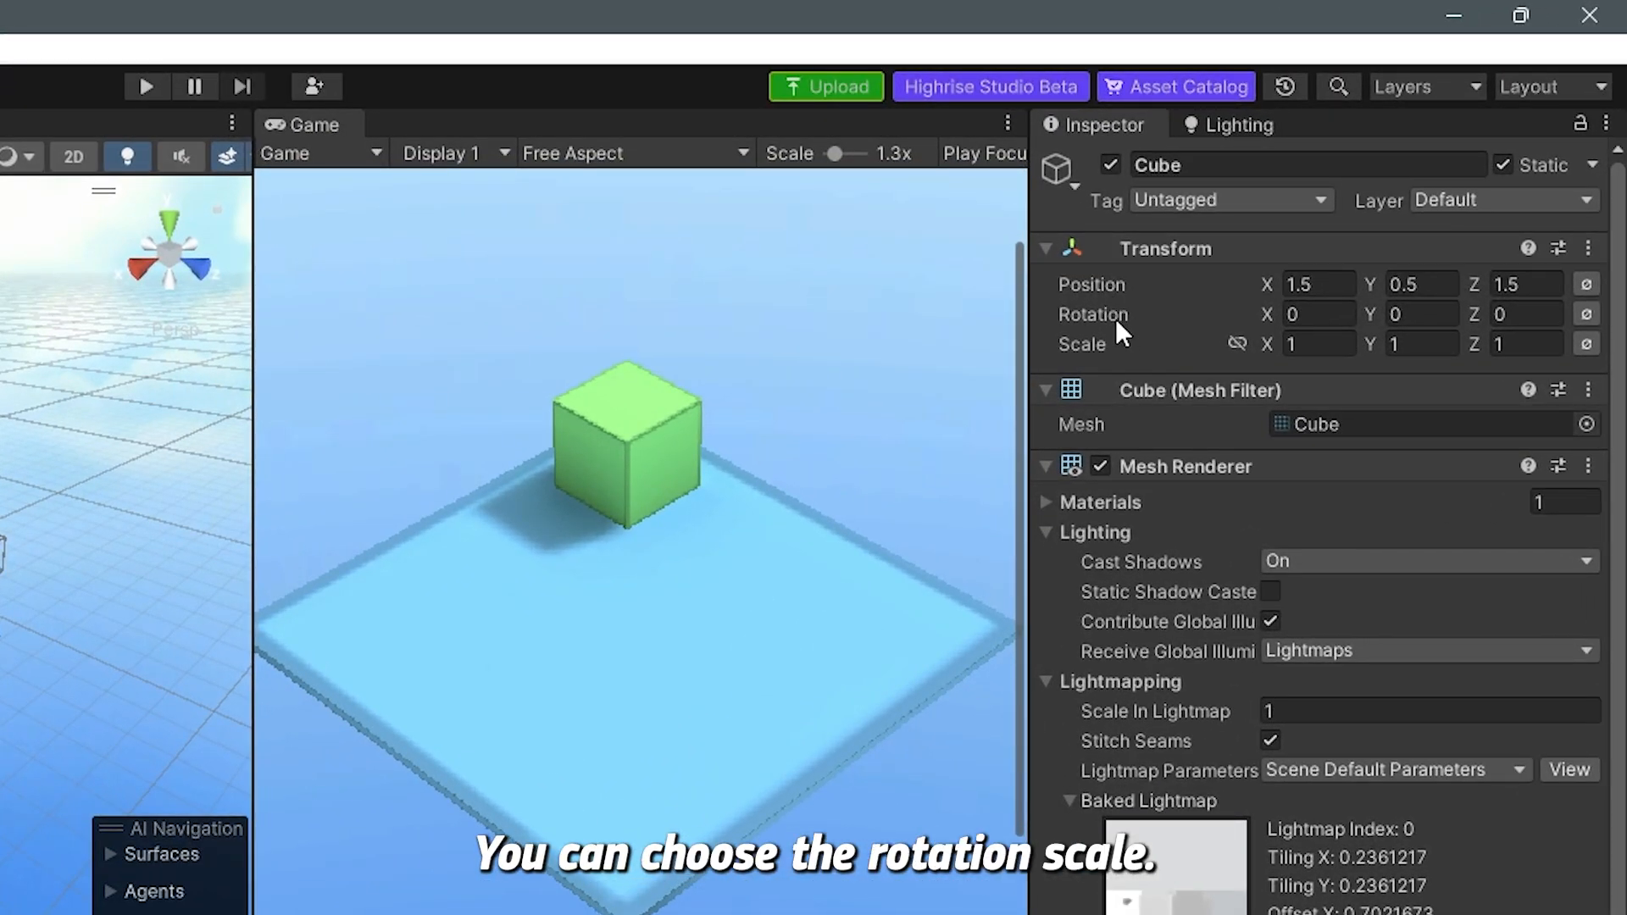
pyautogui.moveTo(1412, 392)
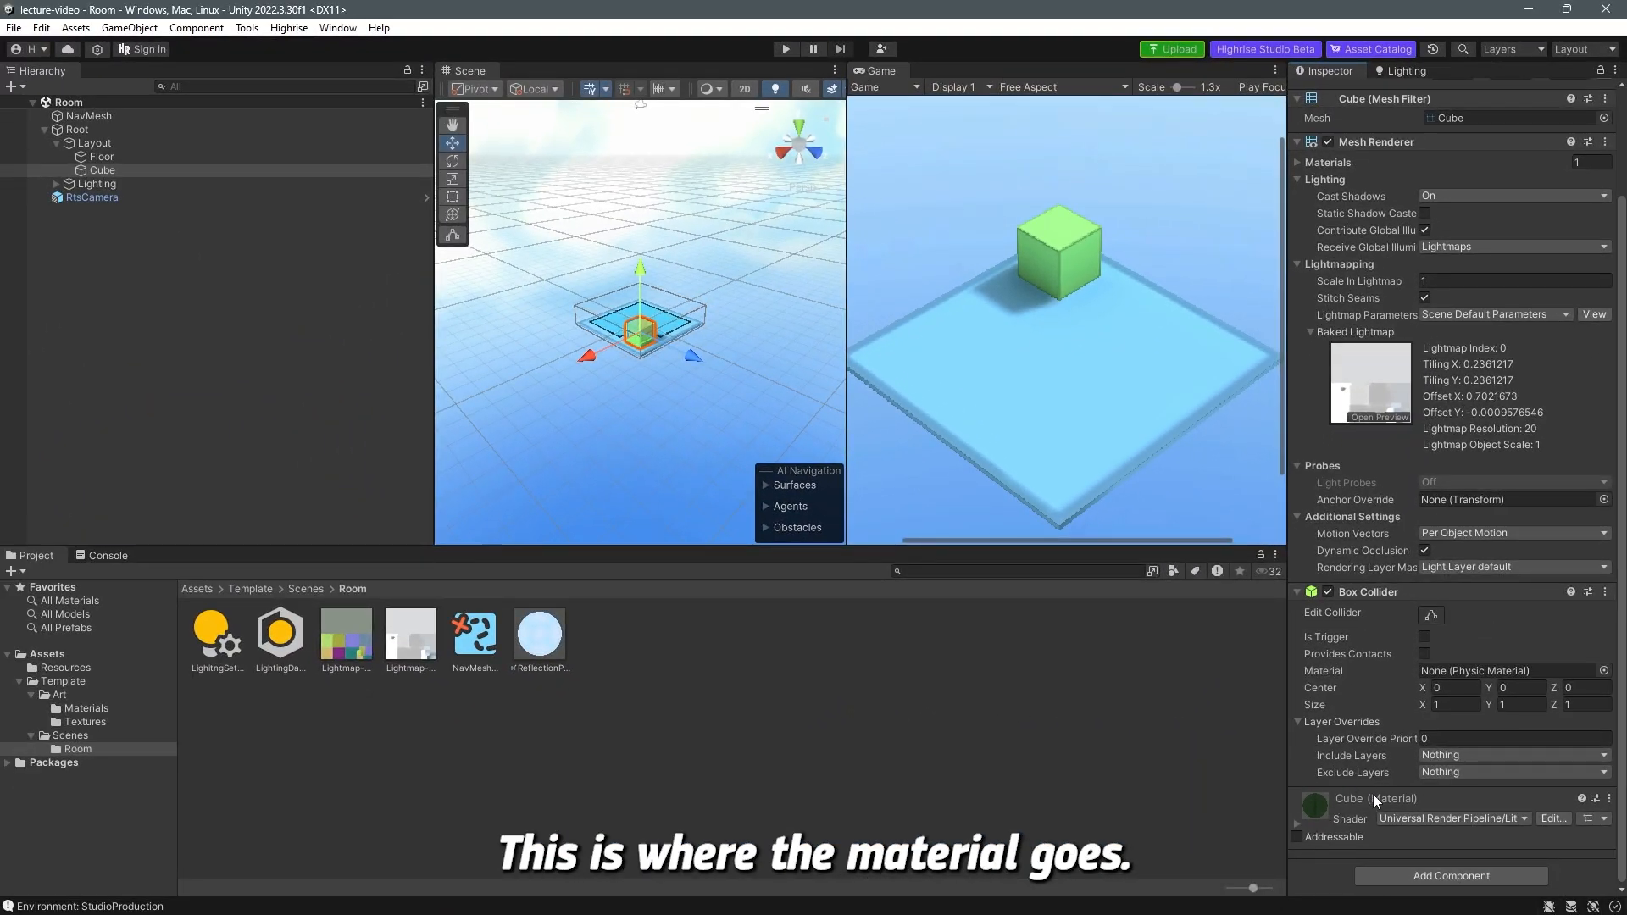
# - Scroll back up through the Cube's components in the Inspector
pyautogui.scroll(3)
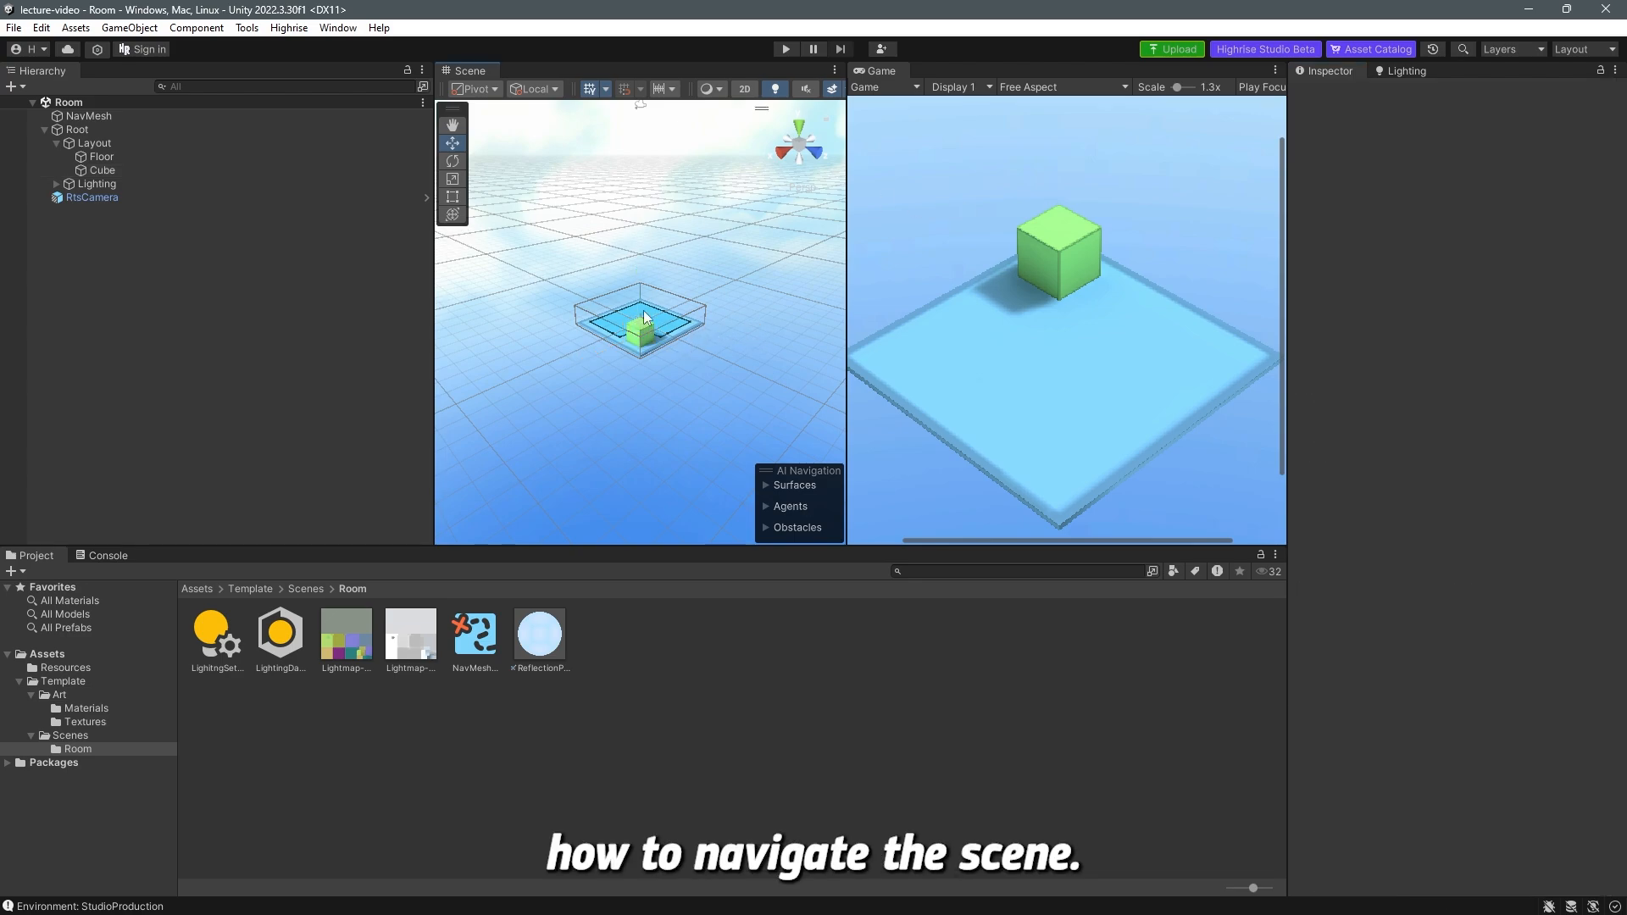
pyautogui.moveTo(743, 290)
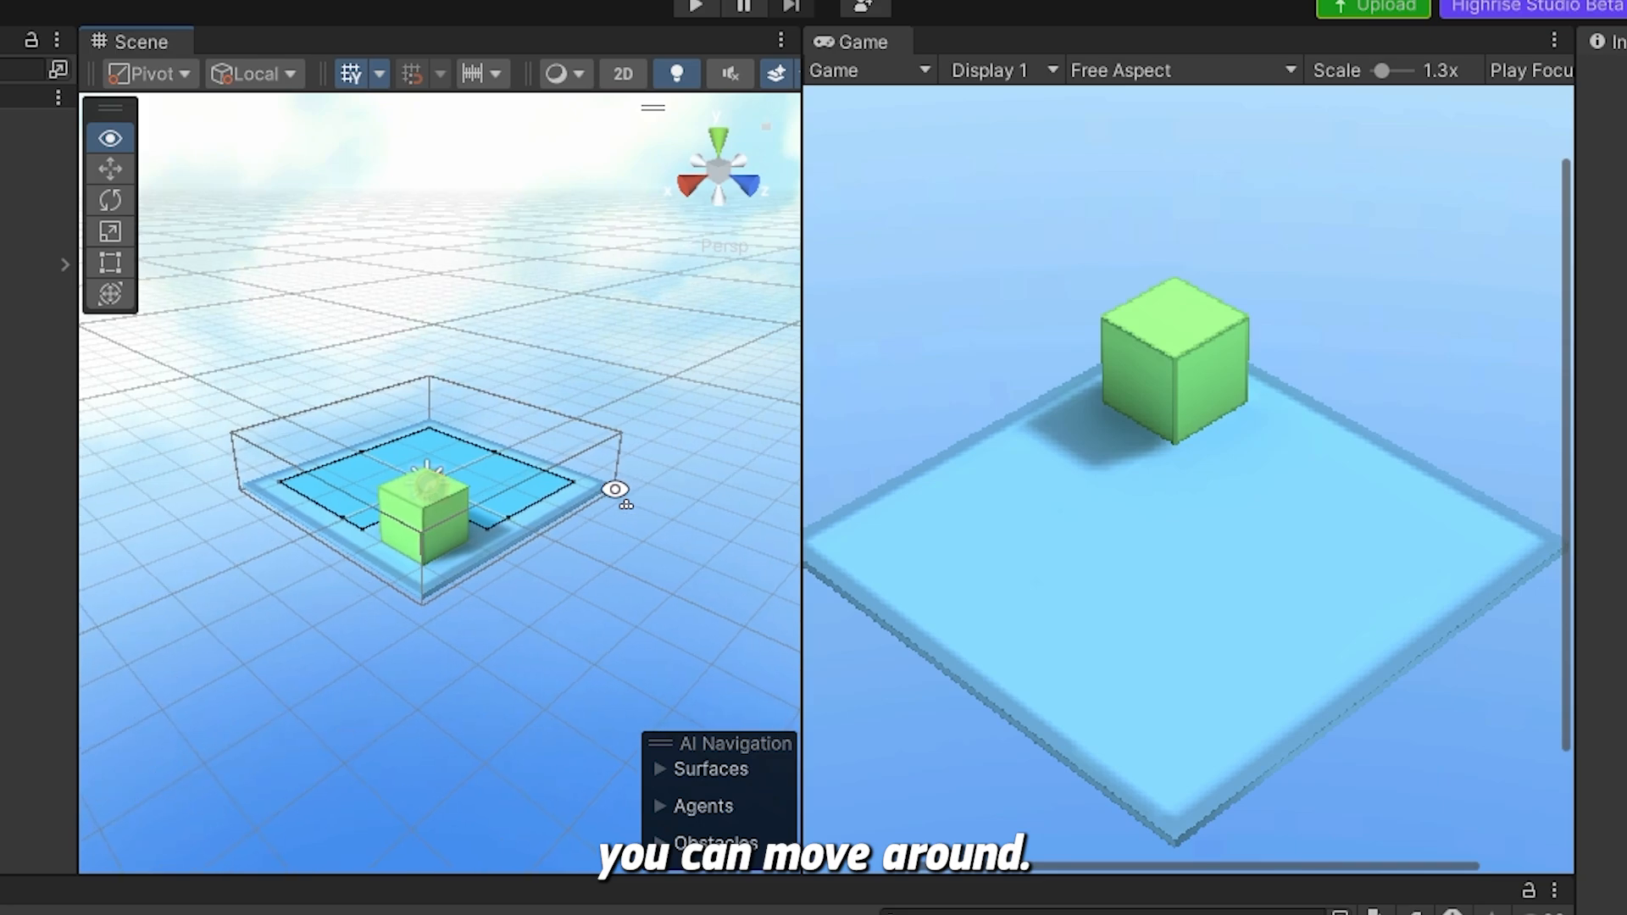
# - Select the Cube to show its components in the Inspector again
pyautogui.click(110, 230)
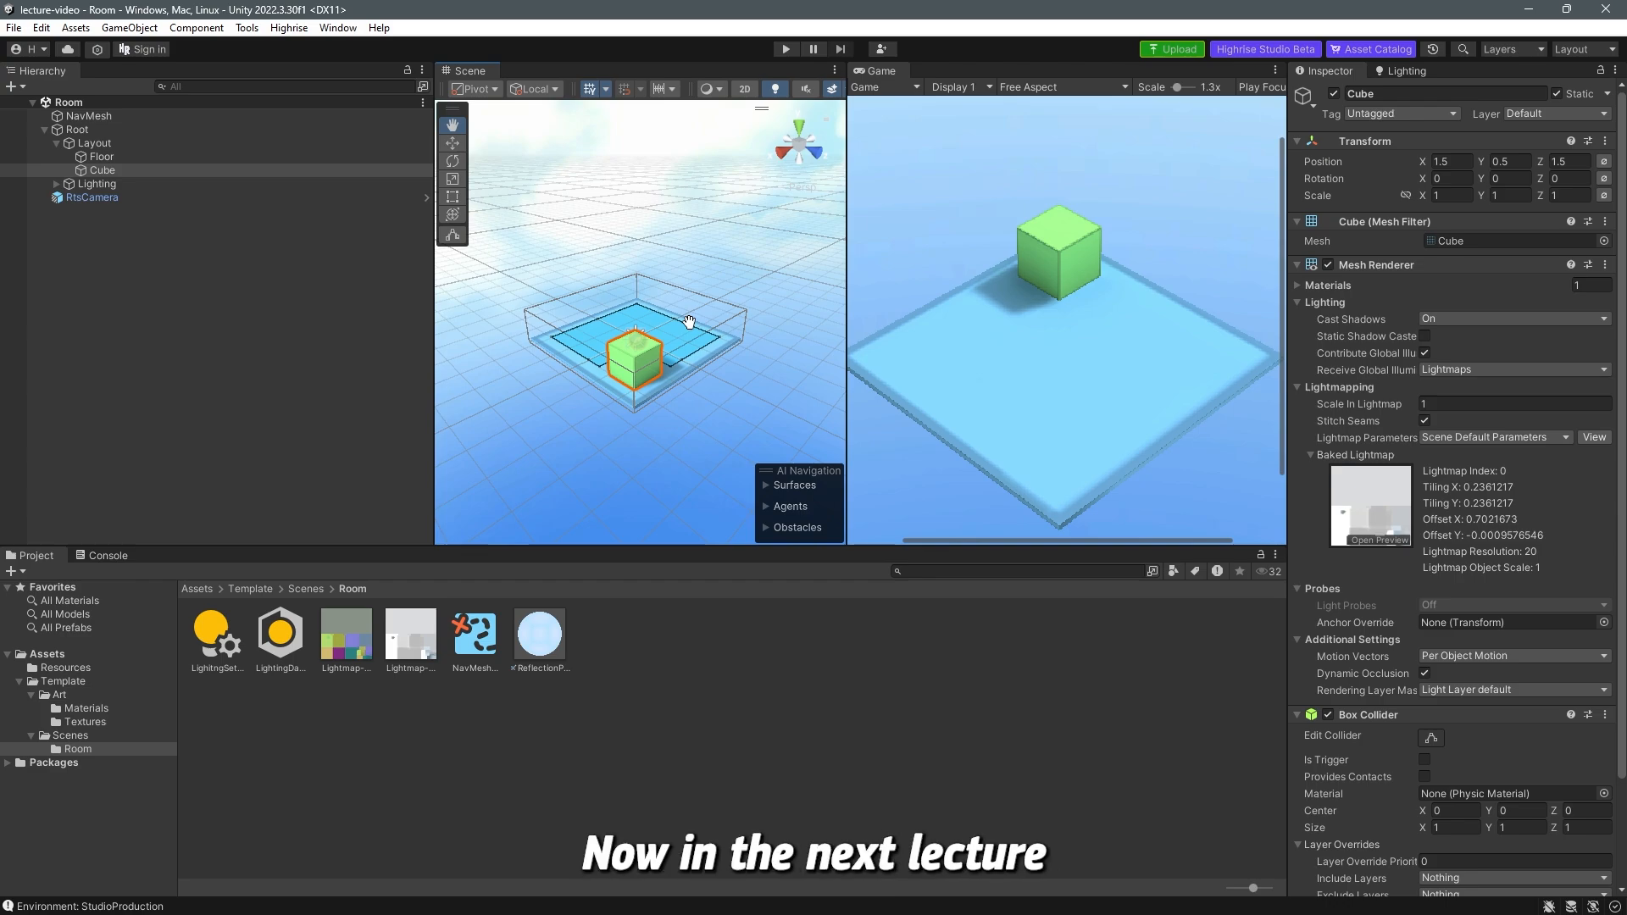
pyautogui.moveTo(828, 352)
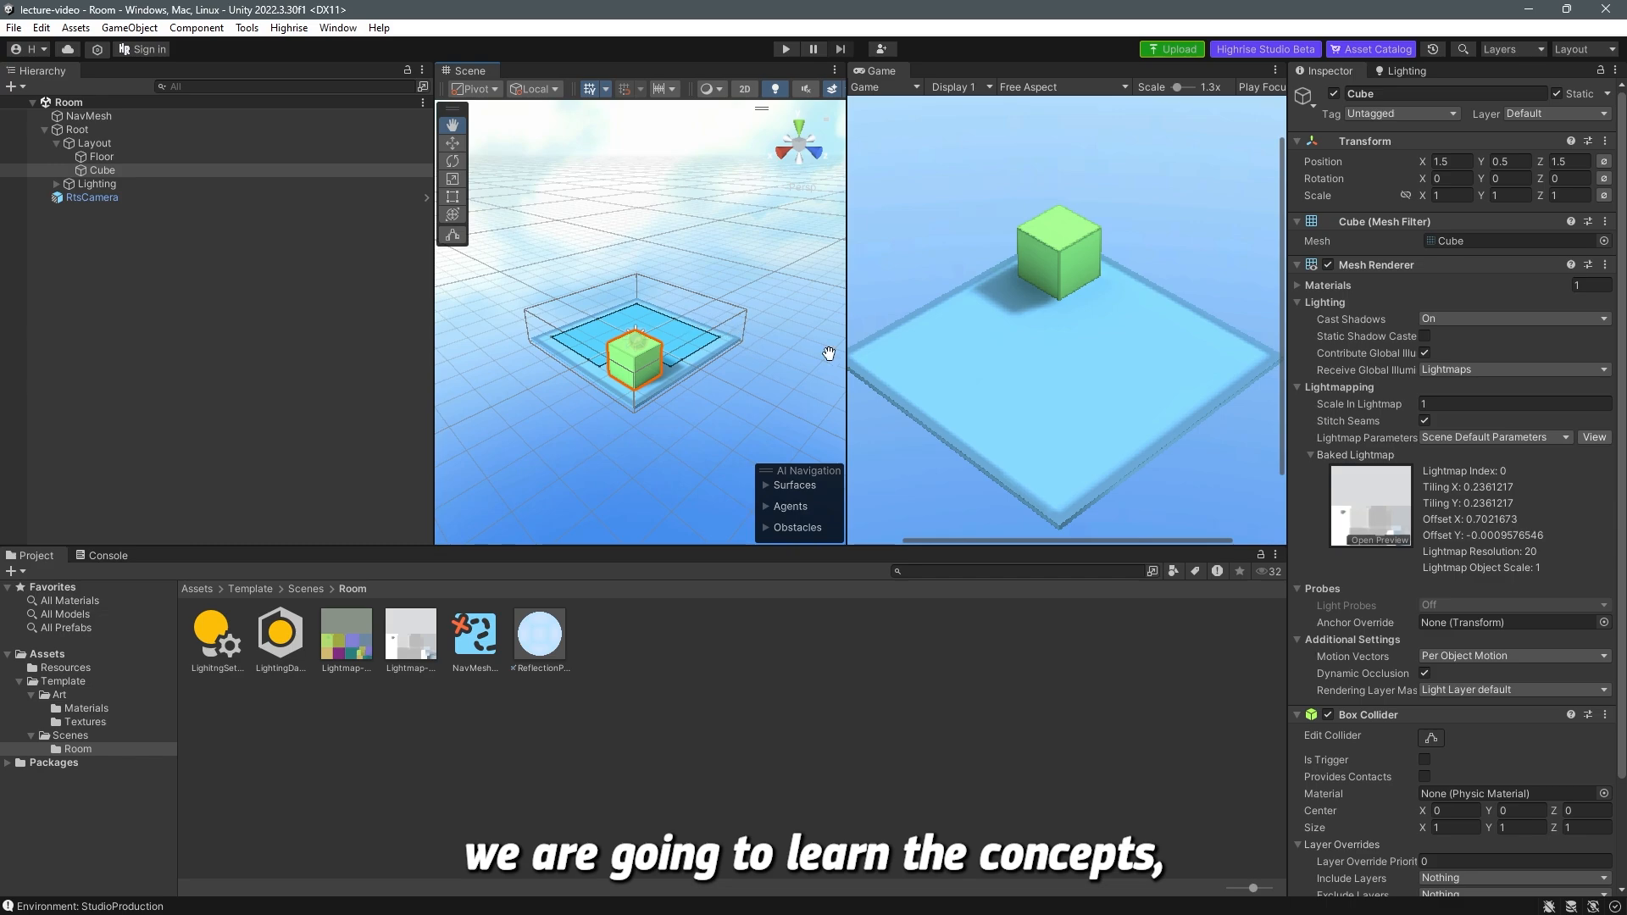